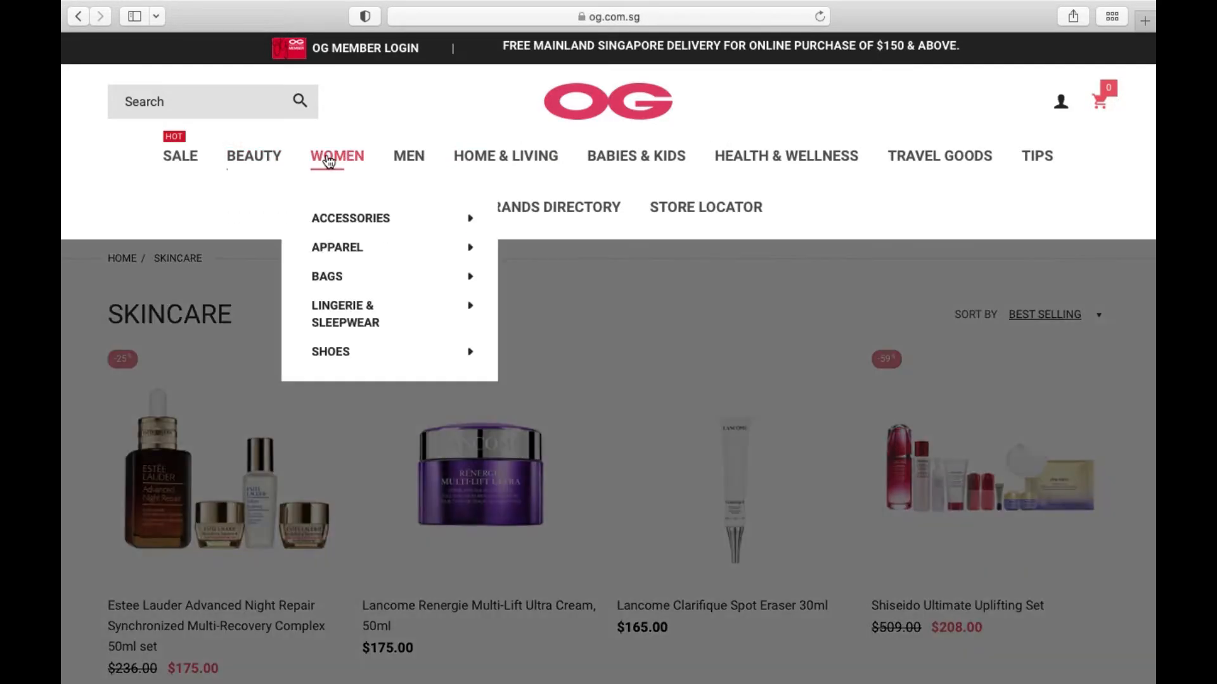
- Visit OG's Men and Women listings, the OG Albert store page, then OG Singapore's Facebook
click(408, 156)
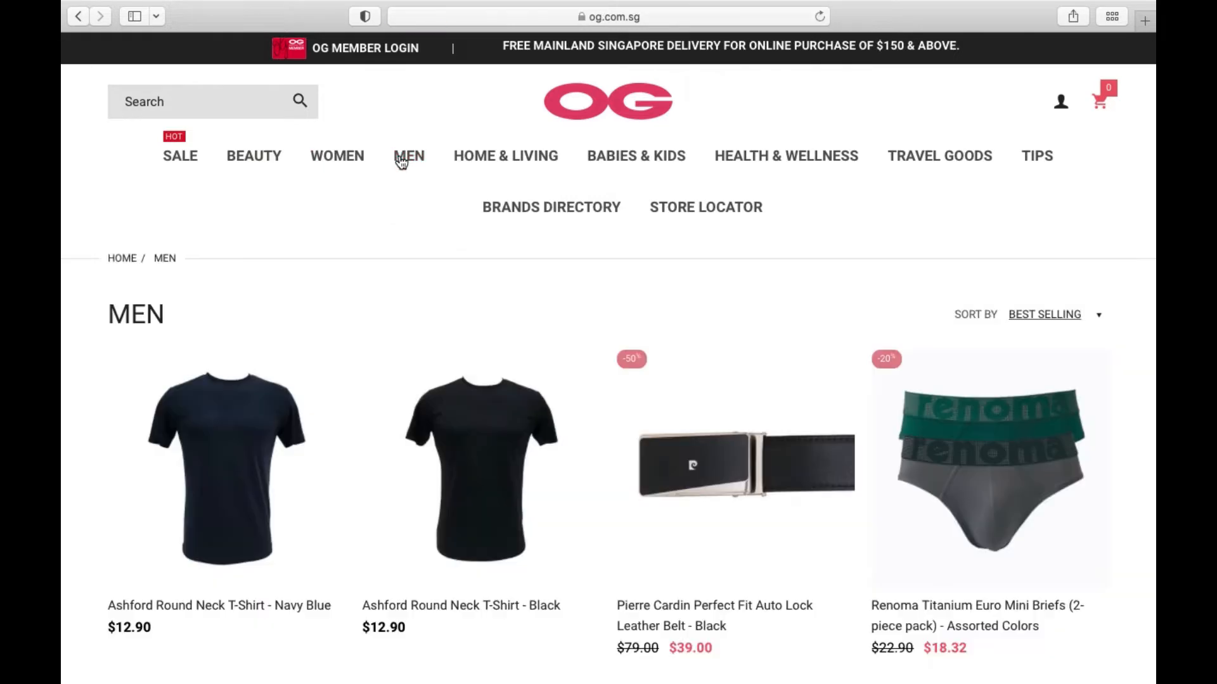
click(336, 156)
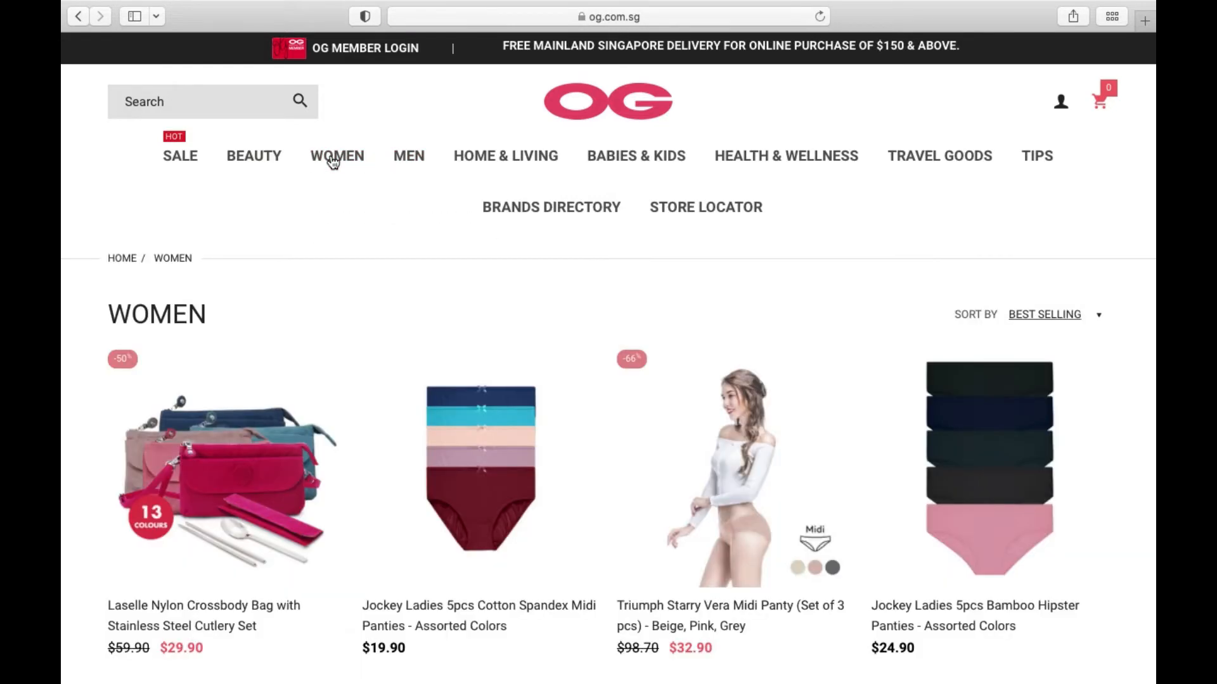
mouse_move(636, 140)
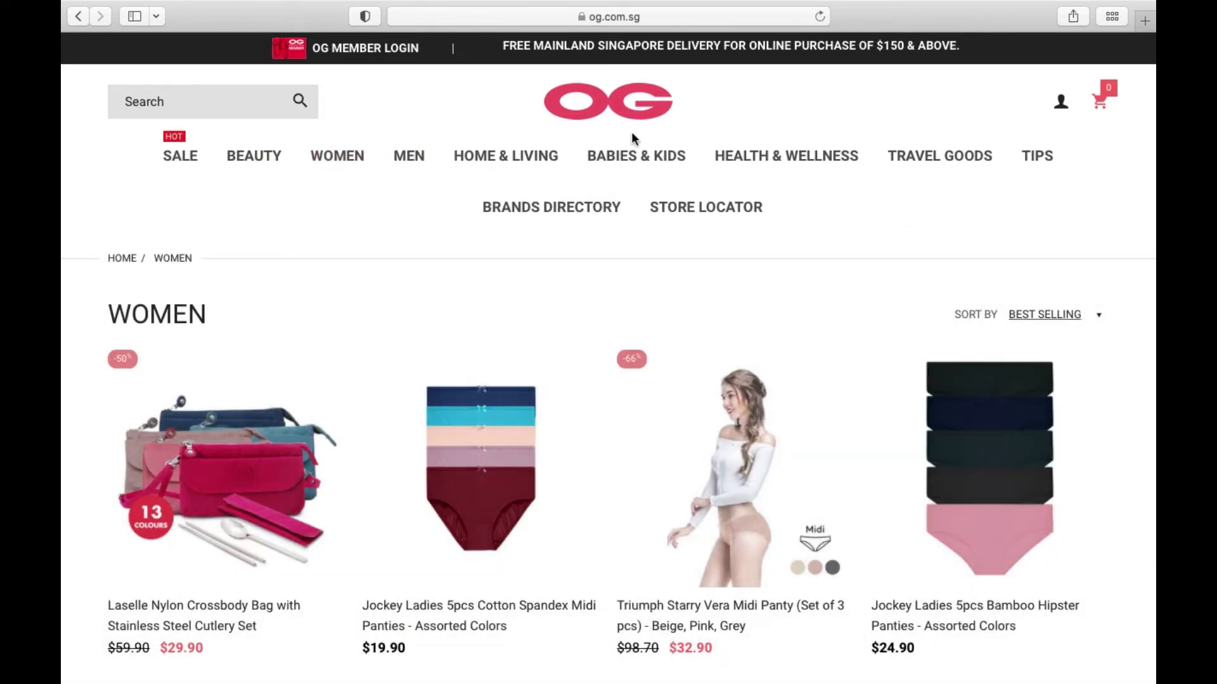
click(705, 207)
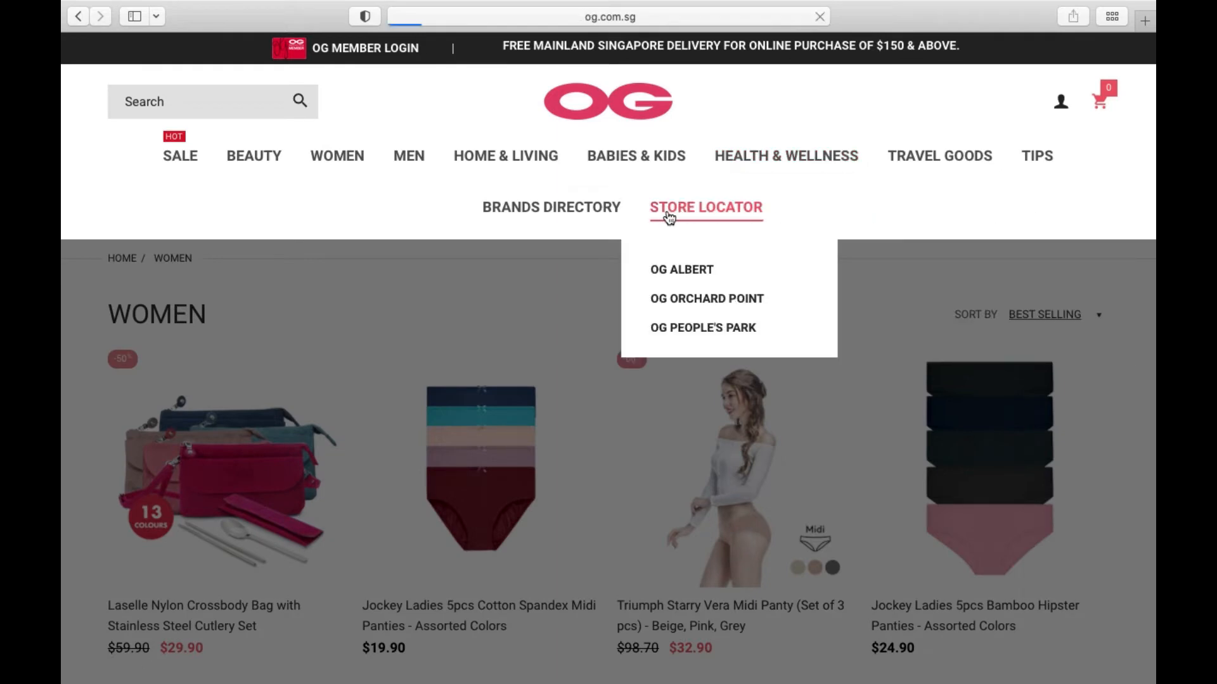
click(680, 269)
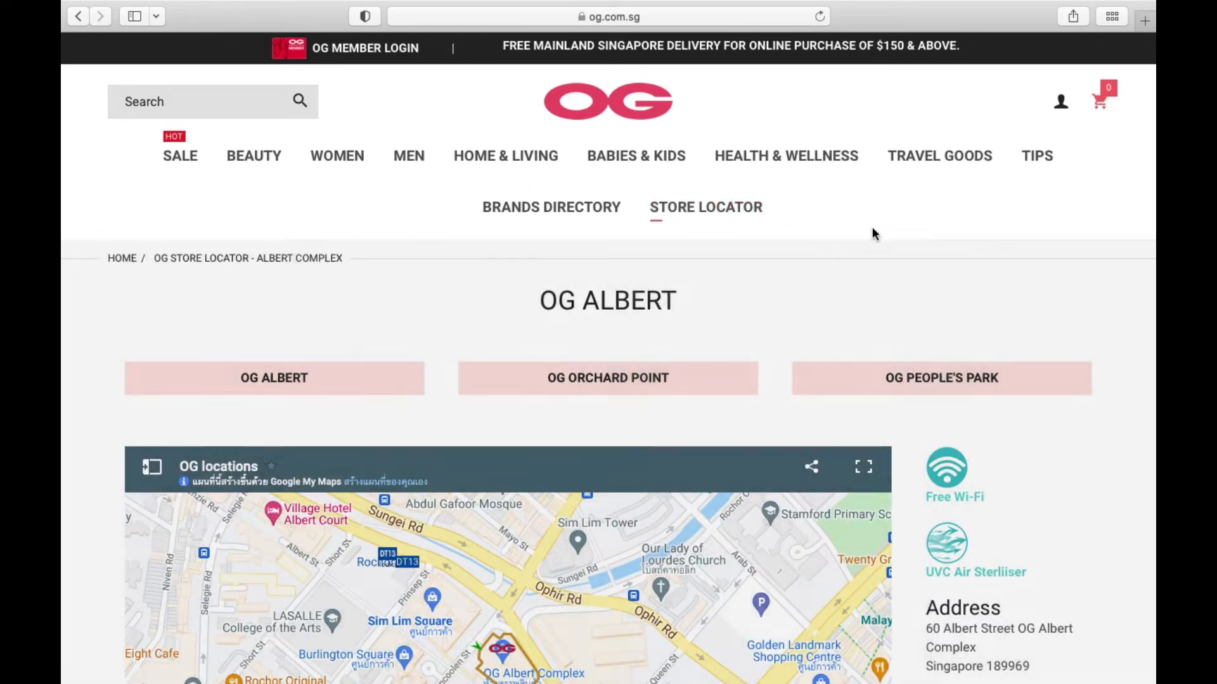
scroll(down, 3)
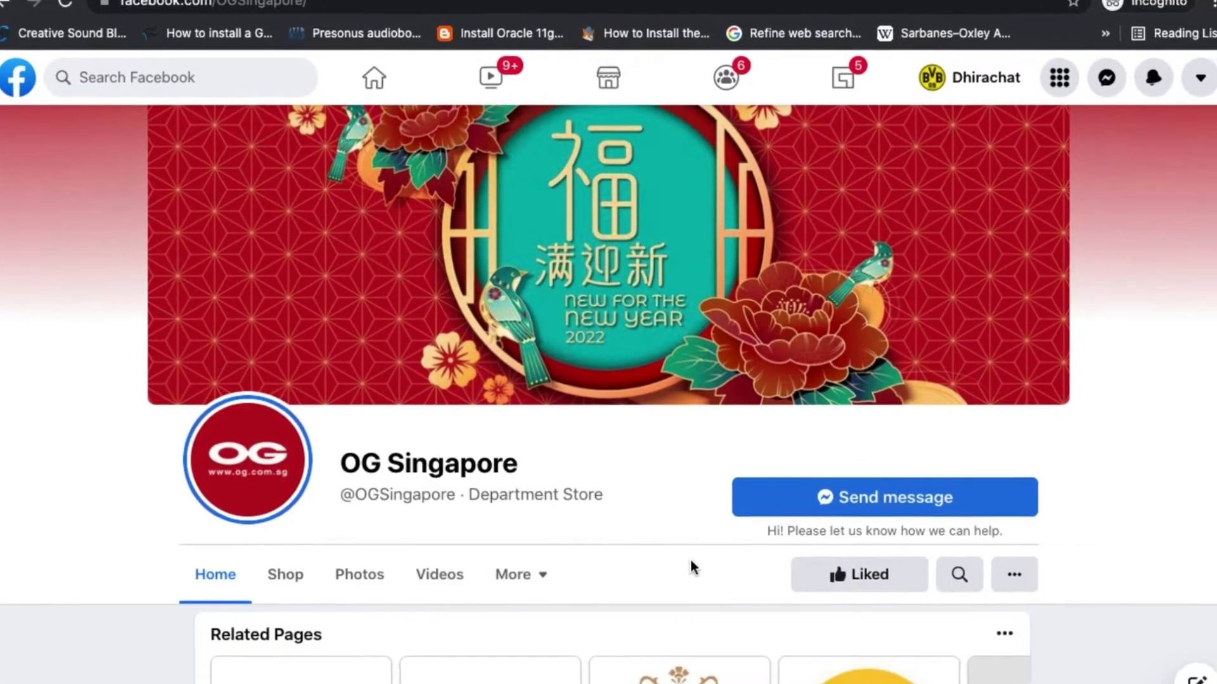
click(858, 574)
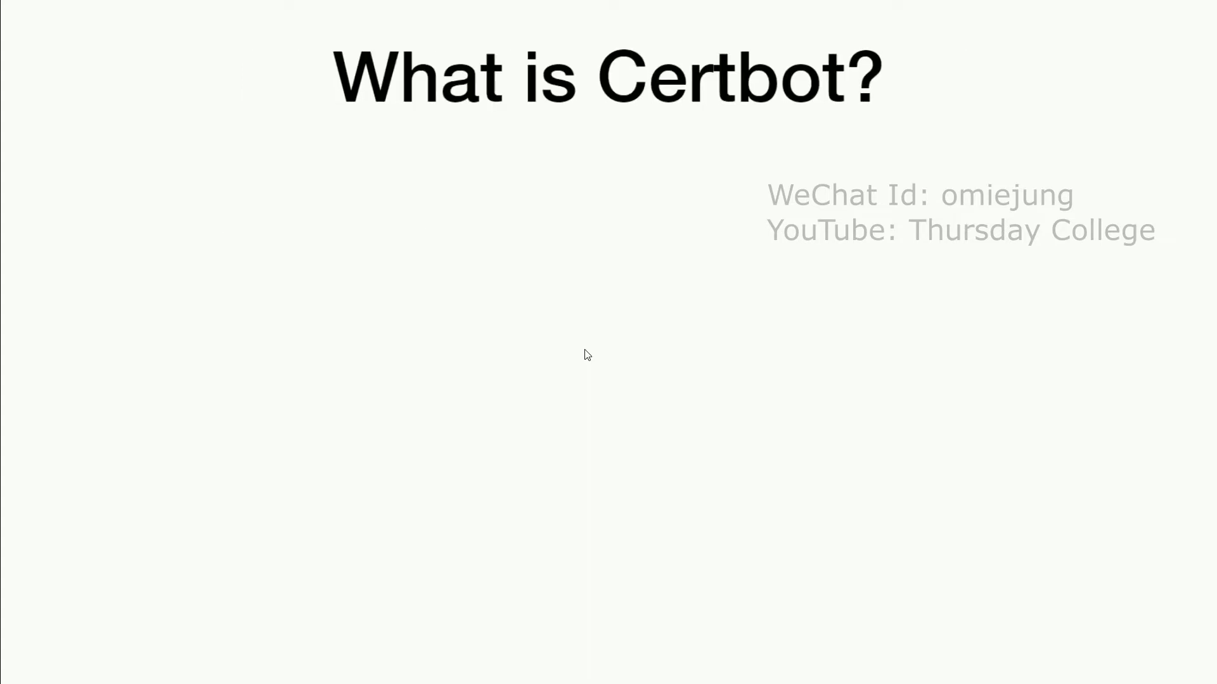
key(Escape)
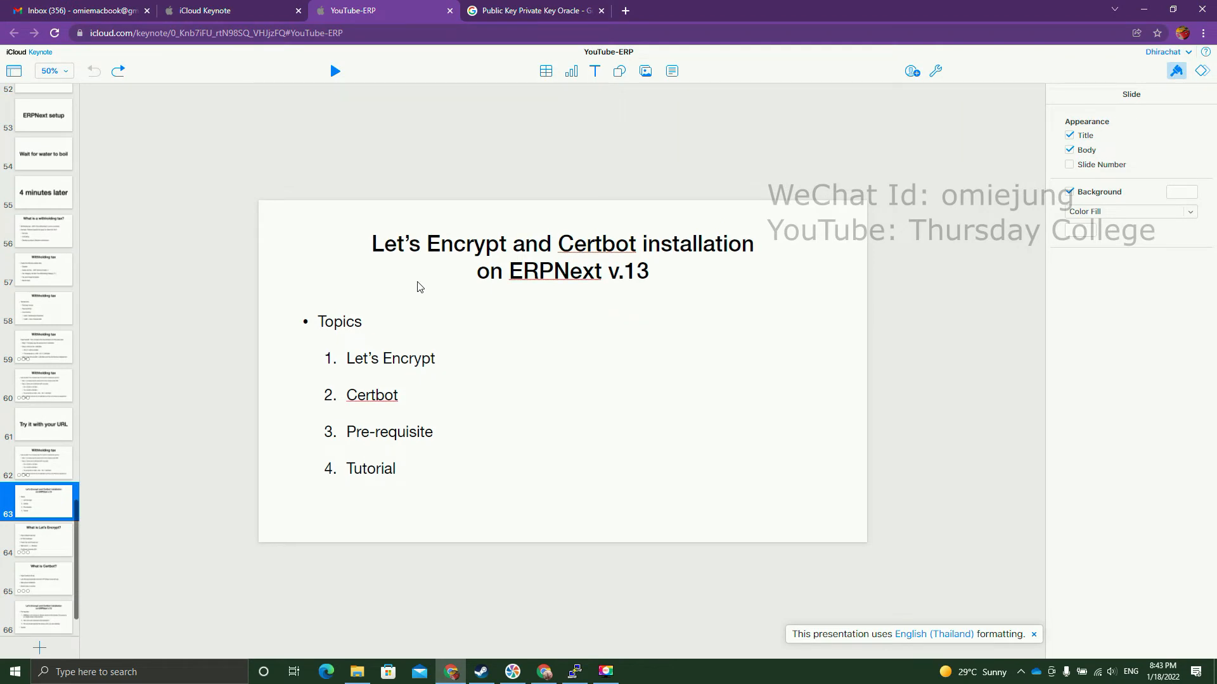
mouse_move(433, 140)
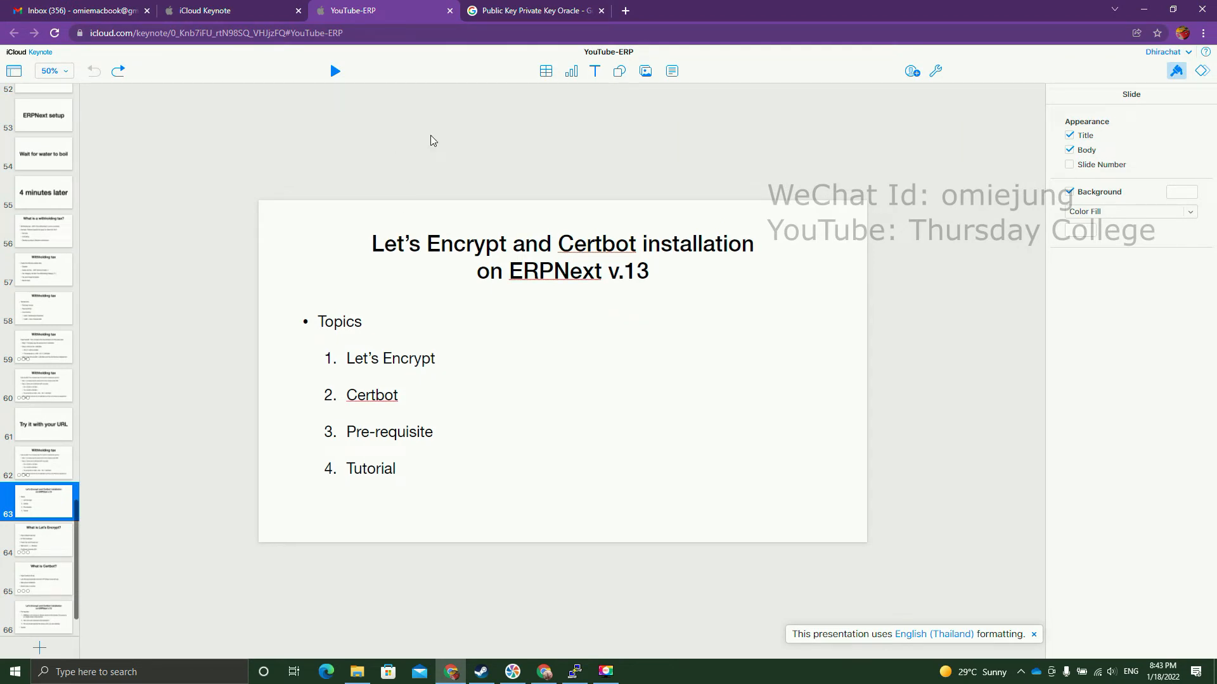
mouse_move(619, 33)
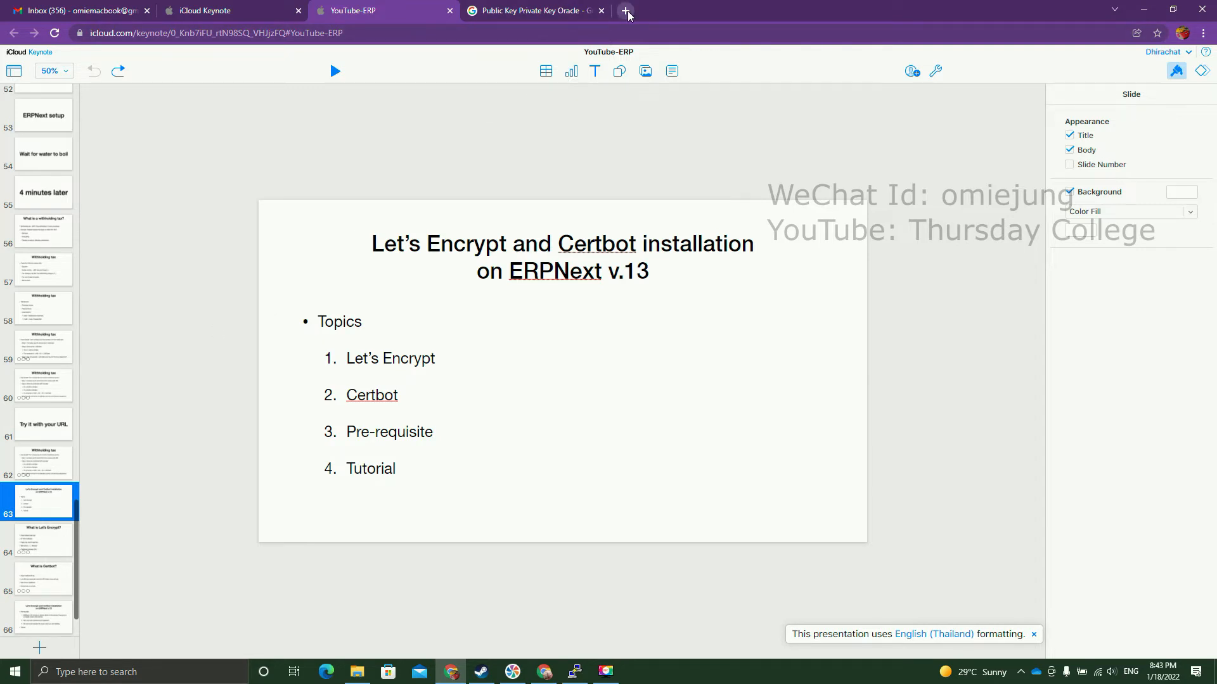
- Search Google for 'certbot eff' in a new Chrome tab
click(626, 11)
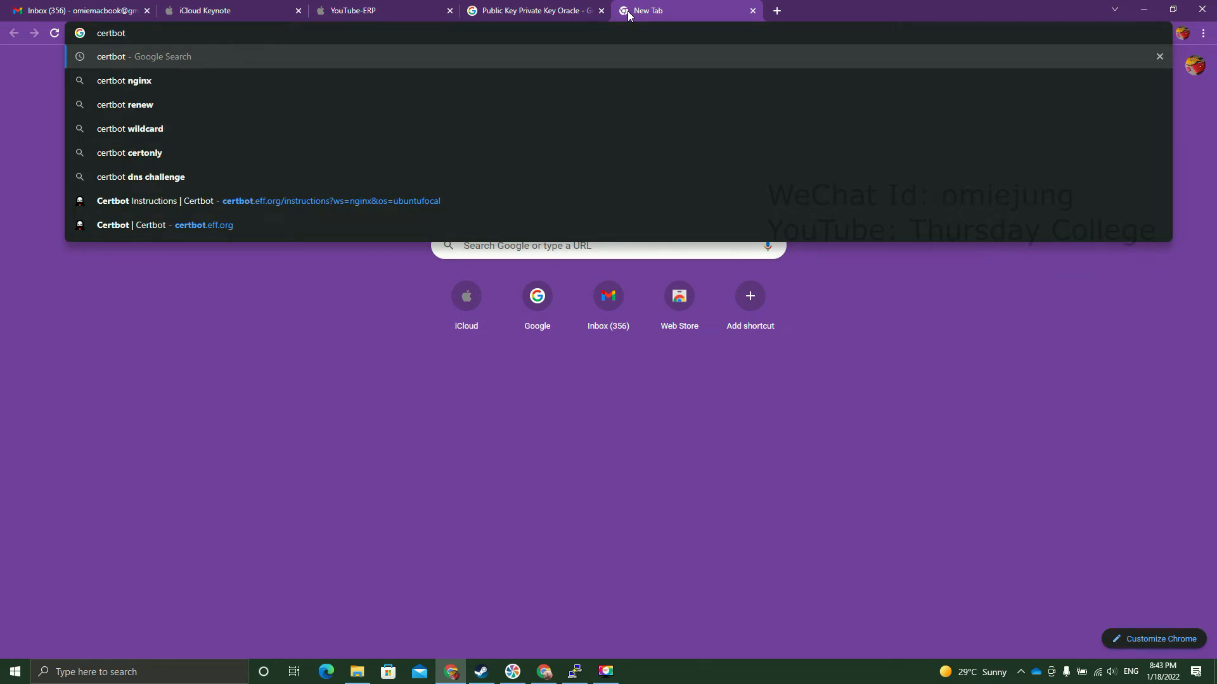
text(e)
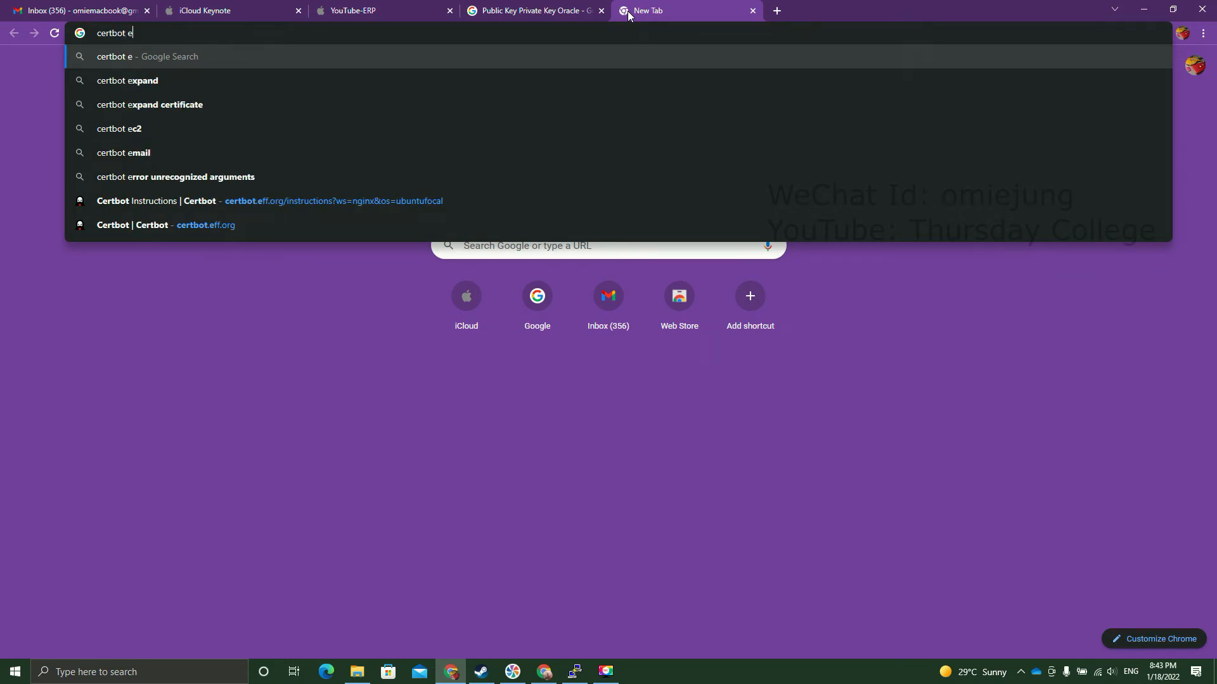
key(Return)
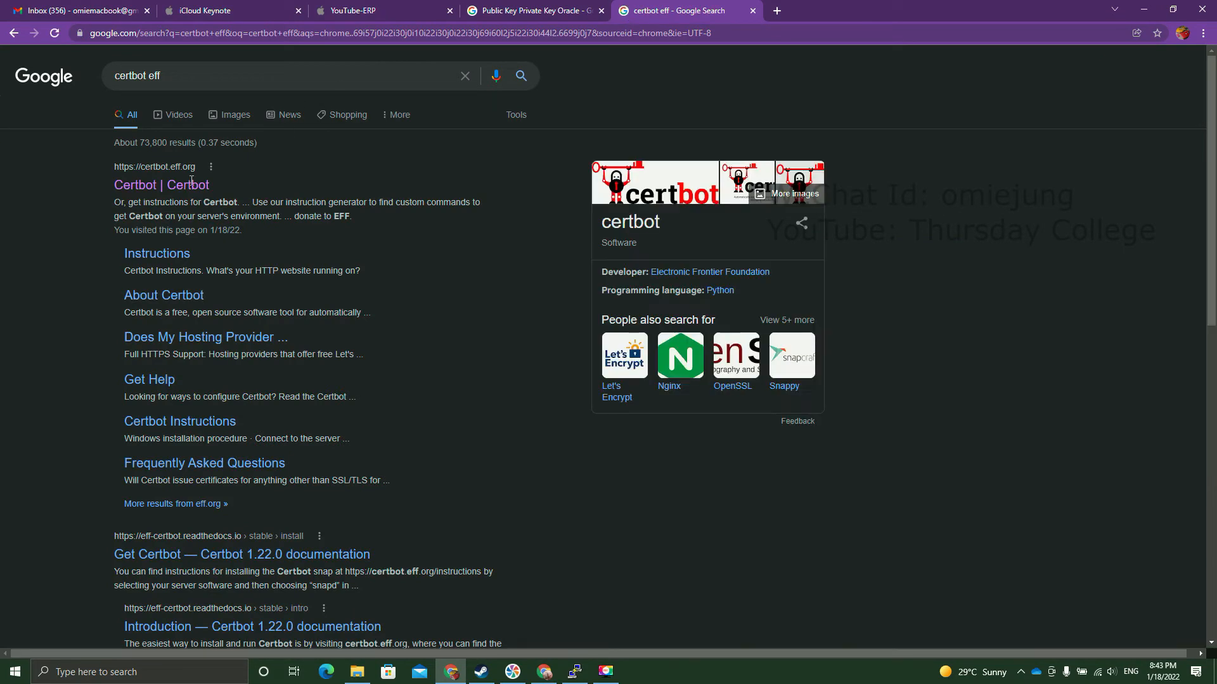
- Open the certbot.eff.org result, then bring the PuTTY server session forward
click(161, 184)
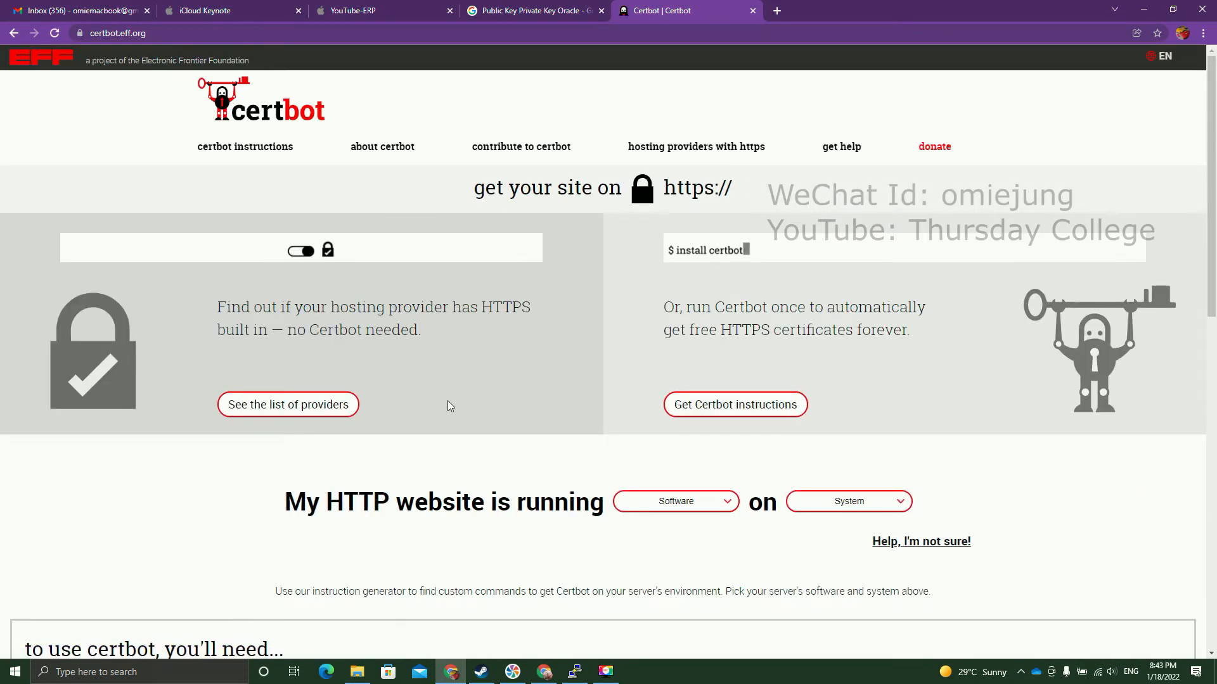
mouse_move(550, 628)
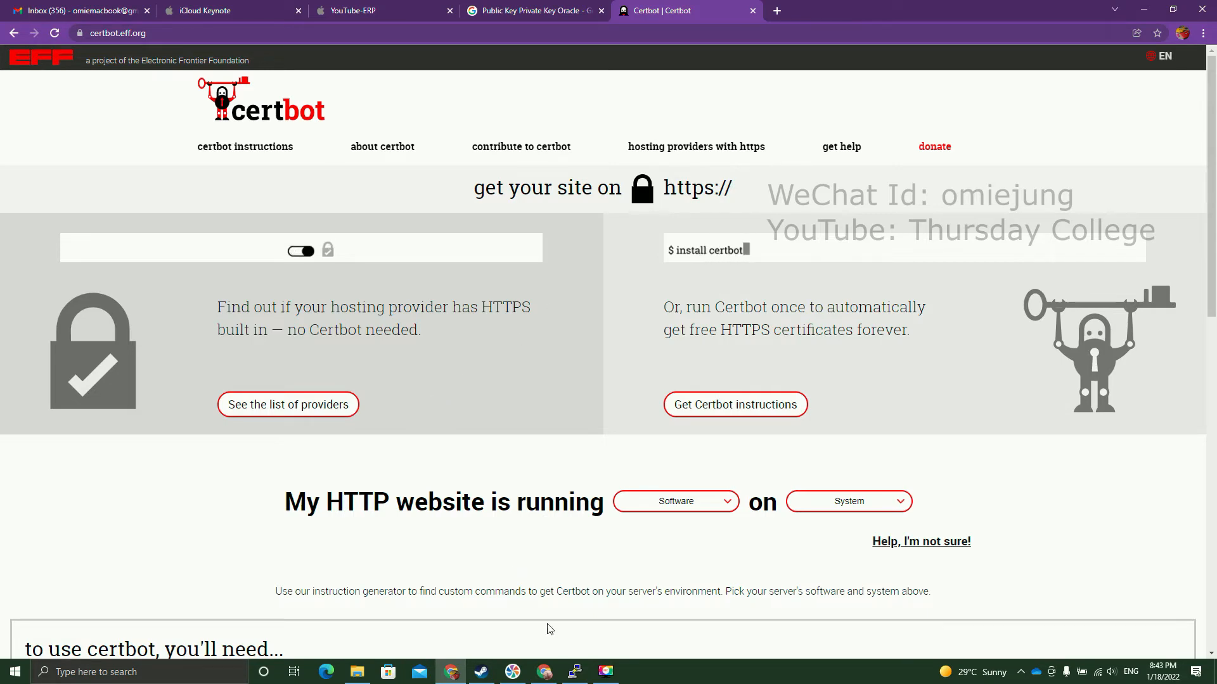
click(573, 672)
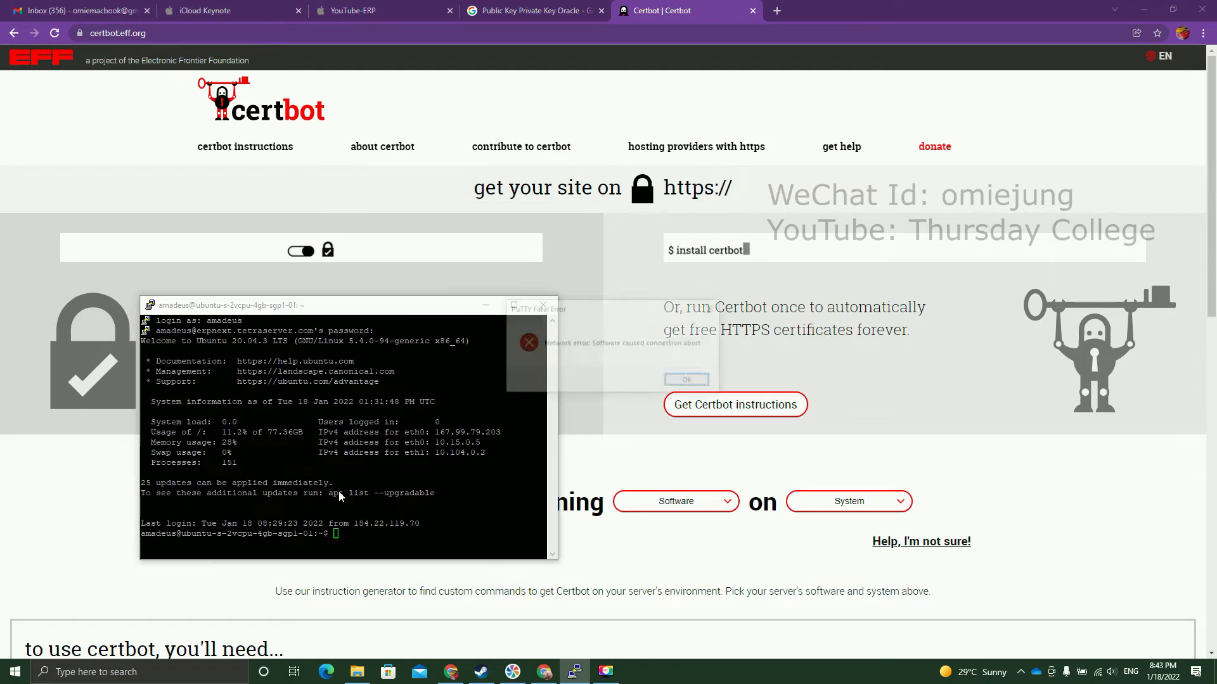
- Connect PuTTY over SSH to erpnext.tetraserver.com on port 22
click(684, 380)
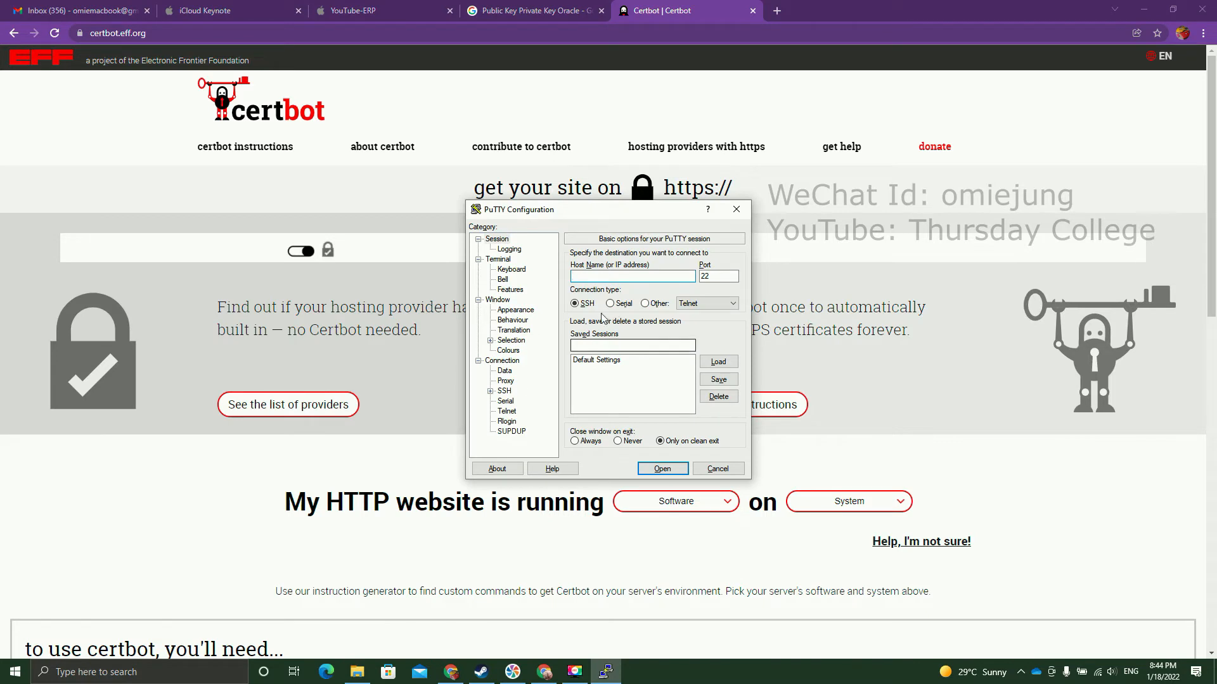
text(erpn)
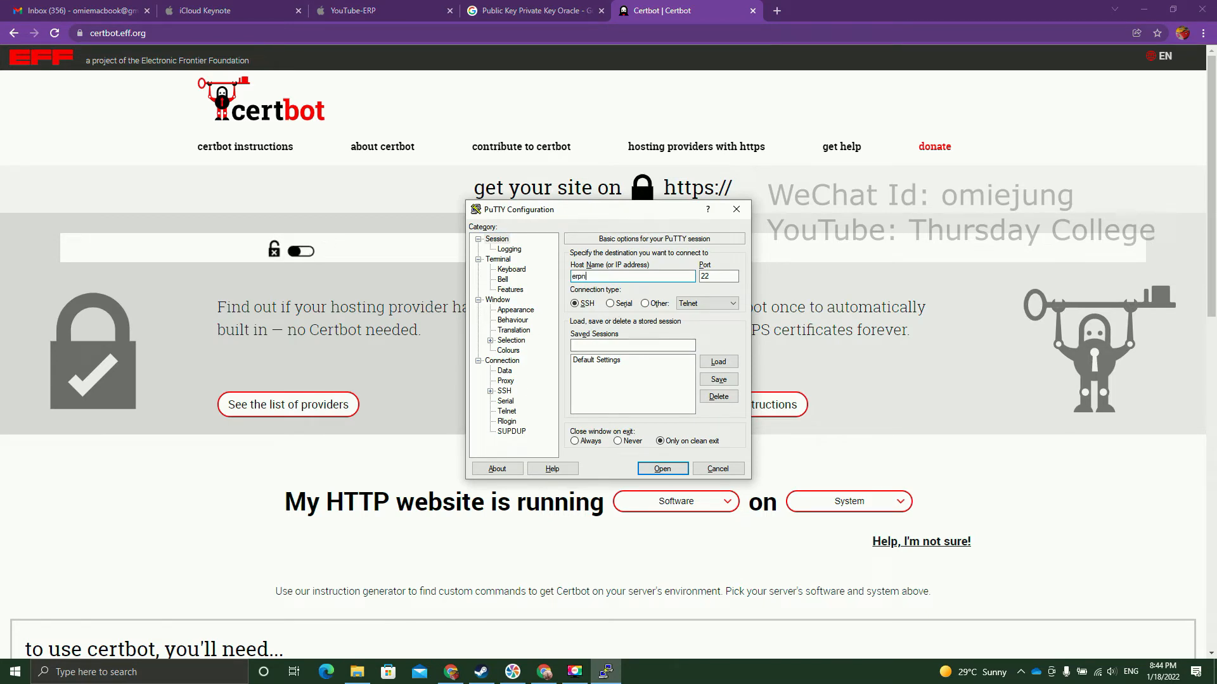
text(ext.tetraserver)
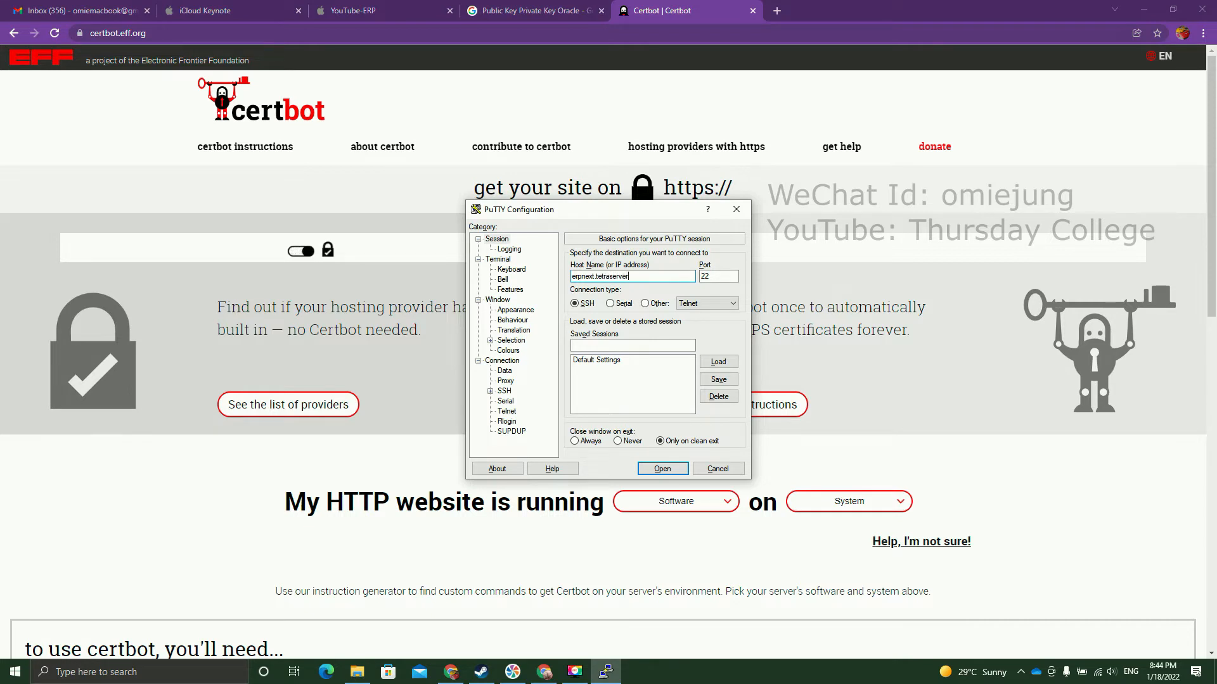
text(.com)
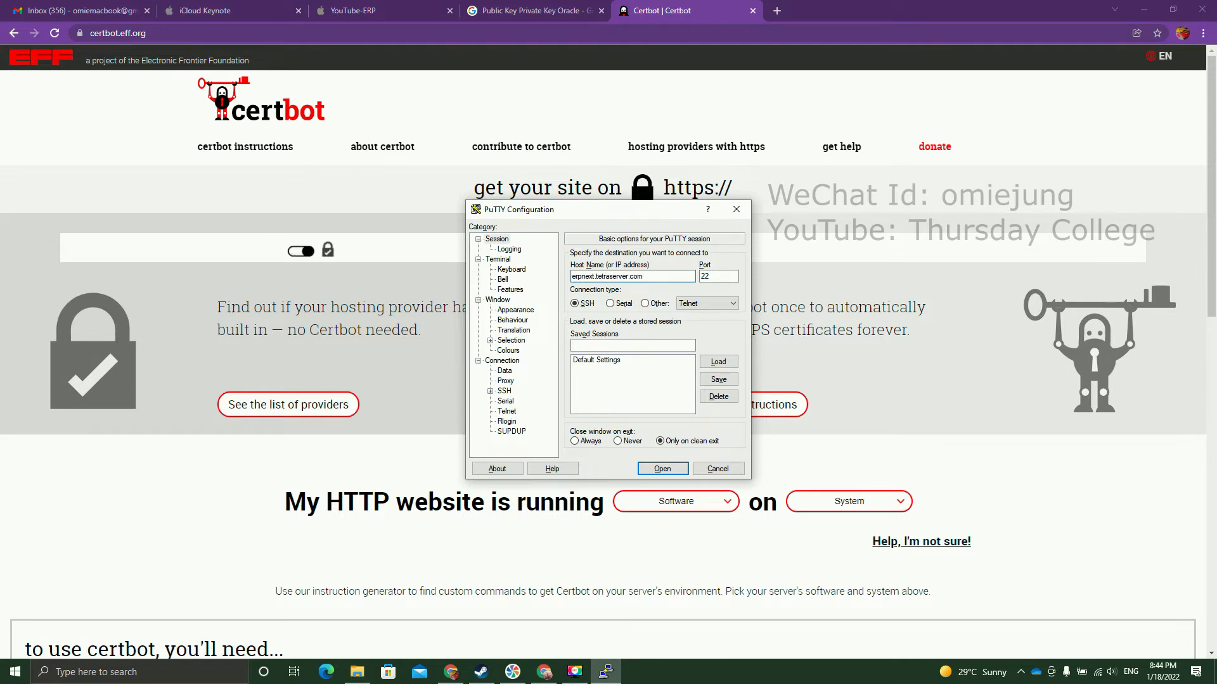
click(660, 468)
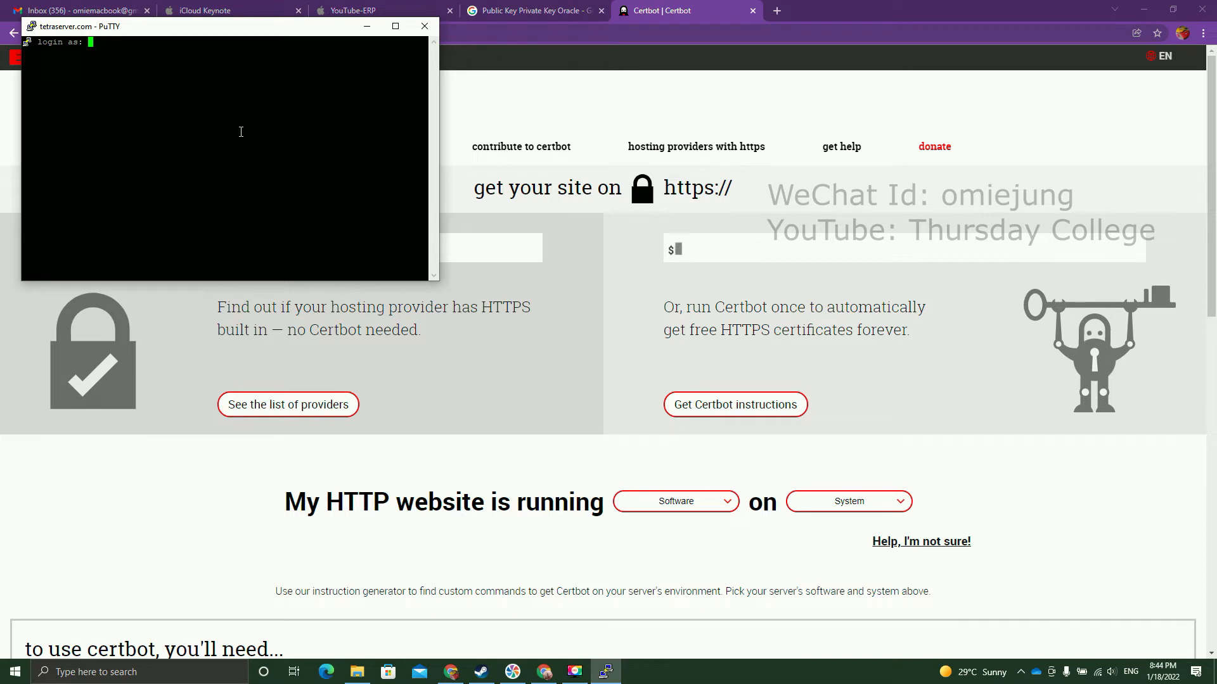
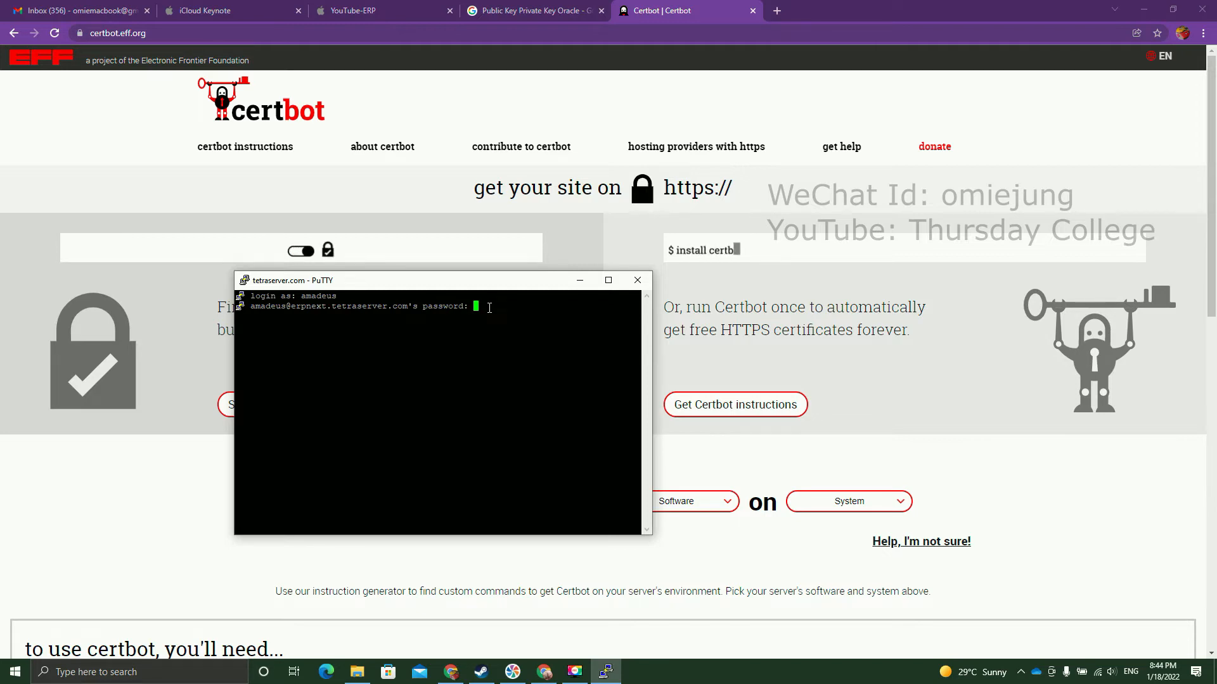
- Log in to the Ubuntu server shell with username and password, then return to Certbot's page
key(Return)
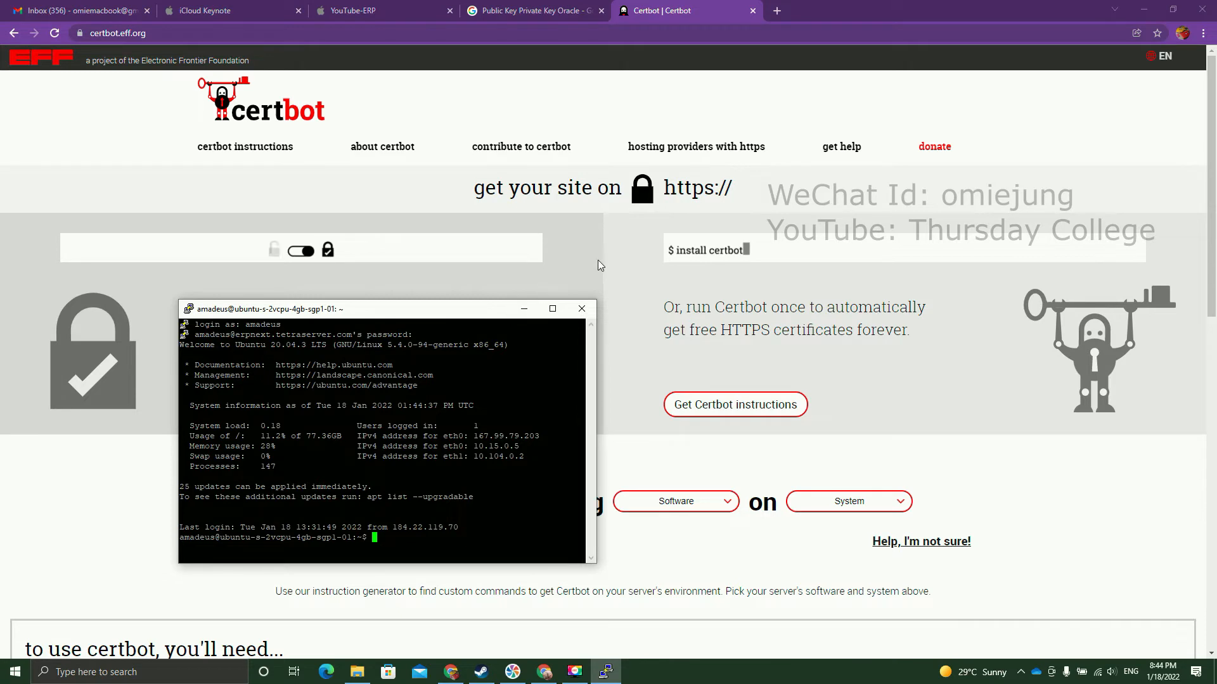
click(580, 308)
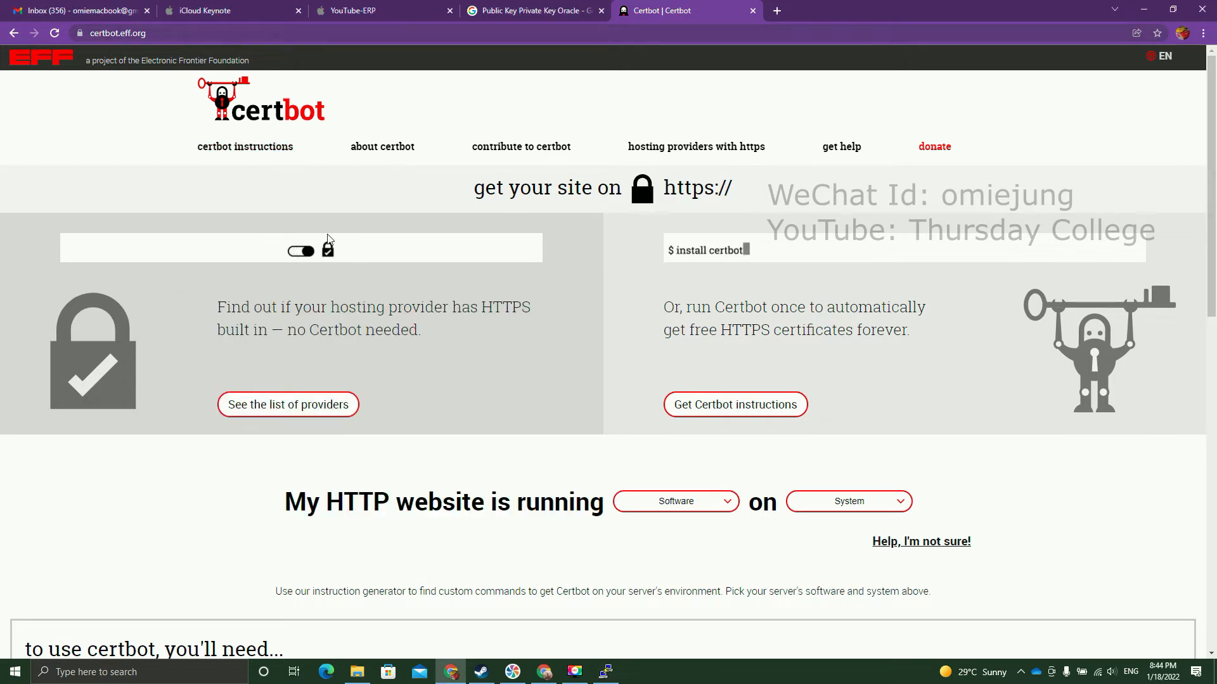
- Switch to the Chrome window showing erpnext.tetraserver.com/app marked 'Not secure'
click(301, 251)
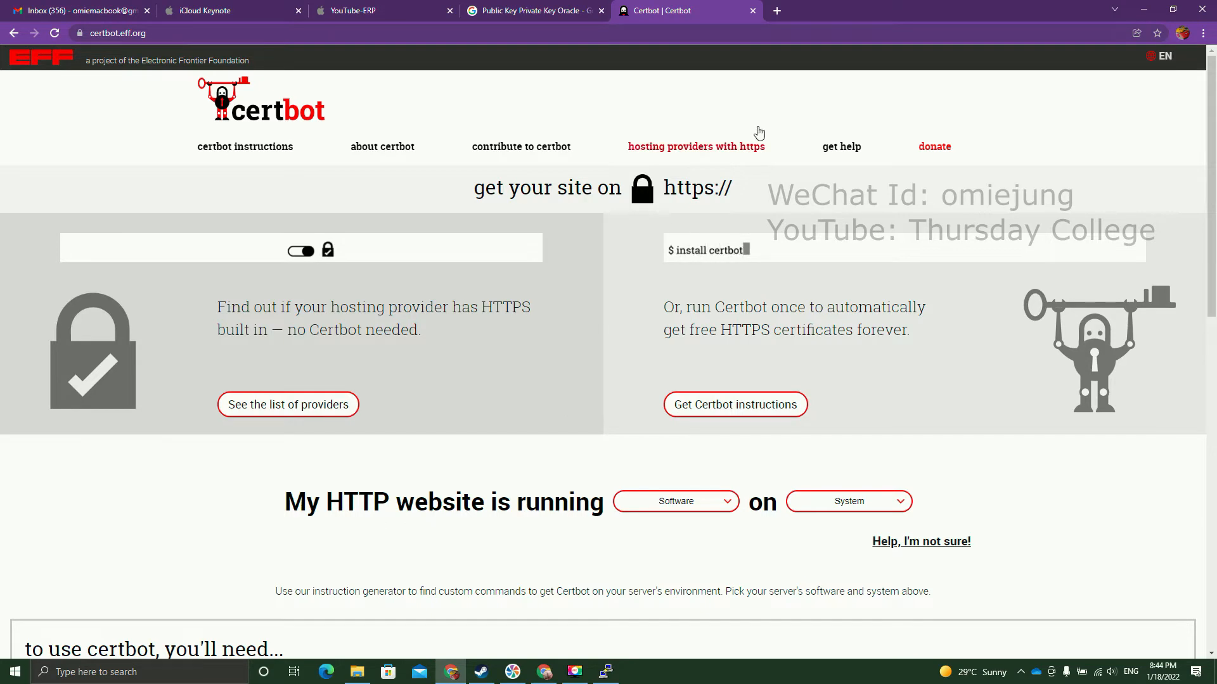
mouse_move(543, 671)
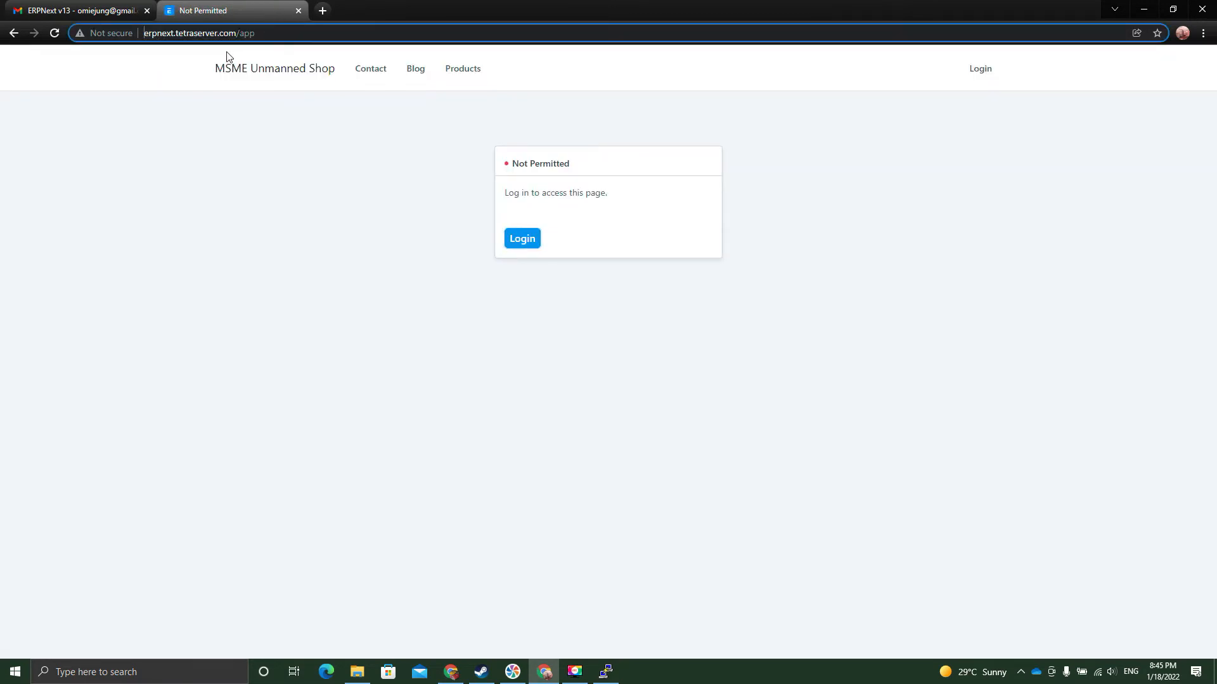
- Check the 'Not secure' warning, then sign in to ERPNext and reach /app/home
click(107, 33)
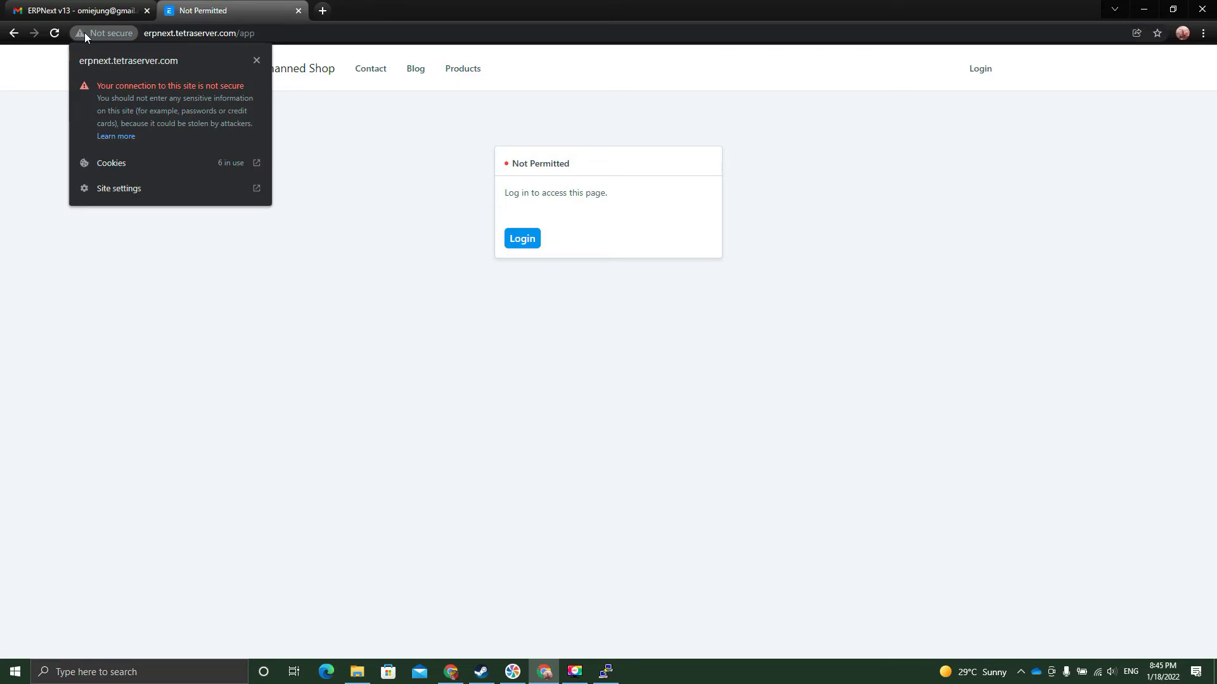
mouse_move(289, 78)
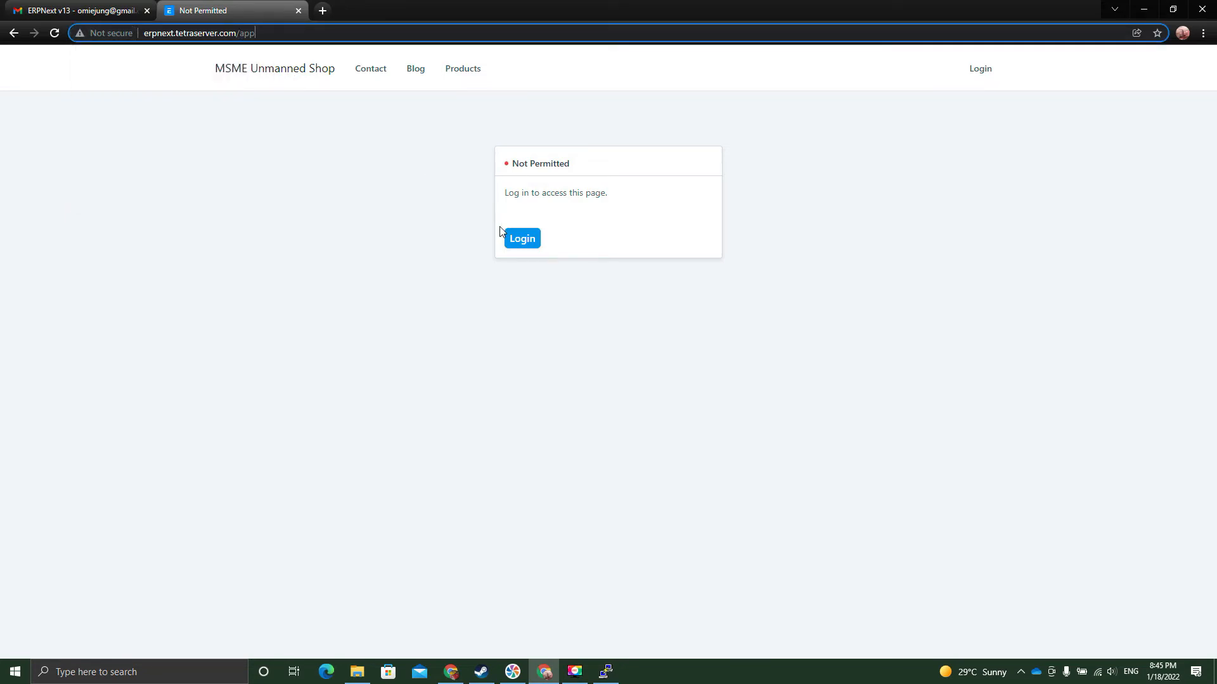
click(521, 238)
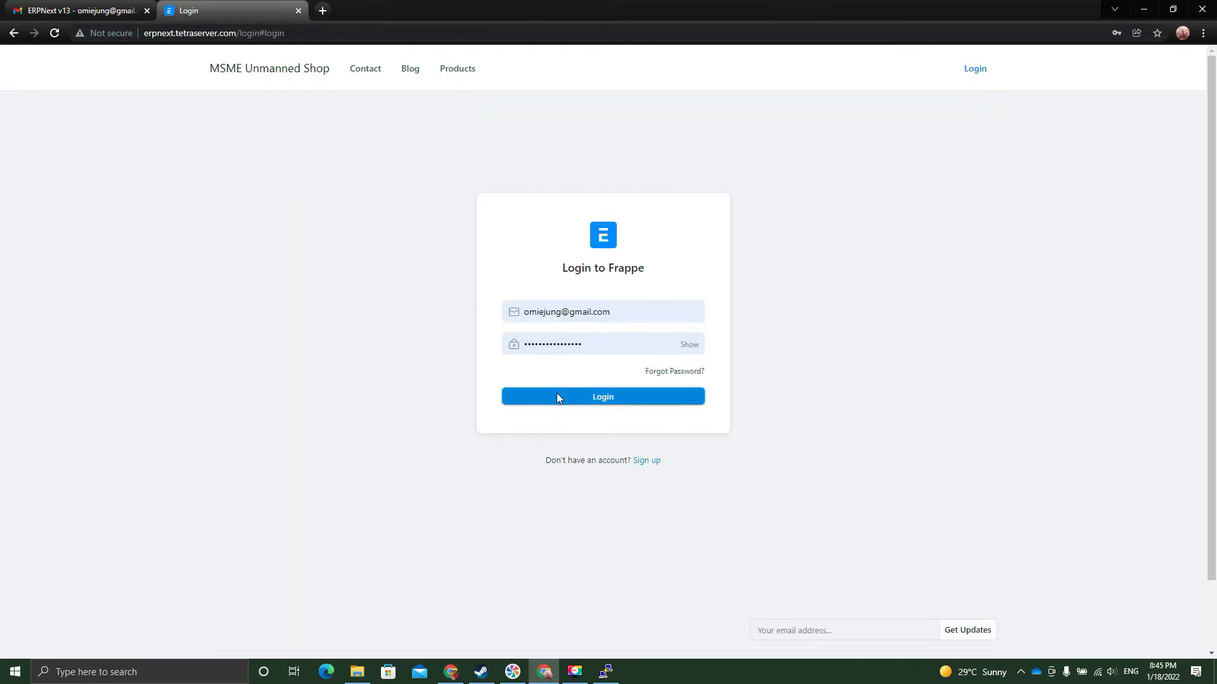
click(603, 396)
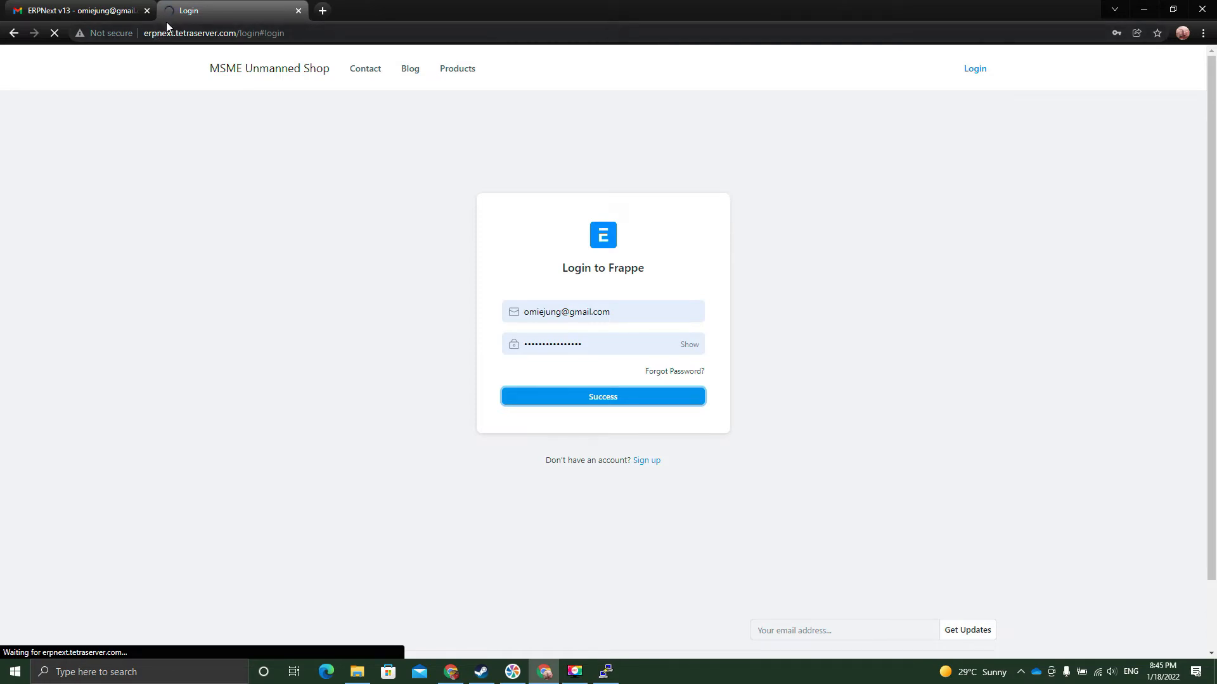
click(603, 396)
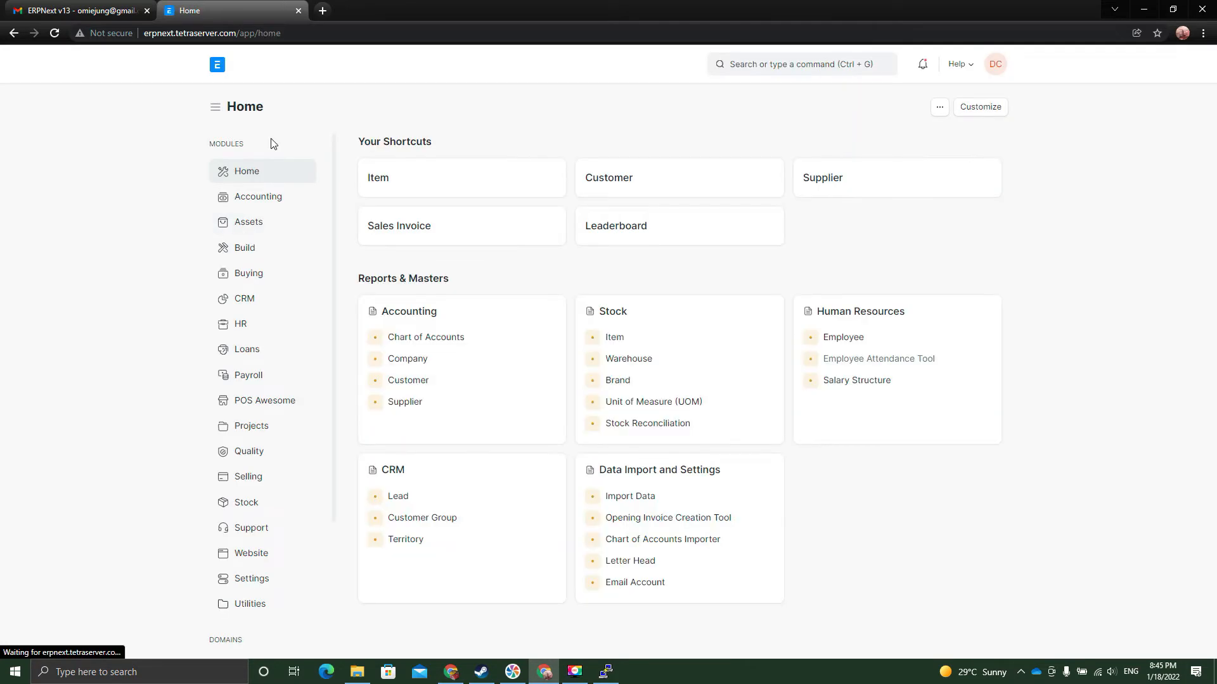
- Select the ERPNext address bar to reveal the full URL for editing
click(211, 33)
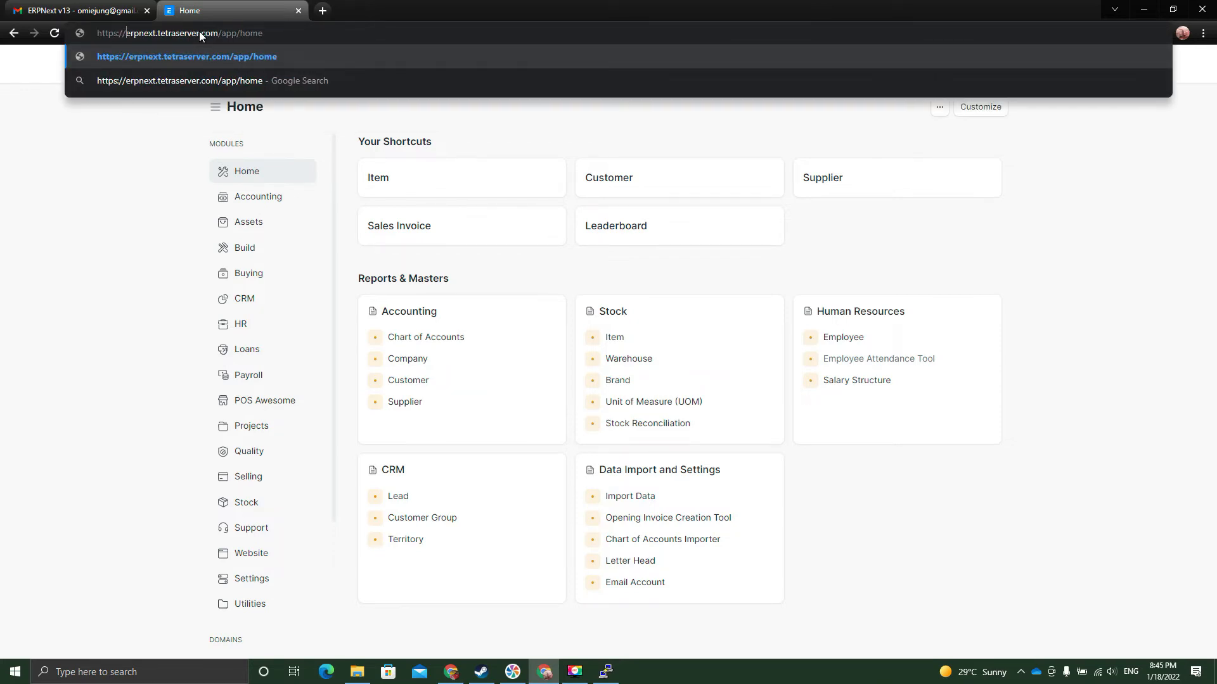
mouse_move(153, 85)
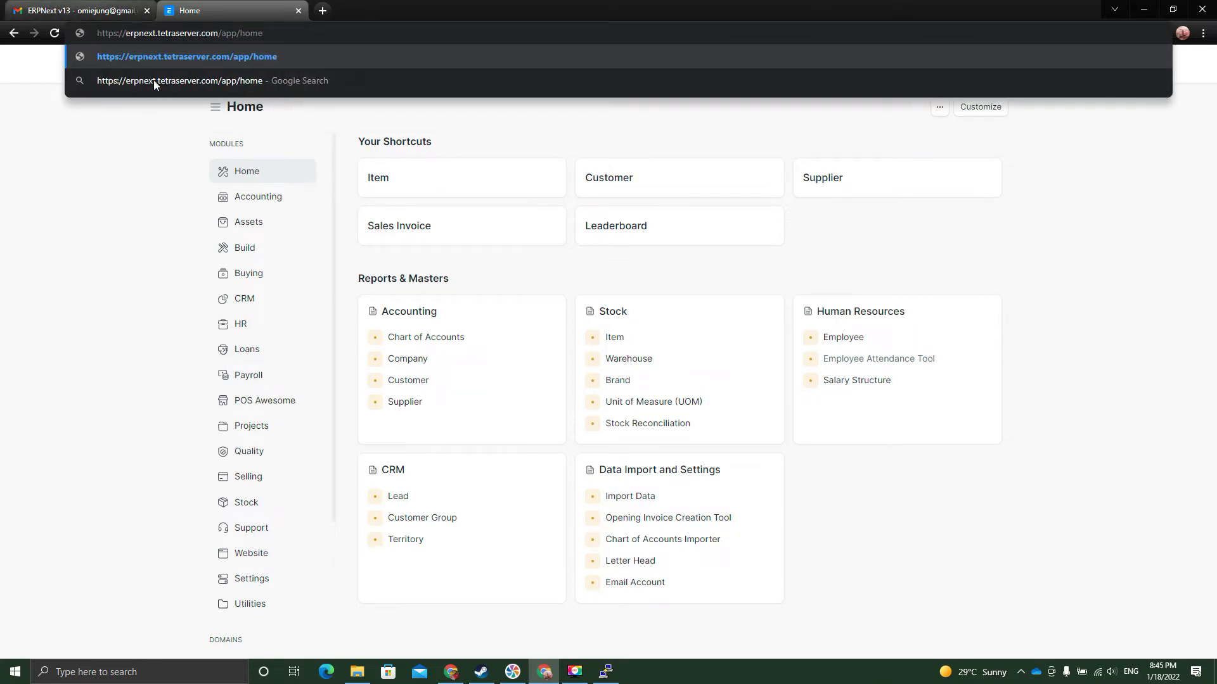
mouse_move(141, 56)
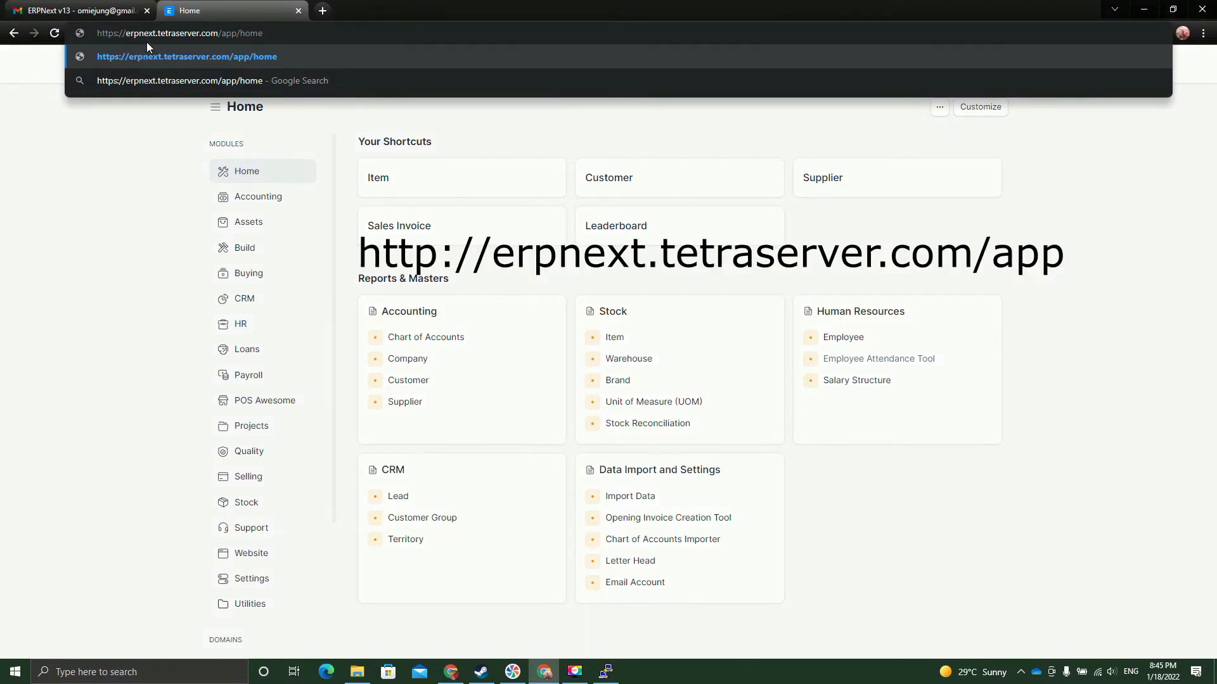
mouse_move(194, 48)
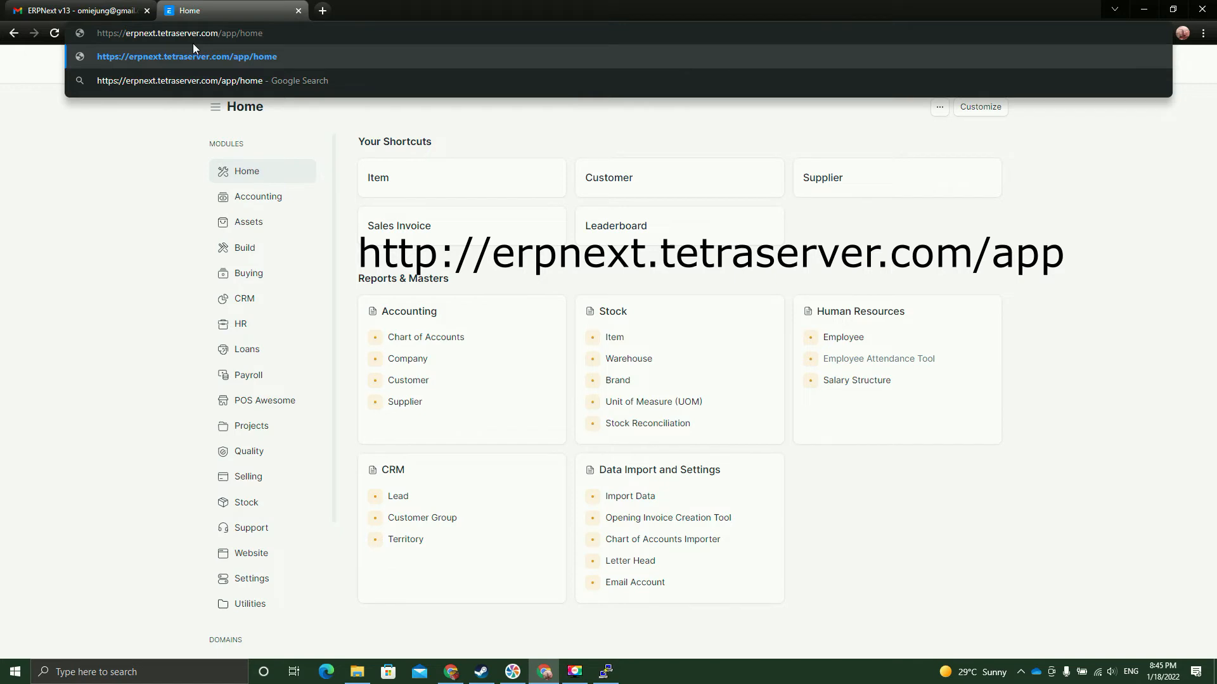
mouse_move(197, 50)
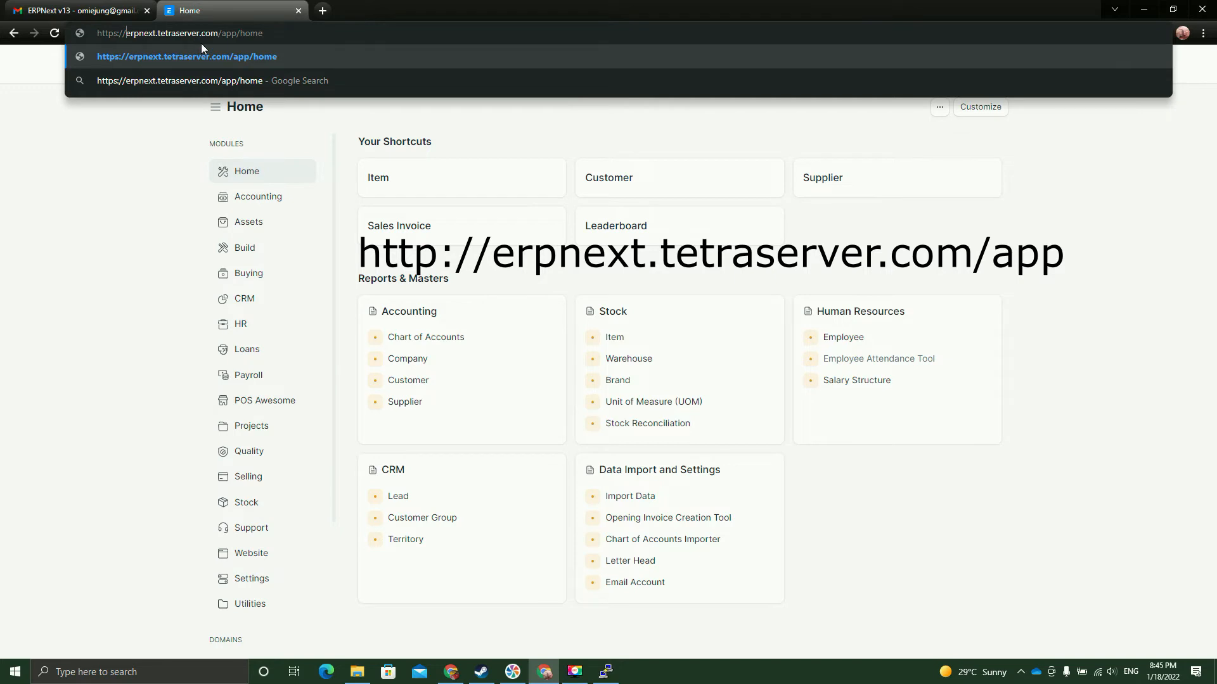
mouse_move(201, 56)
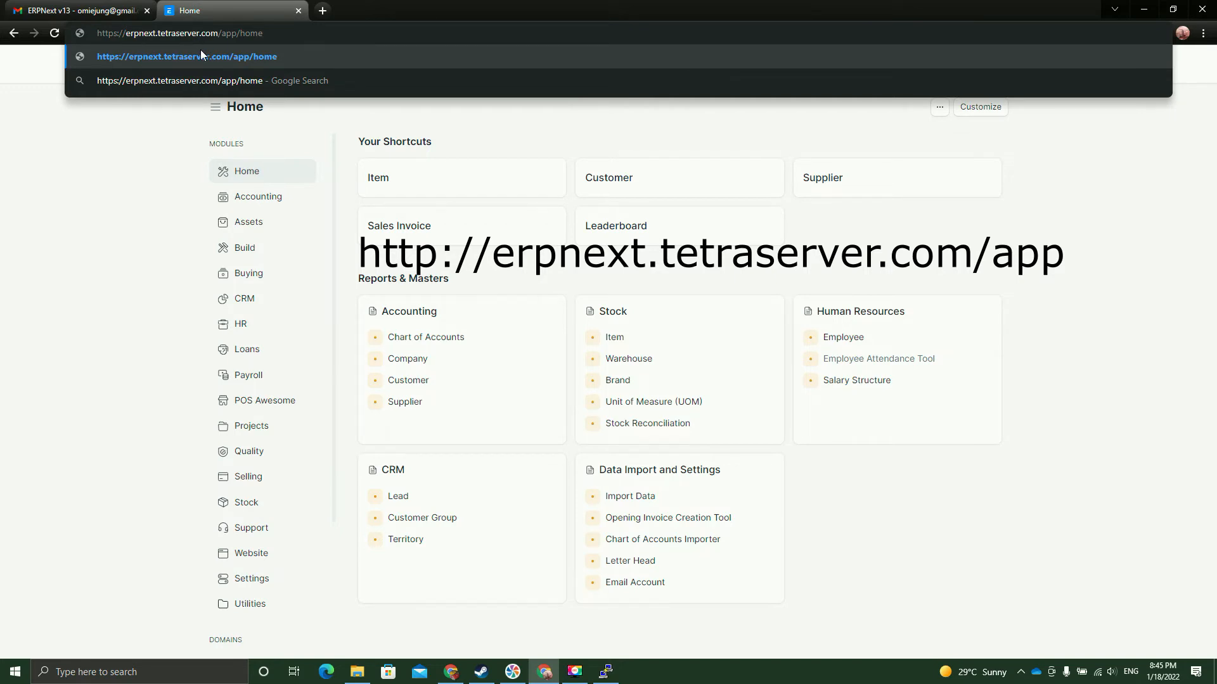
mouse_move(203, 51)
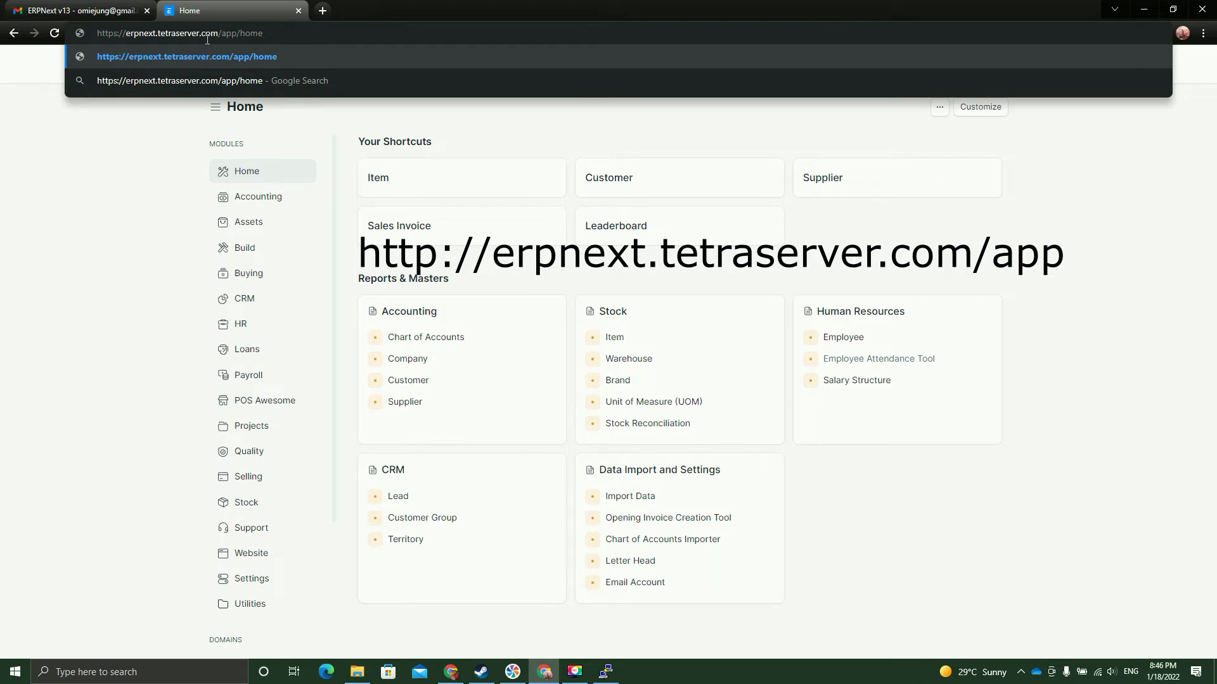
mouse_move(204, 53)
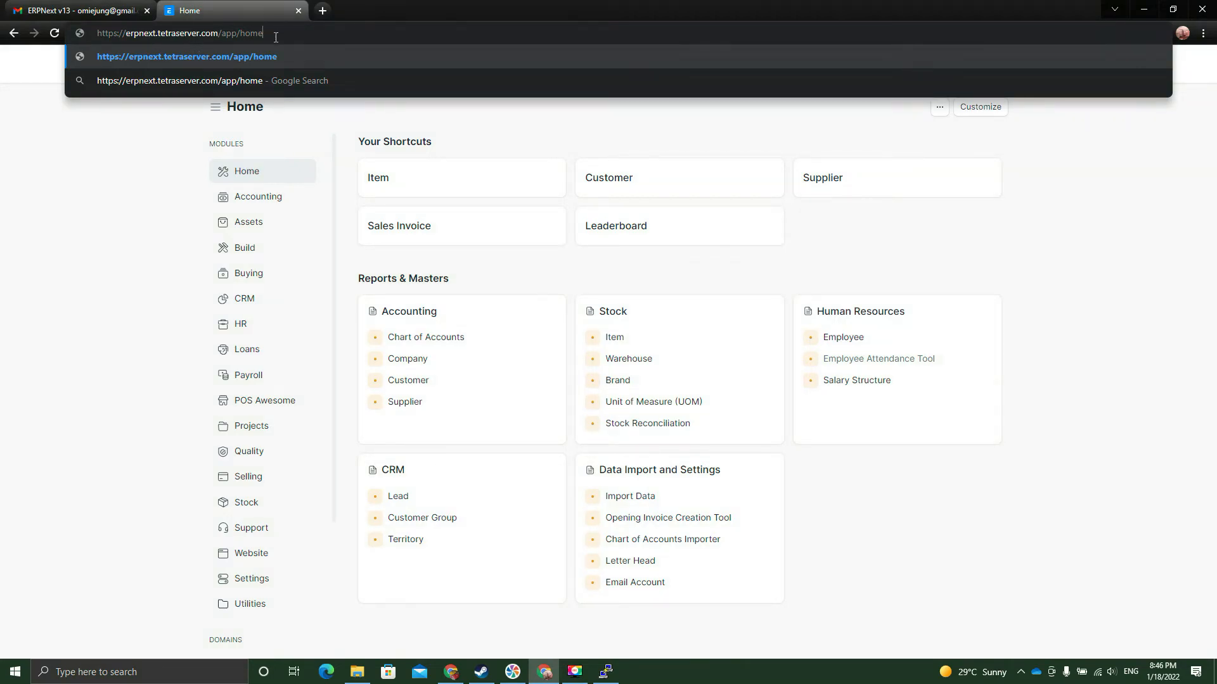
mouse_move(228, 51)
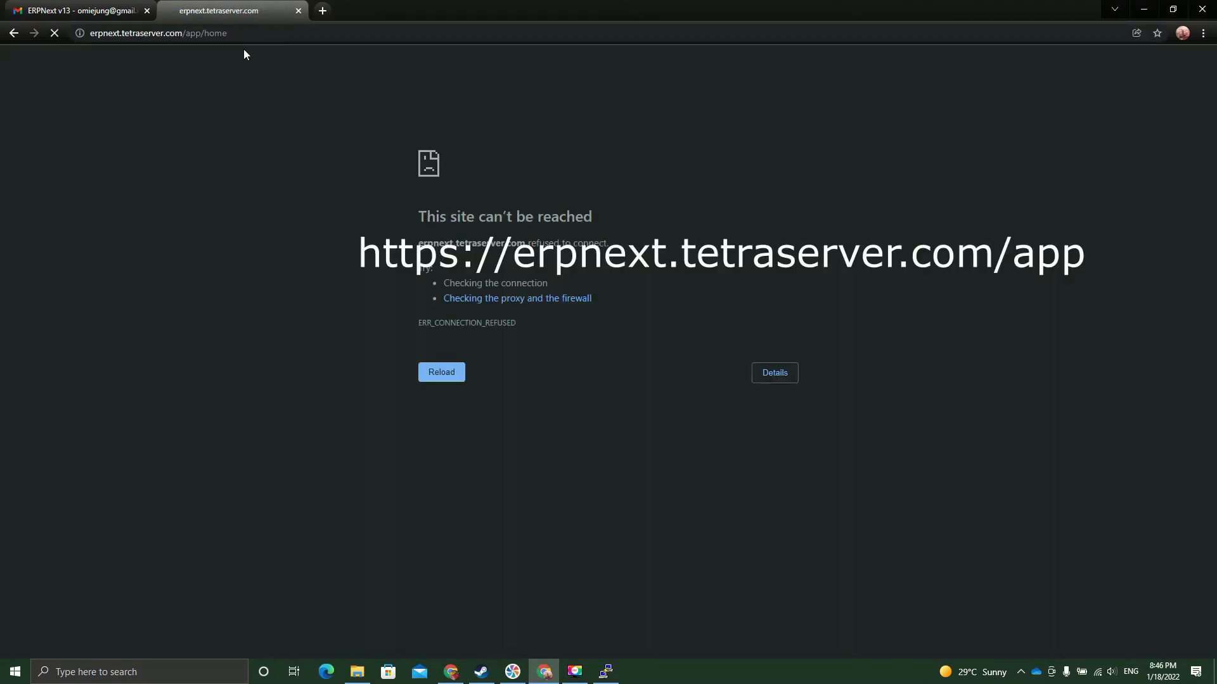
mouse_move(401, 287)
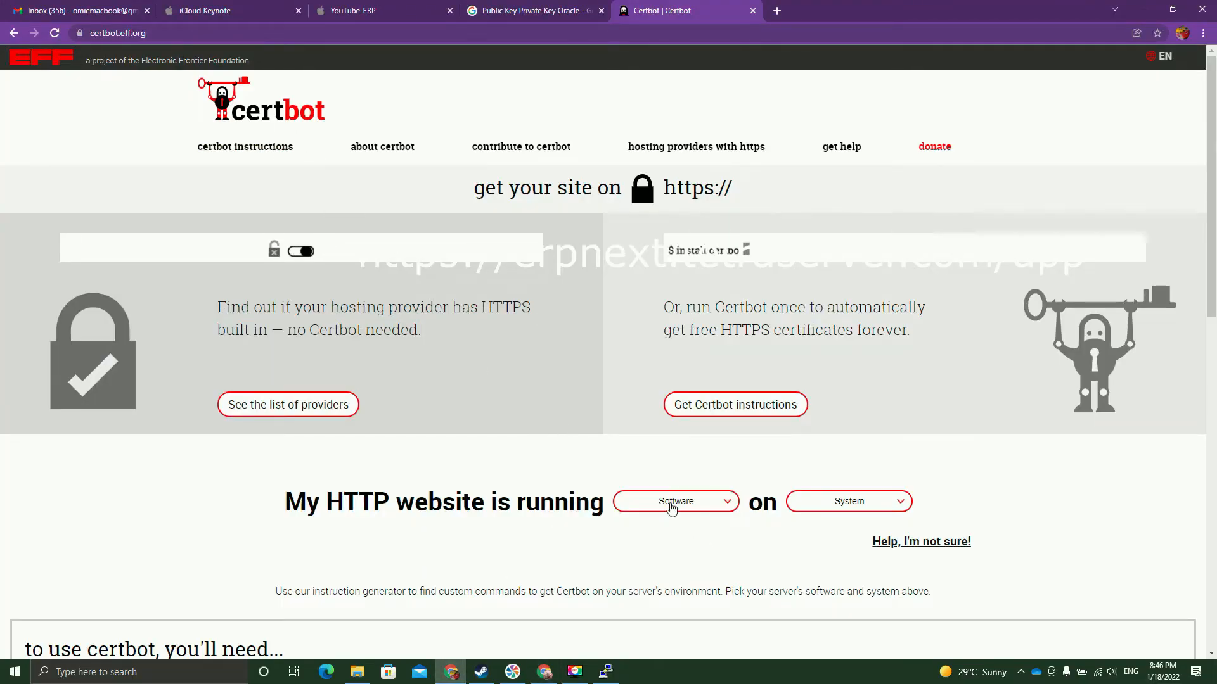
- Choose Nginx as software and Ubuntu 20 as system in Certbot's instruction picker
click(674, 501)
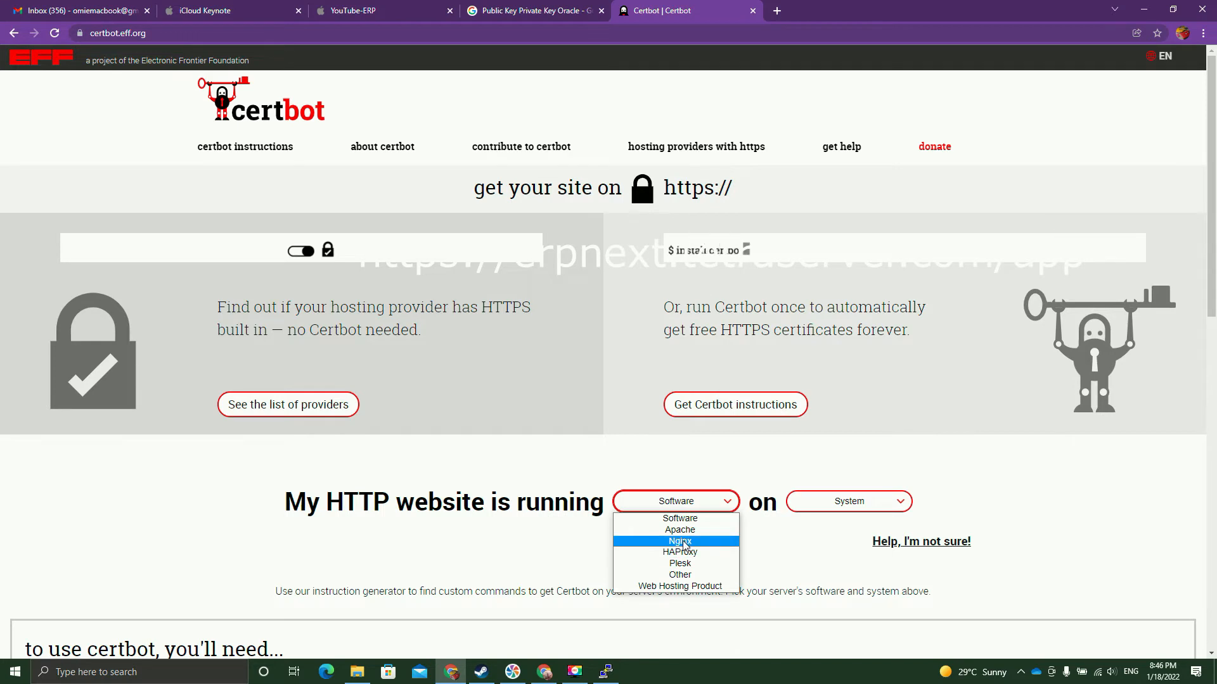
click(680, 541)
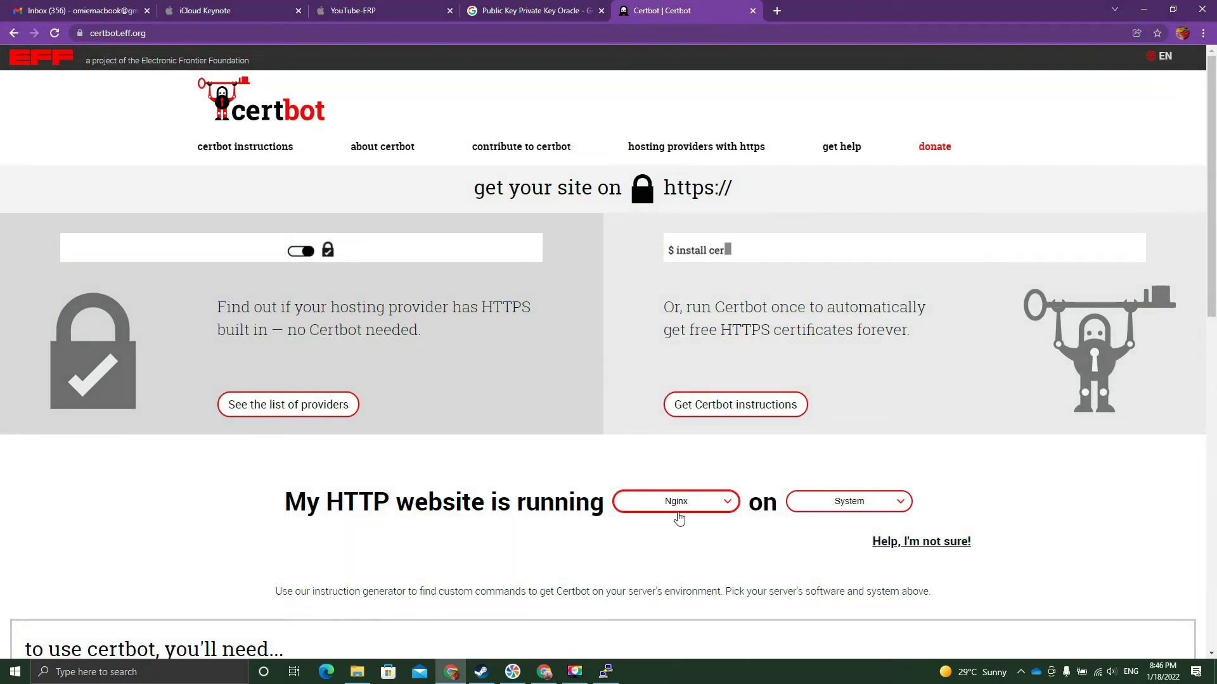
click(847, 501)
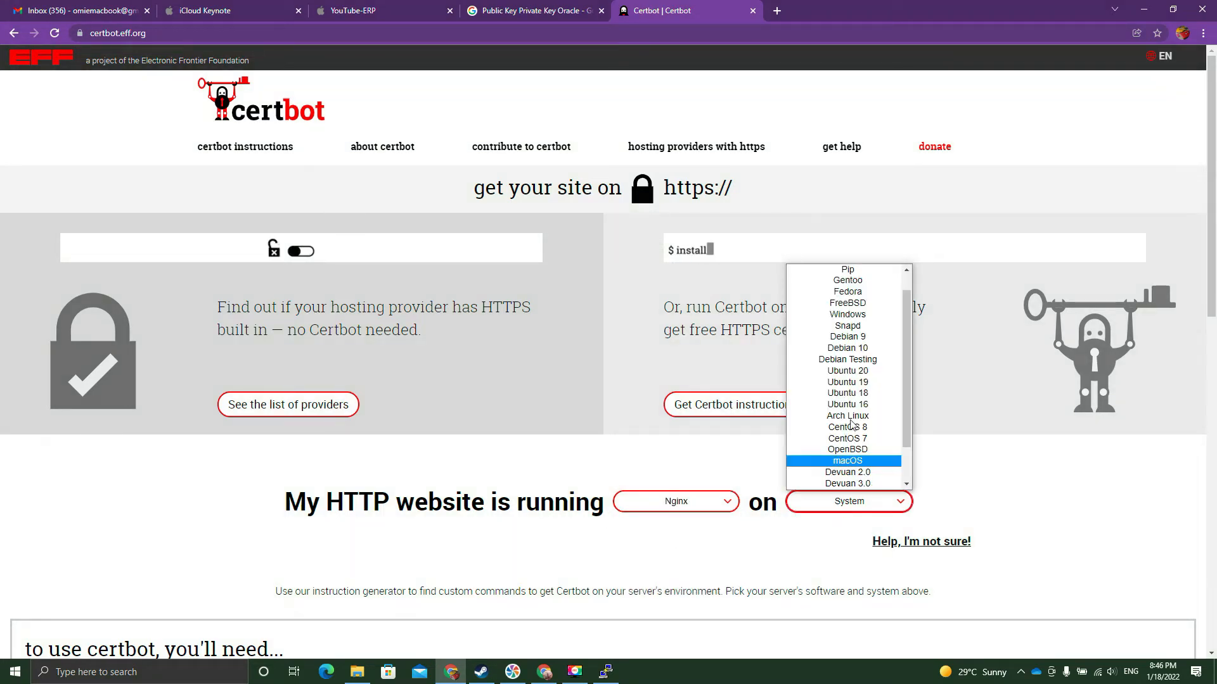
click(847, 370)
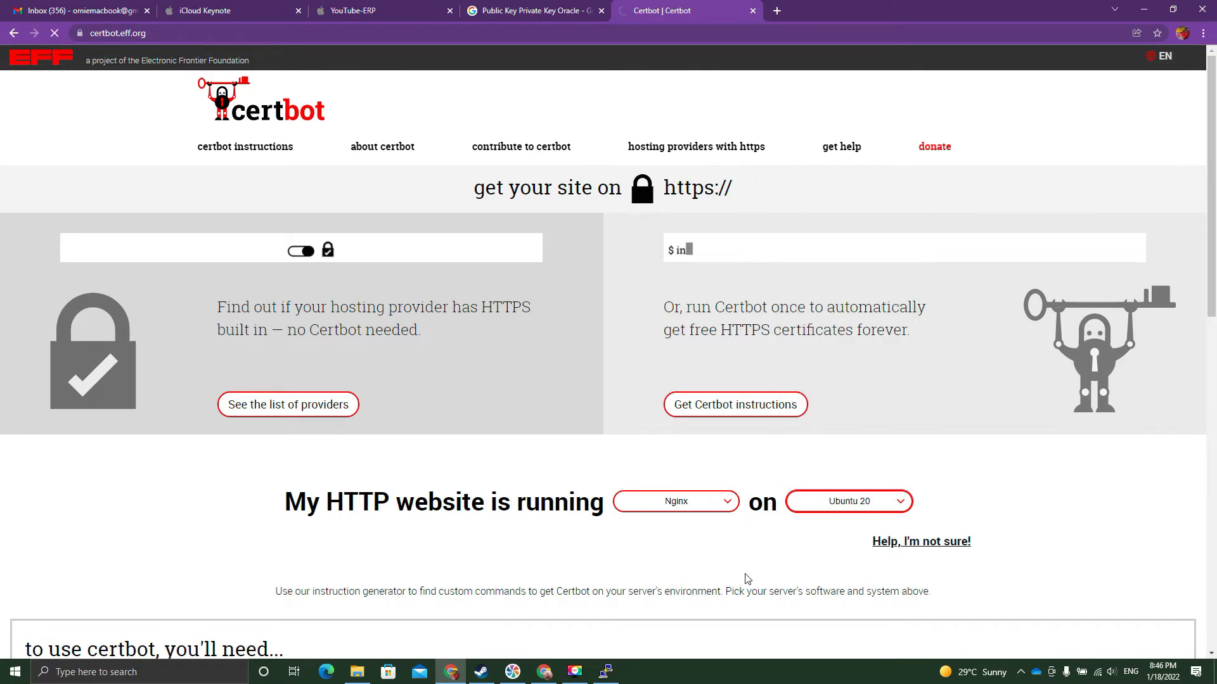
- Scroll the instructions to steps 1–4, from SSH to installing snapd
click(734, 405)
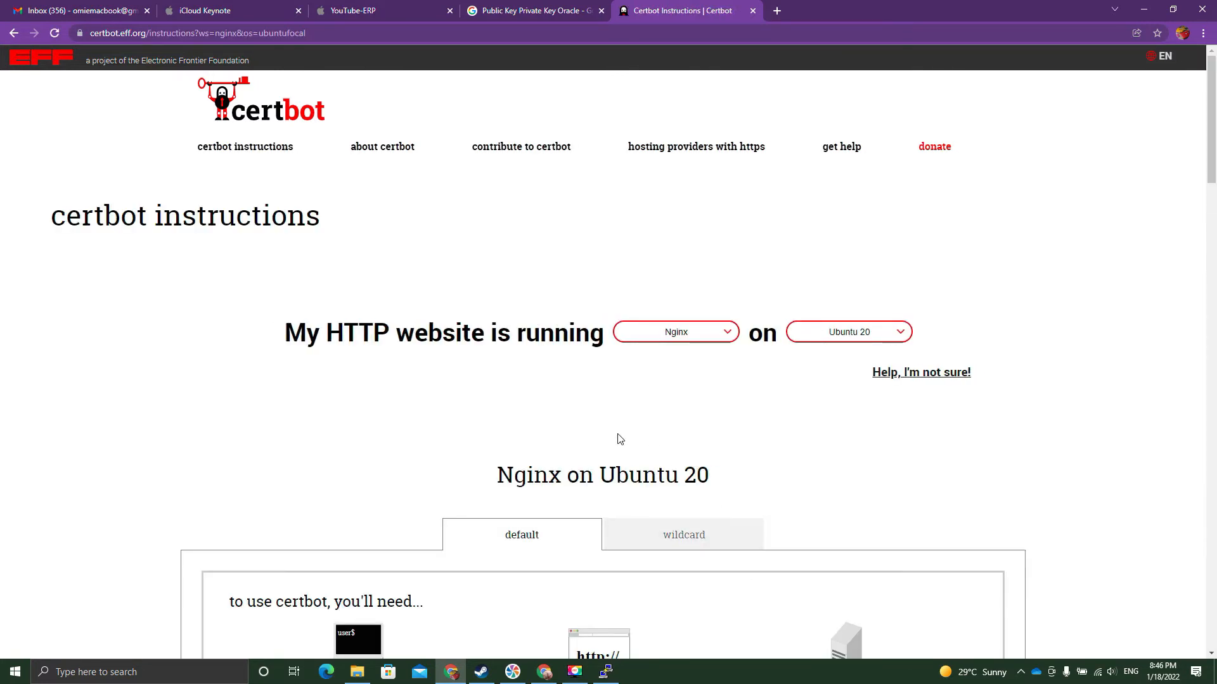
scroll(down, 3)
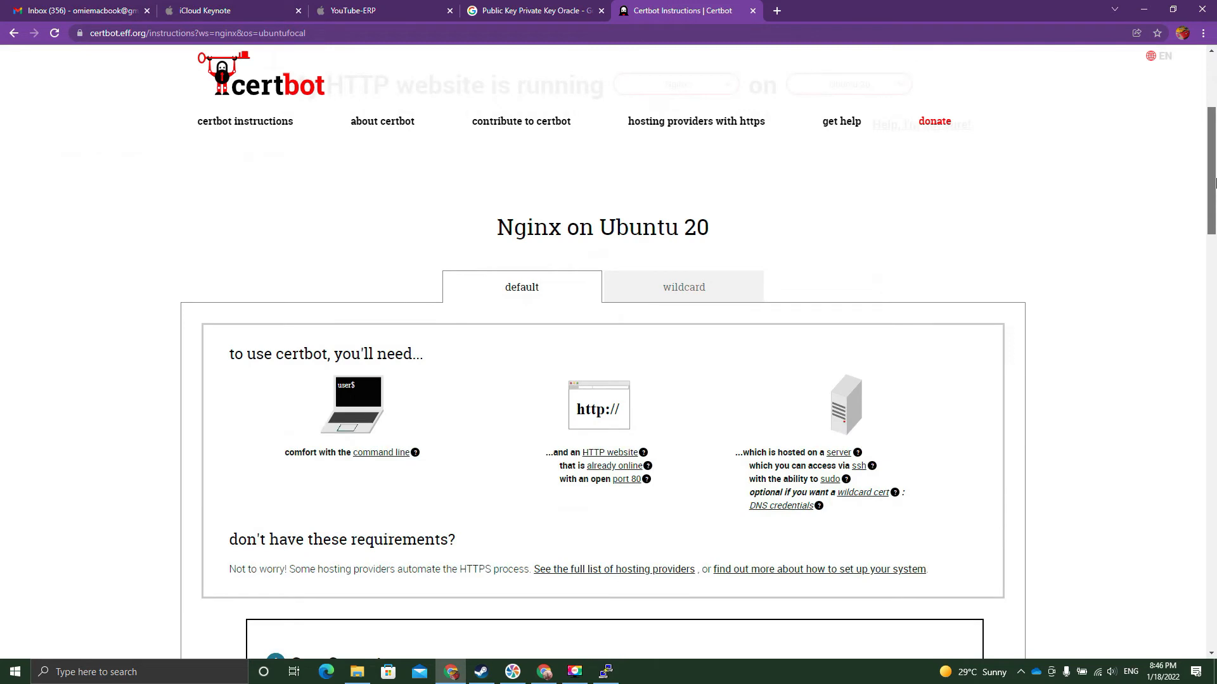
scroll(down, 3)
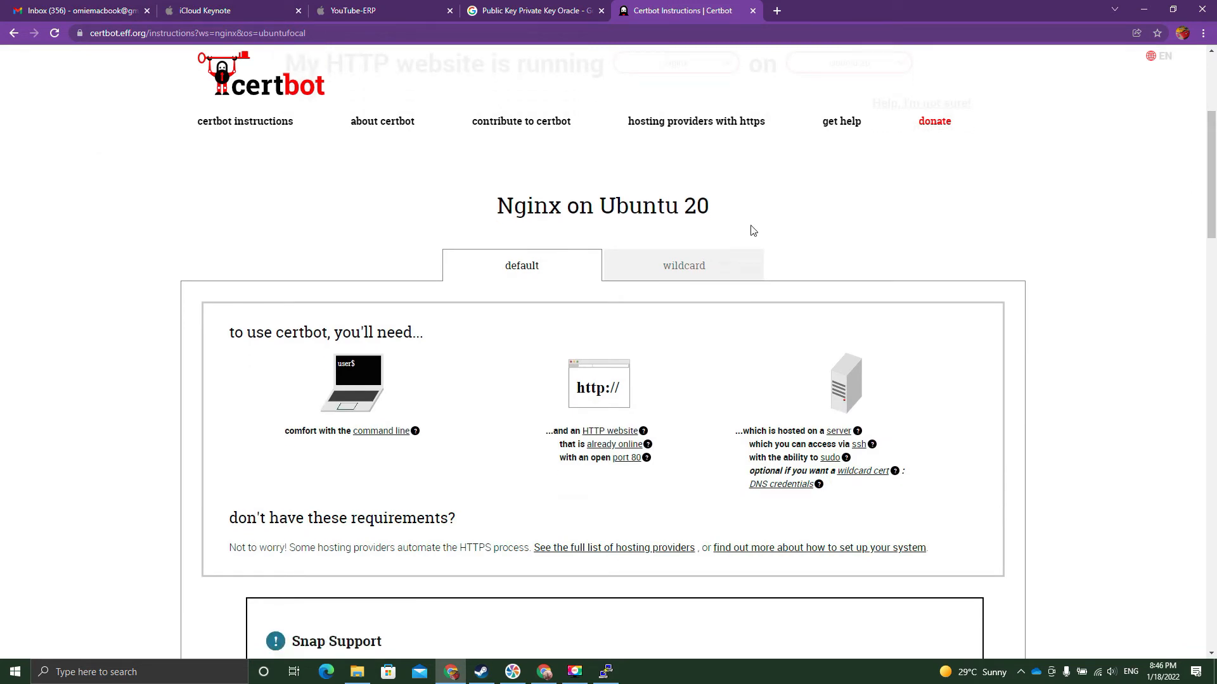
mouse_move(695, 208)
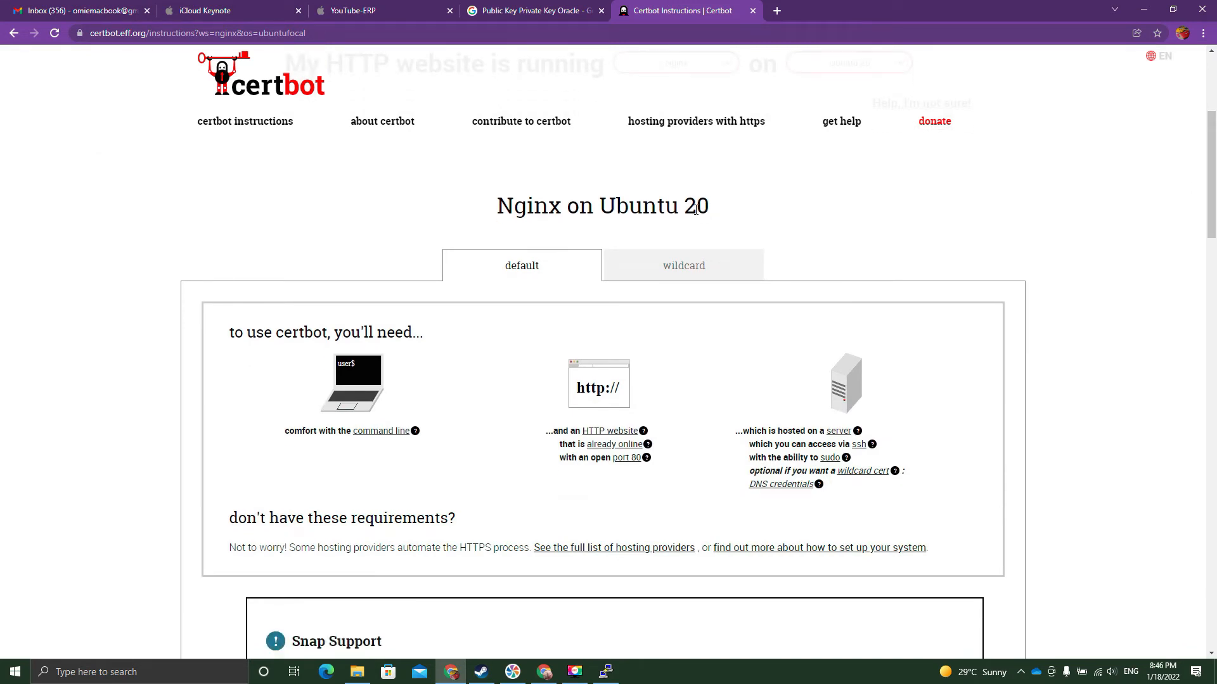
mouse_move(549, 228)
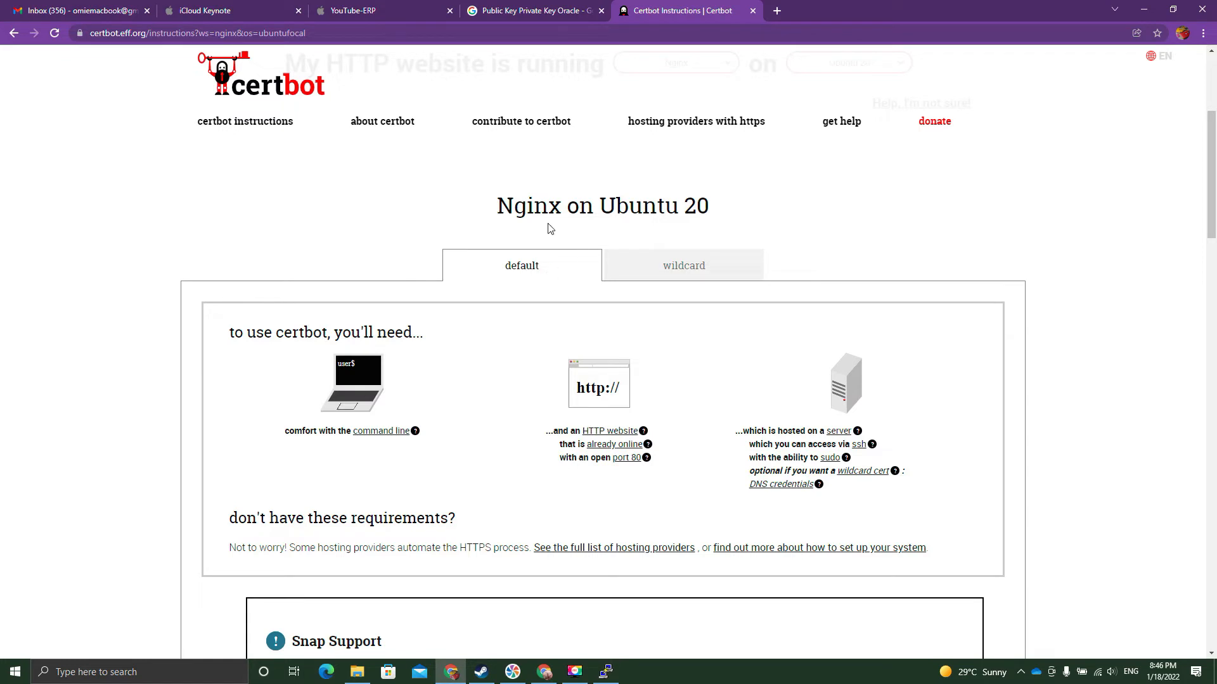
scroll(down, 3)
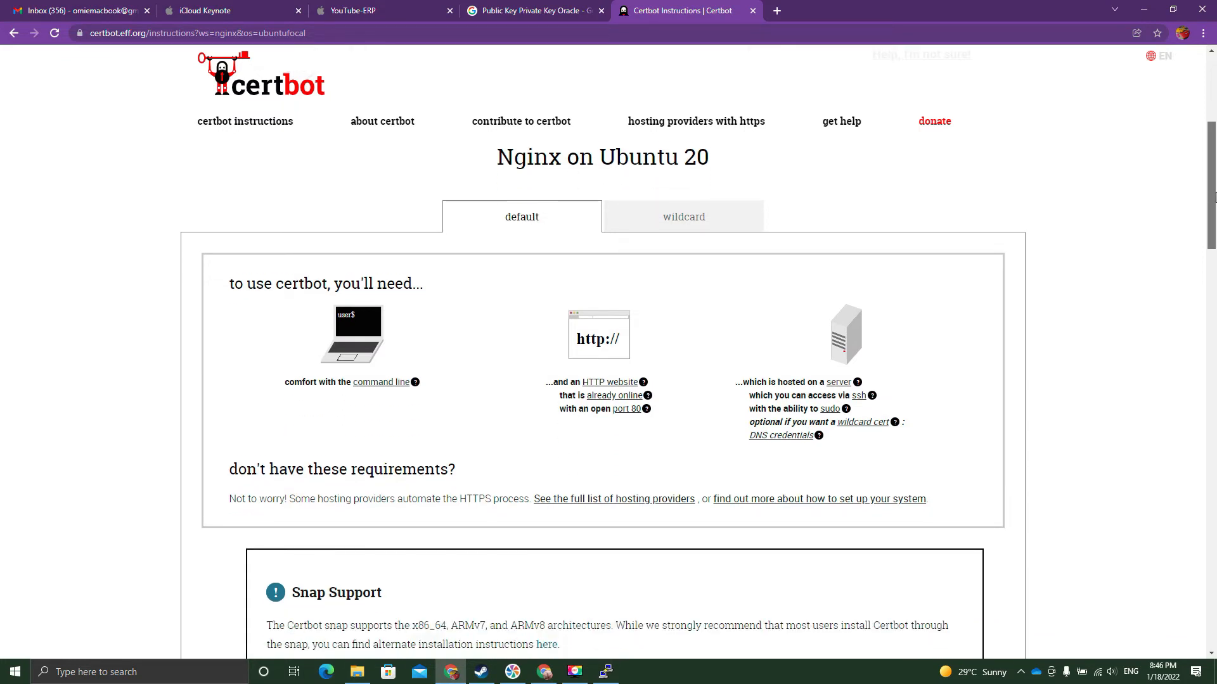
scroll(down, 3)
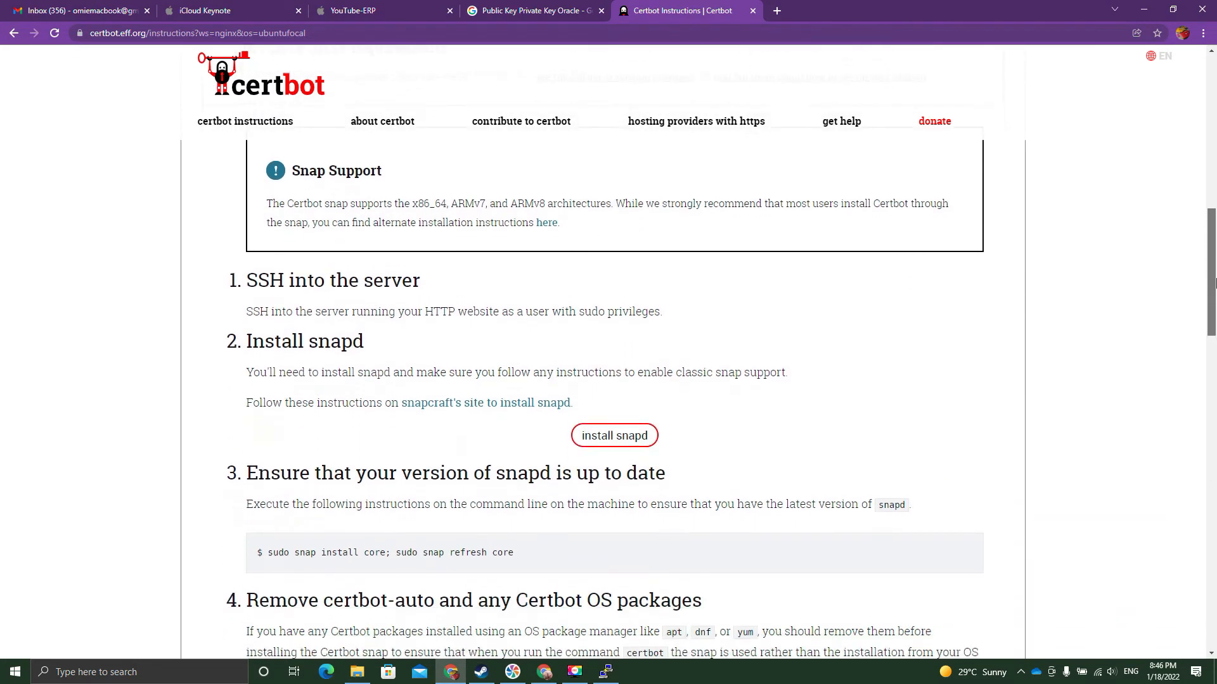
scroll(up, 3)
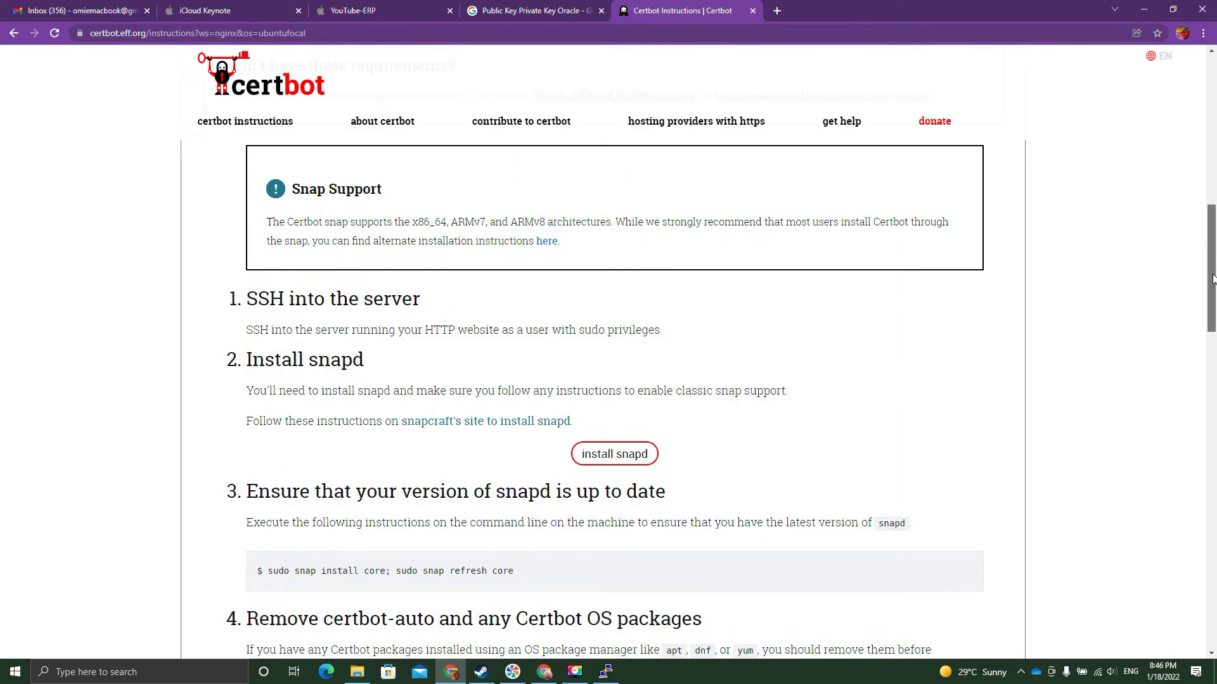
scroll(down, 3)
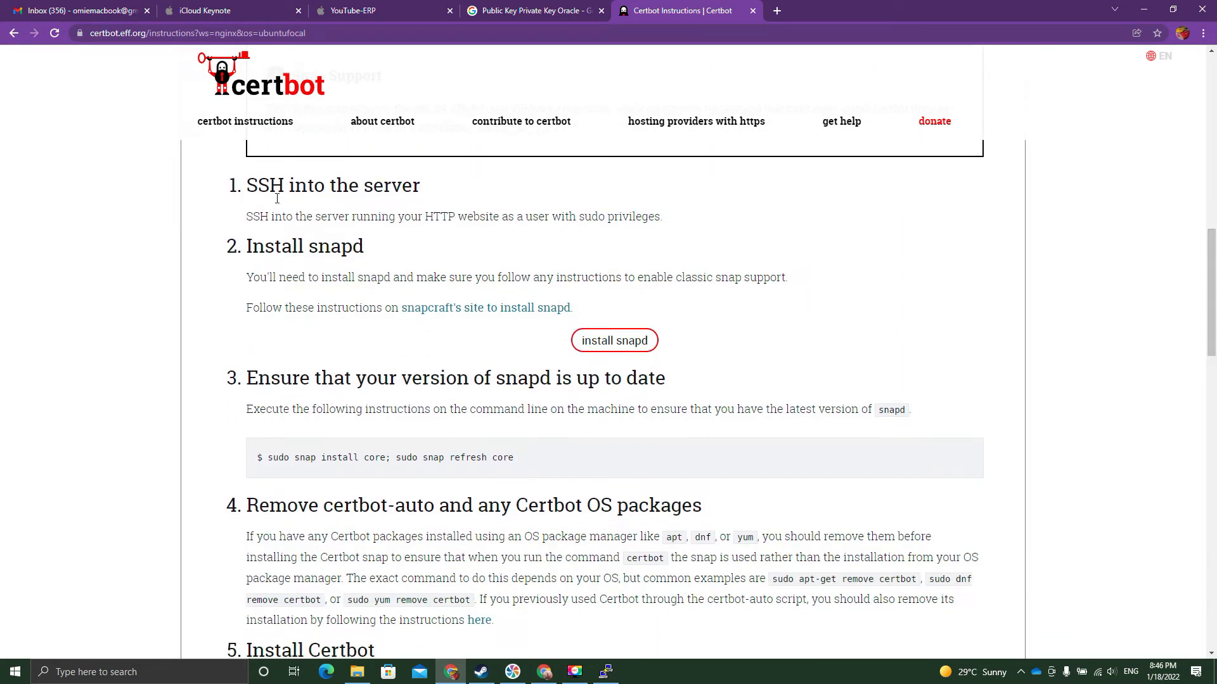
mouse_move(487, 498)
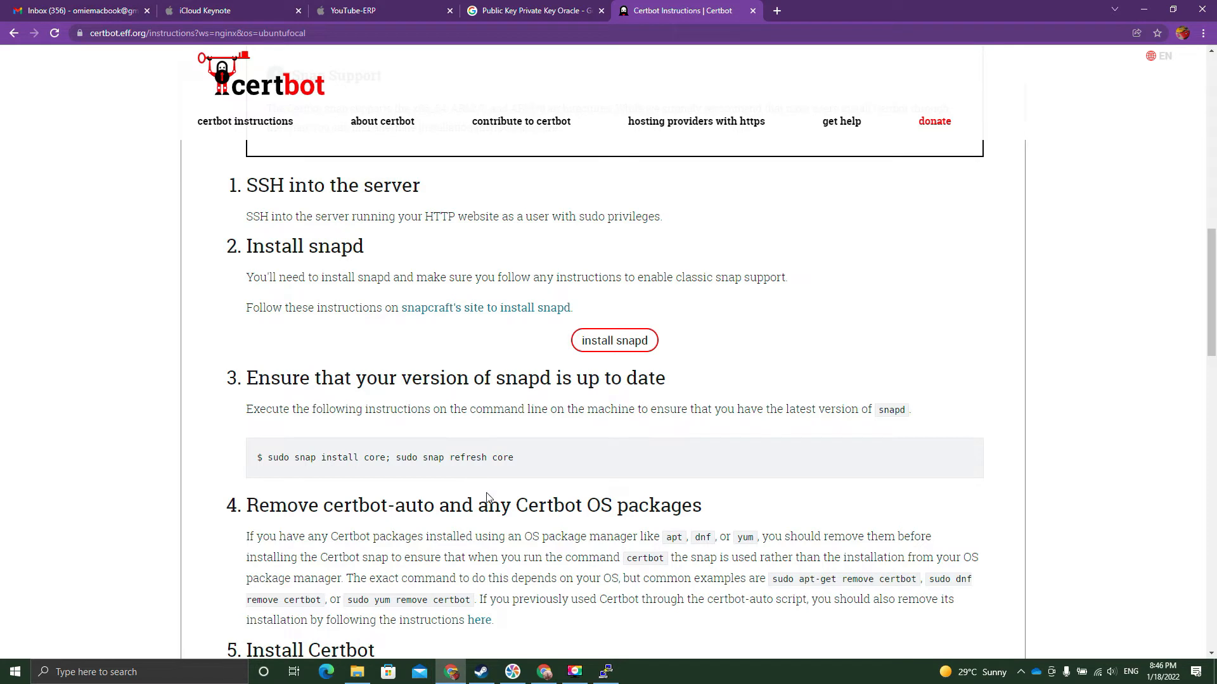
mouse_move(550, 605)
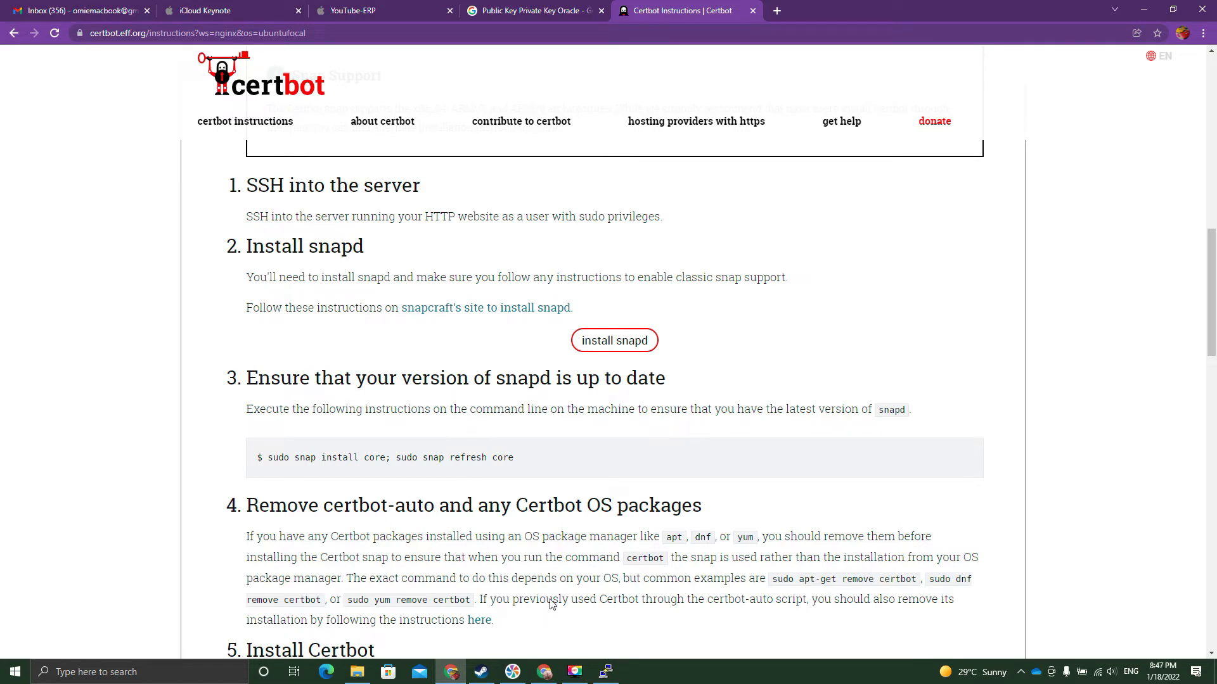
mouse_move(448, 435)
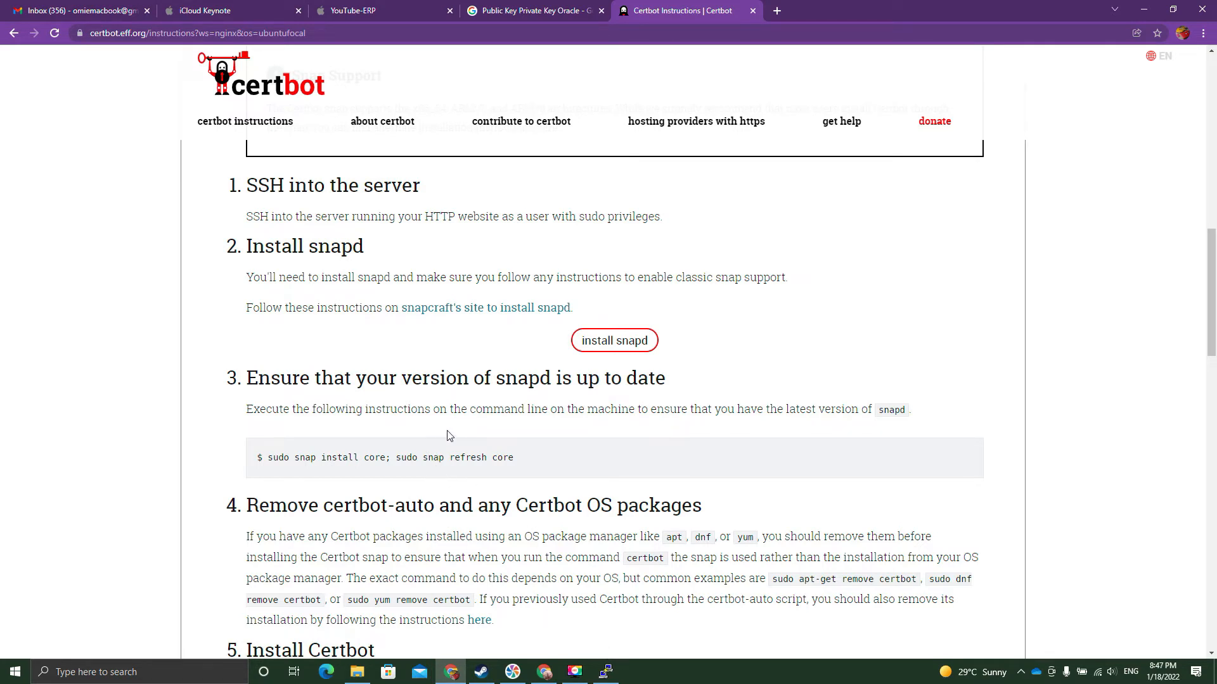
mouse_move(464, 477)
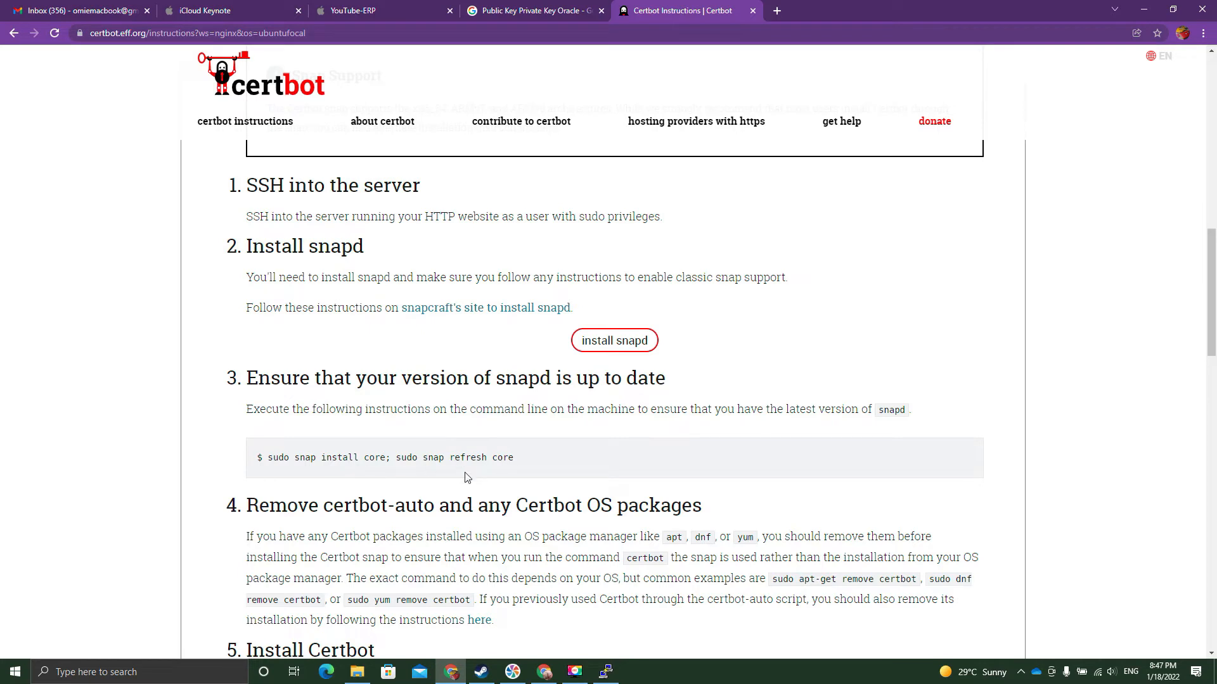
mouse_move(612, 401)
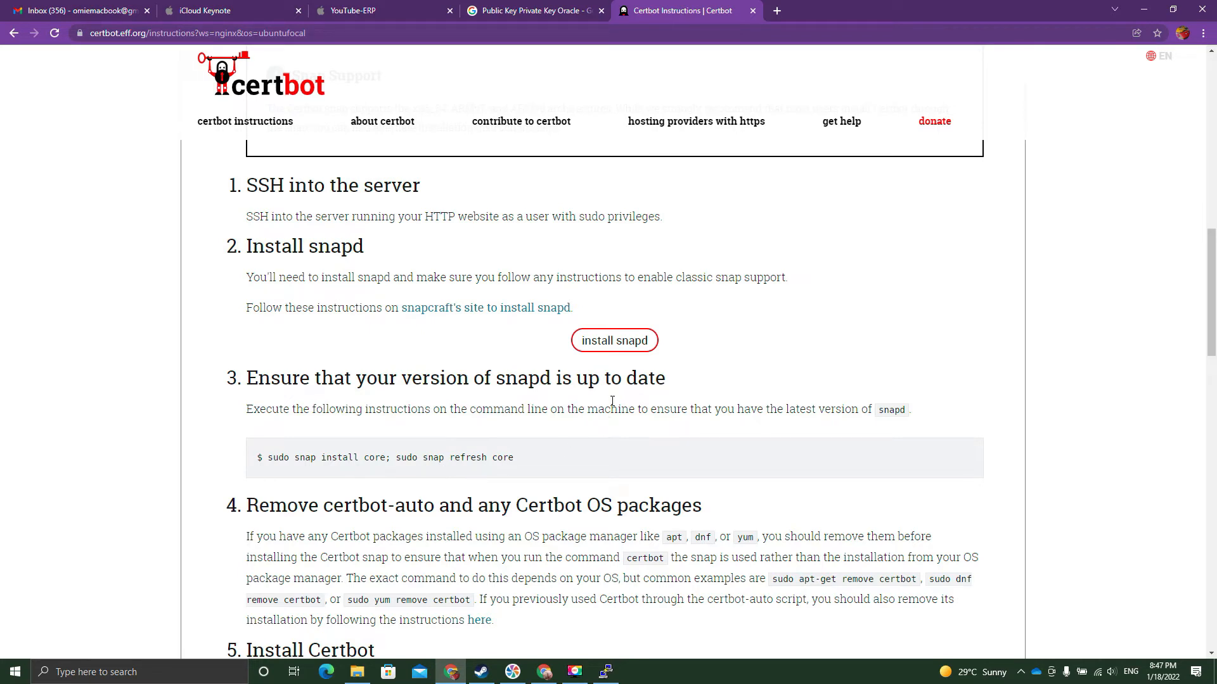
mouse_move(614, 340)
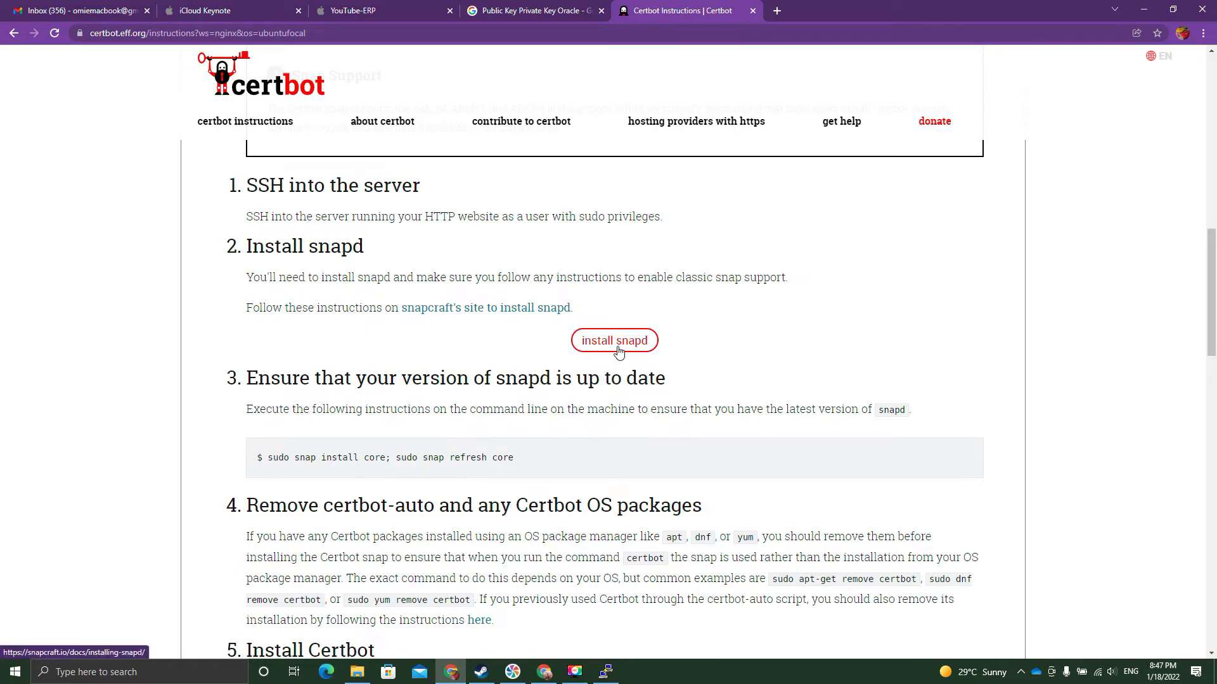
mouse_move(619, 407)
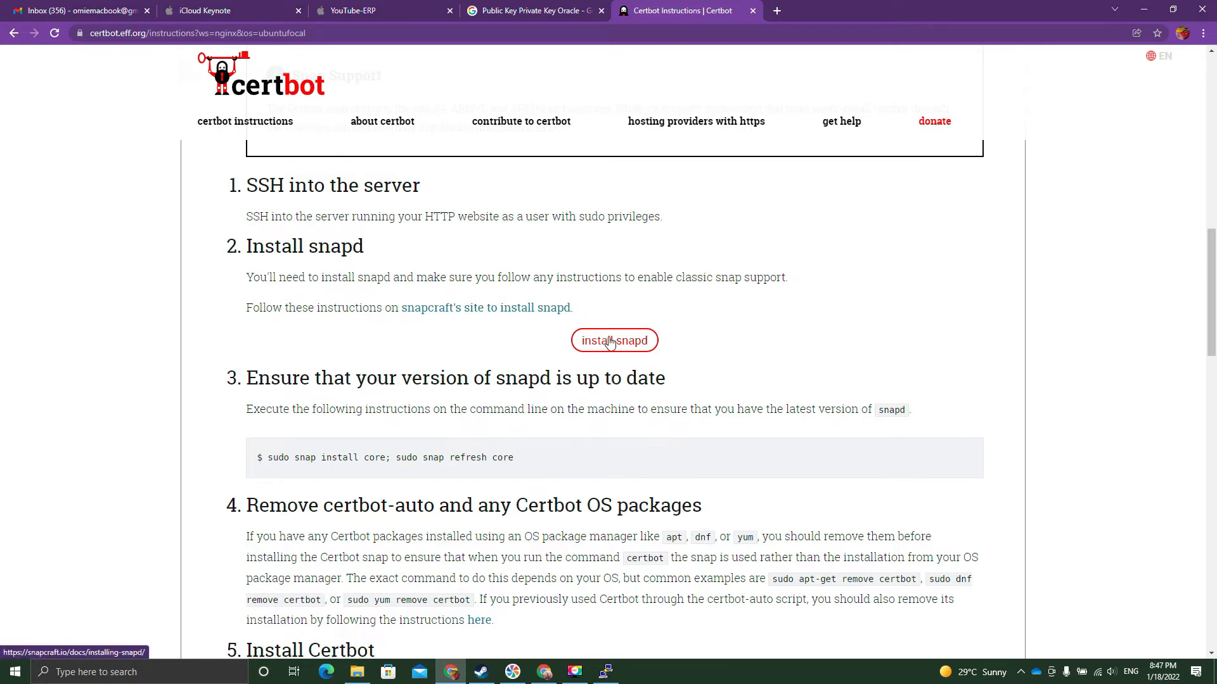
- Open Snapcraft's Installing snapd guide, accept trackers, then return to Certbot and the PuTTY terminal
click(614, 339)
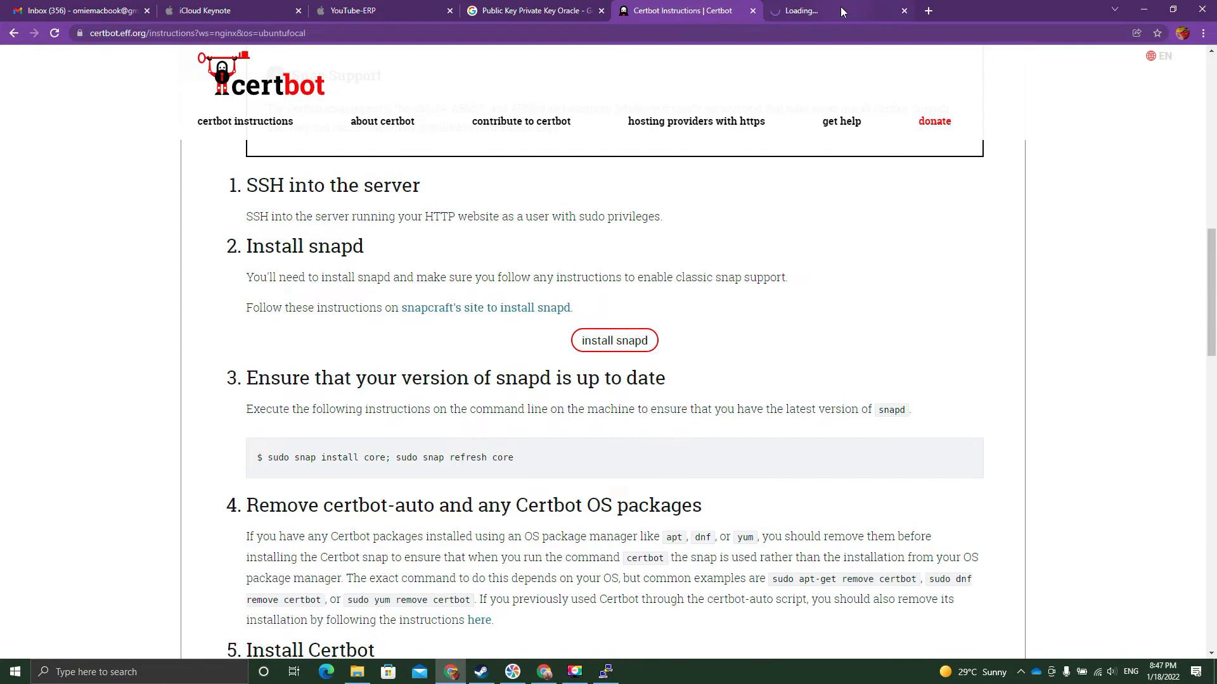
click(613, 339)
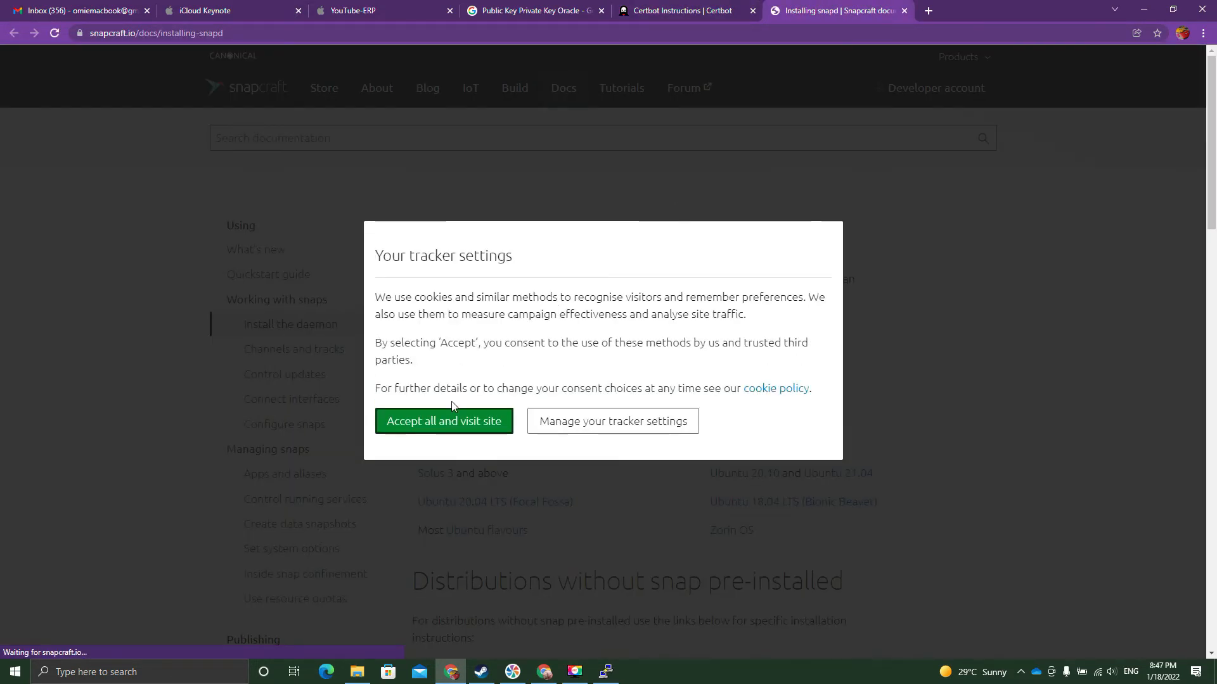
click(443, 421)
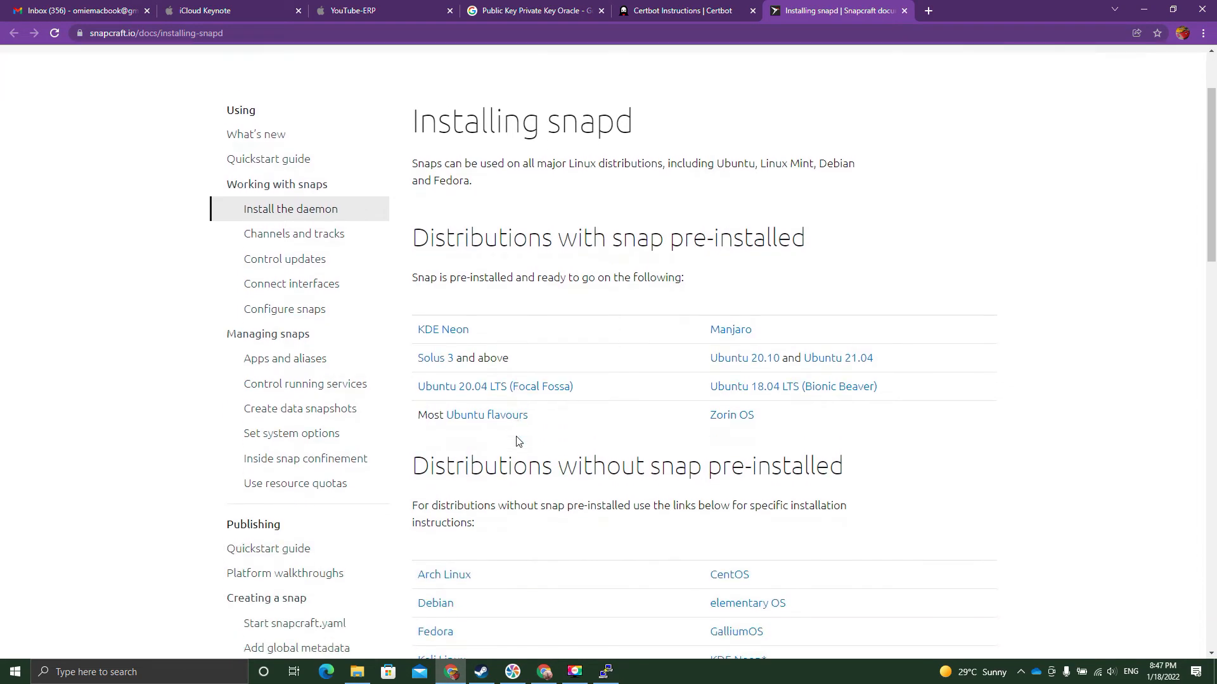
scroll(down, 3)
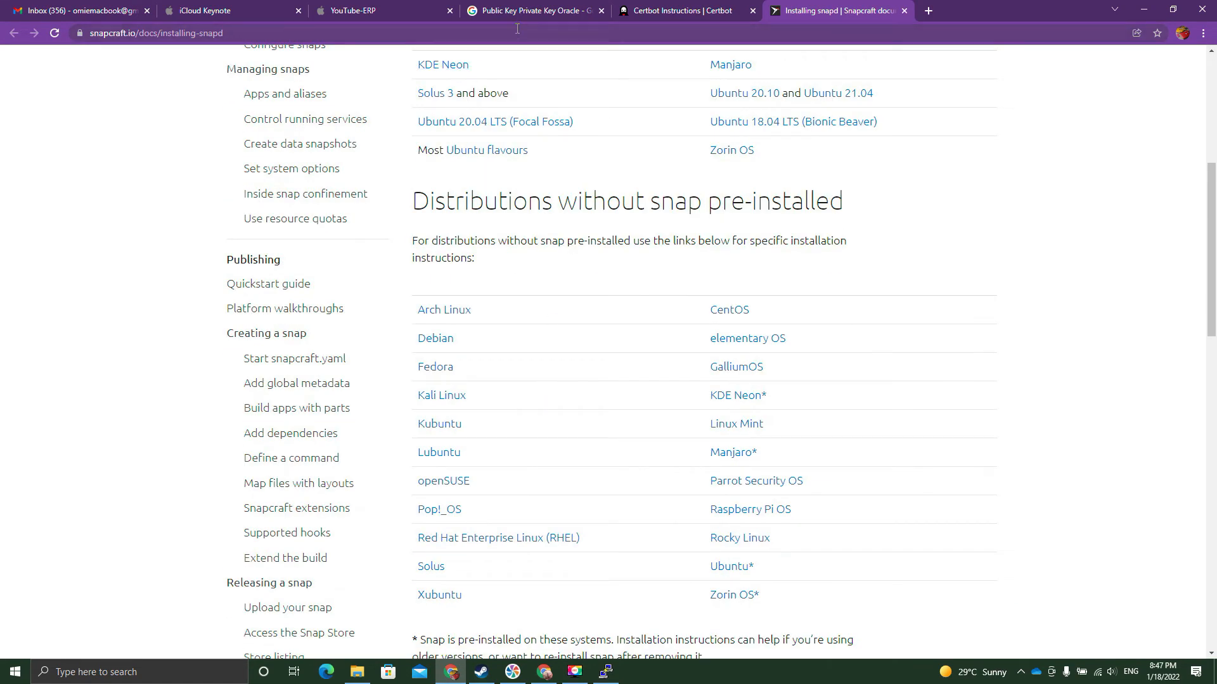
click(683, 10)
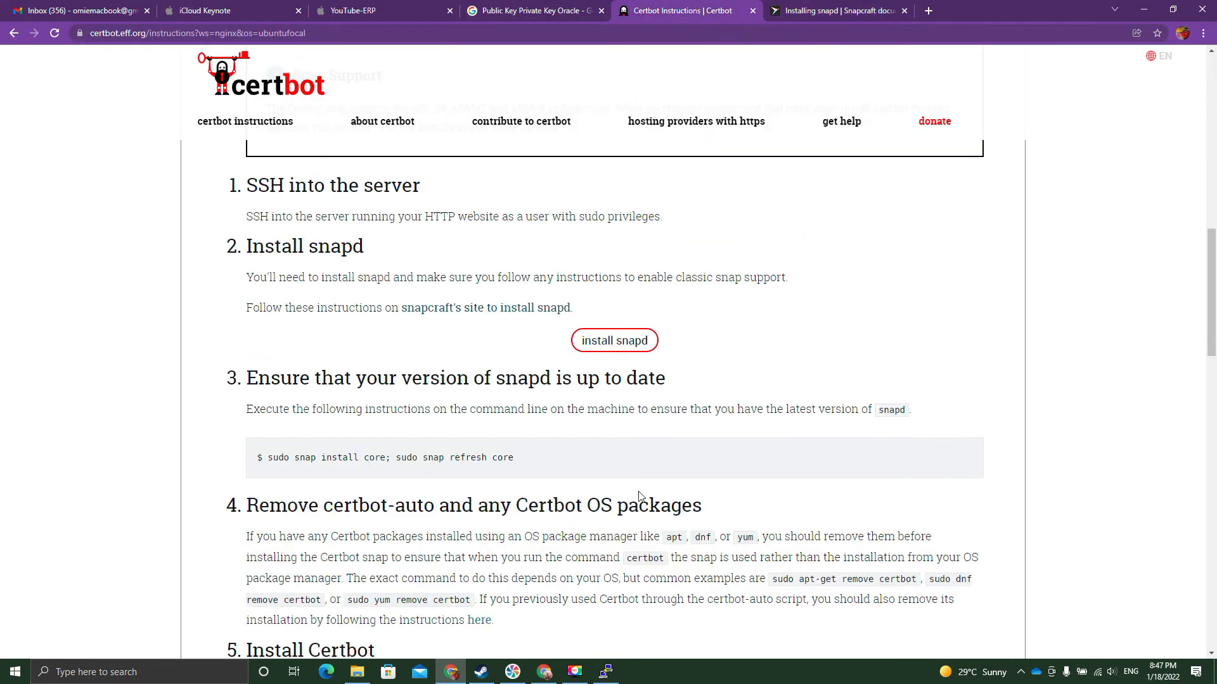
click(605, 672)
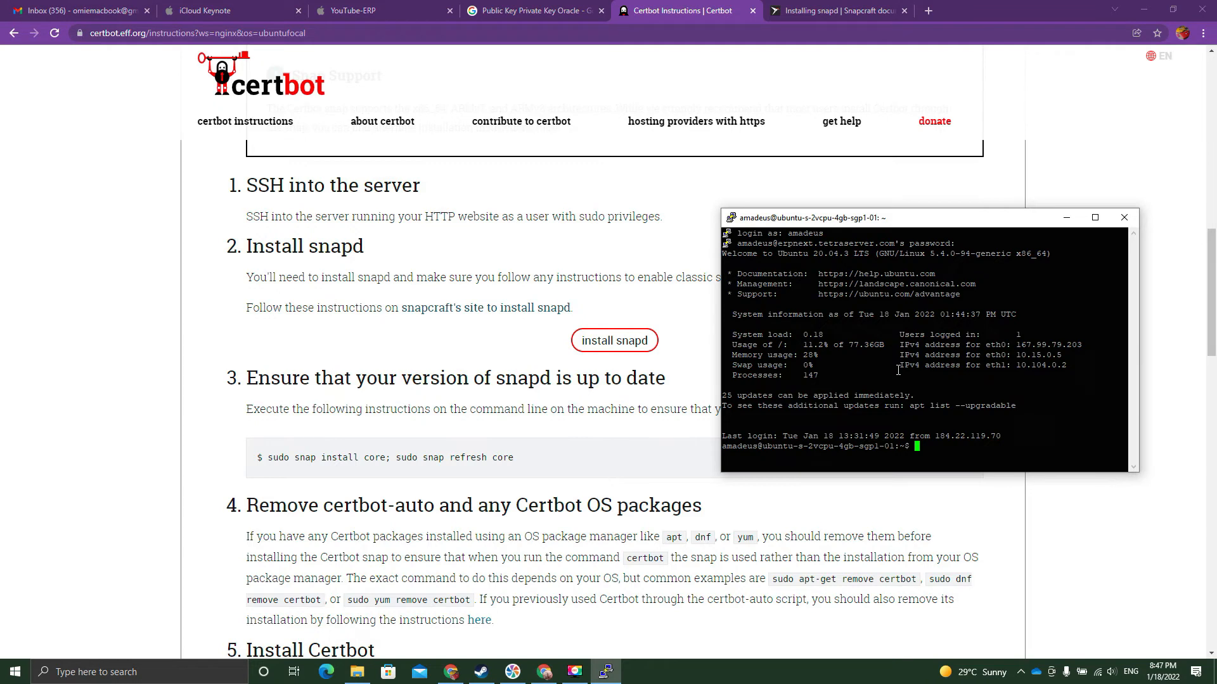
- Run 'sudo apt-get install snapd'; it reports snapd is already the newest version
text(sudo)
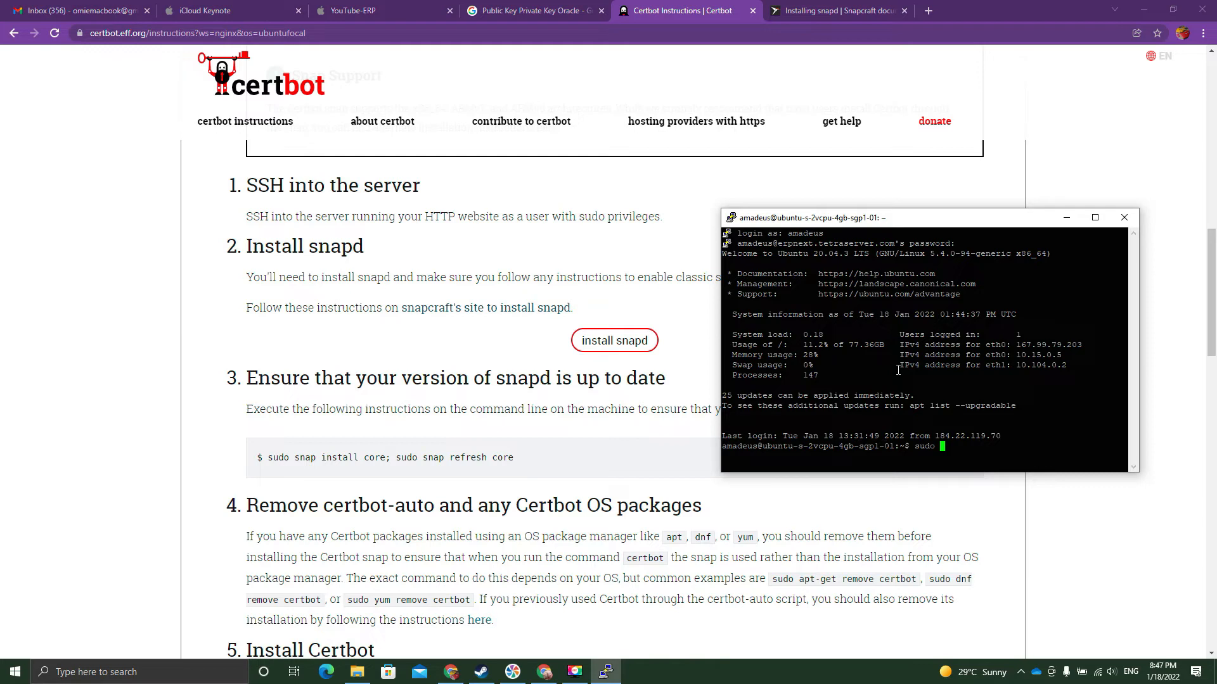
text(a)
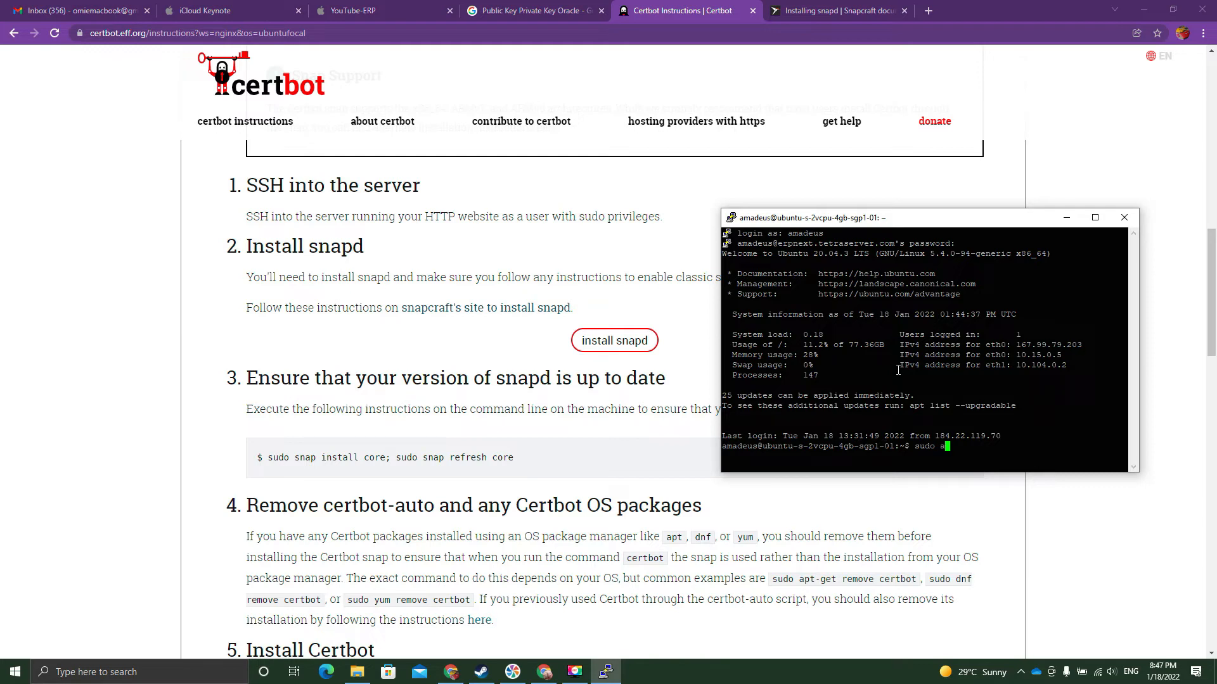
text(pt-get)
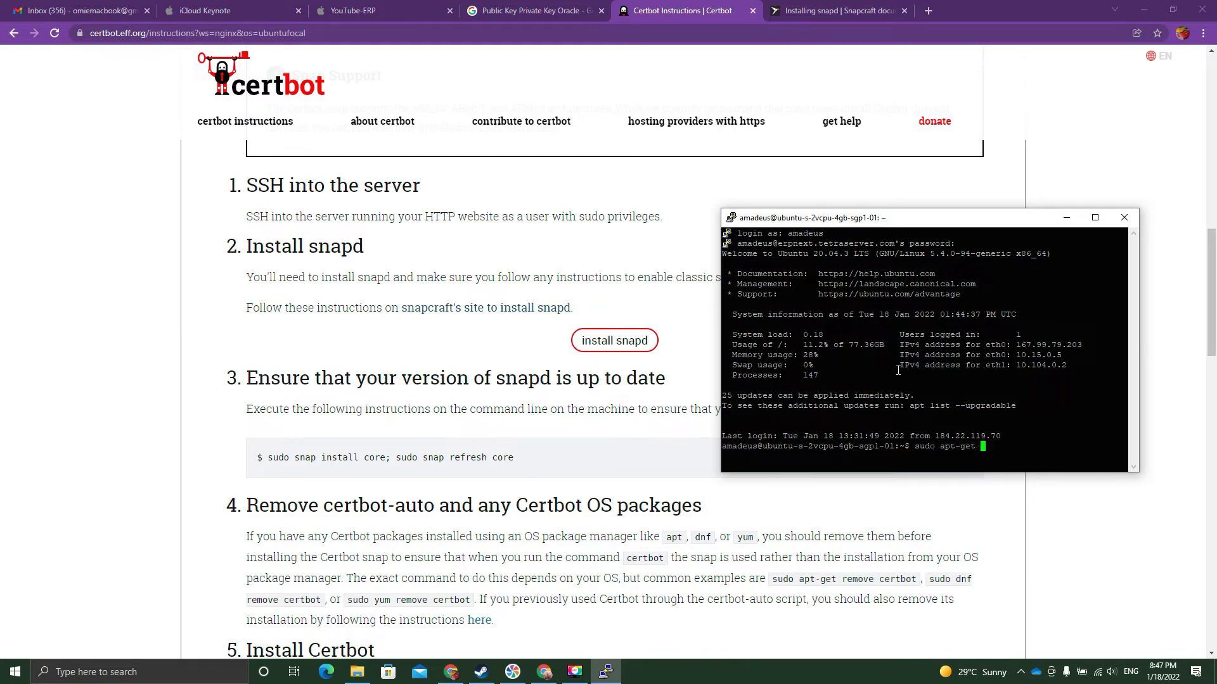
text(install s)
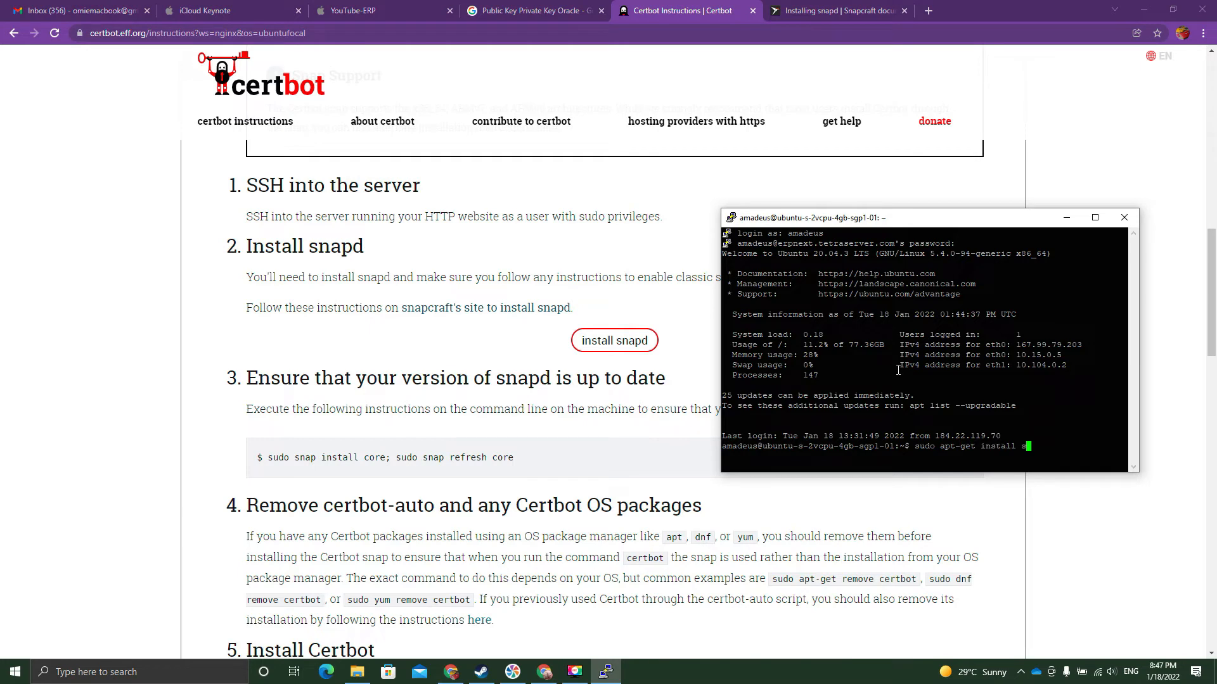
key(Return)
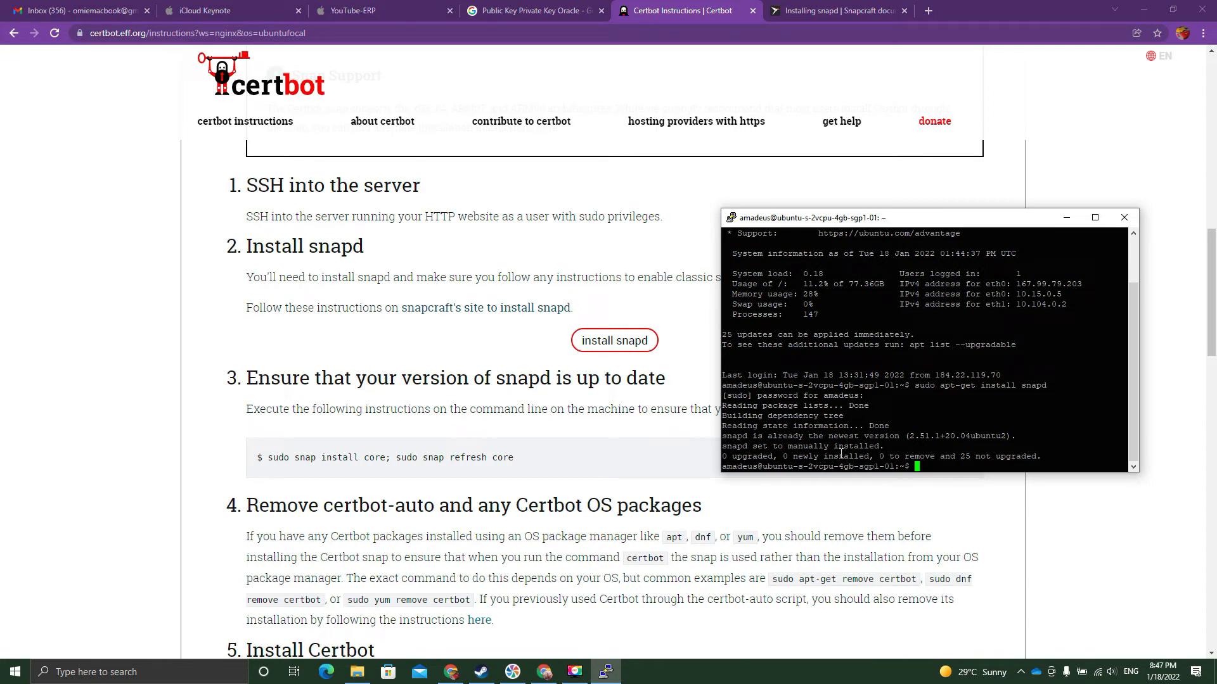
mouse_move(890, 221)
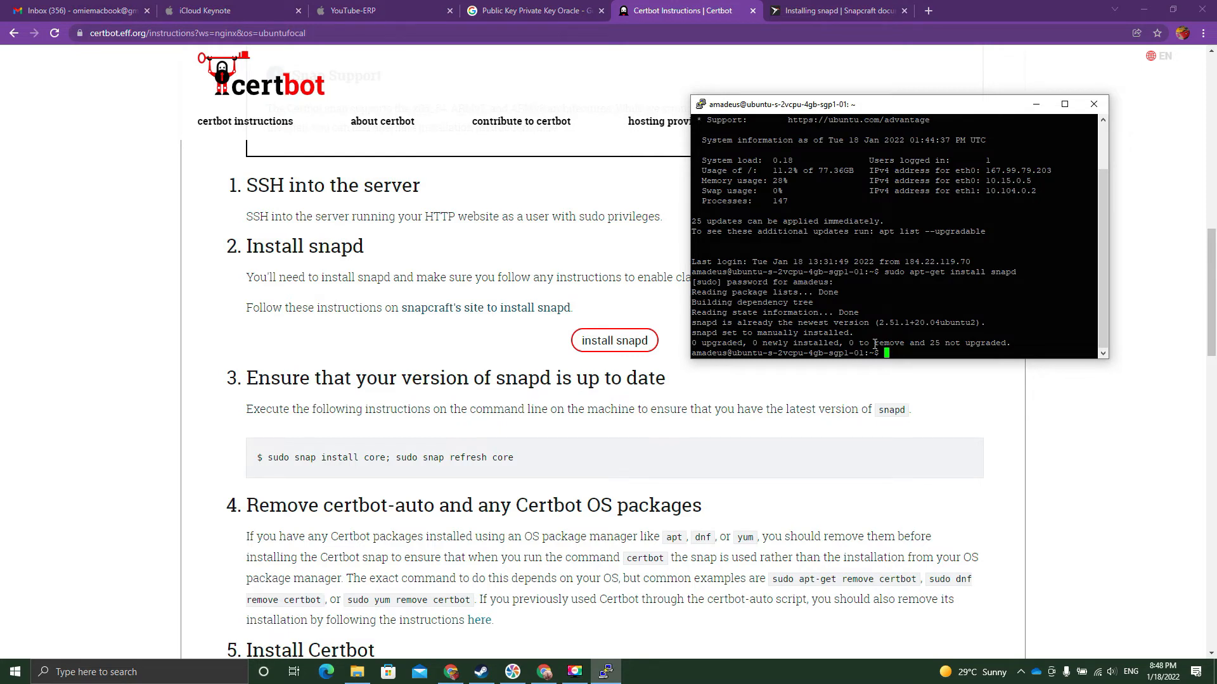
text(sudo)
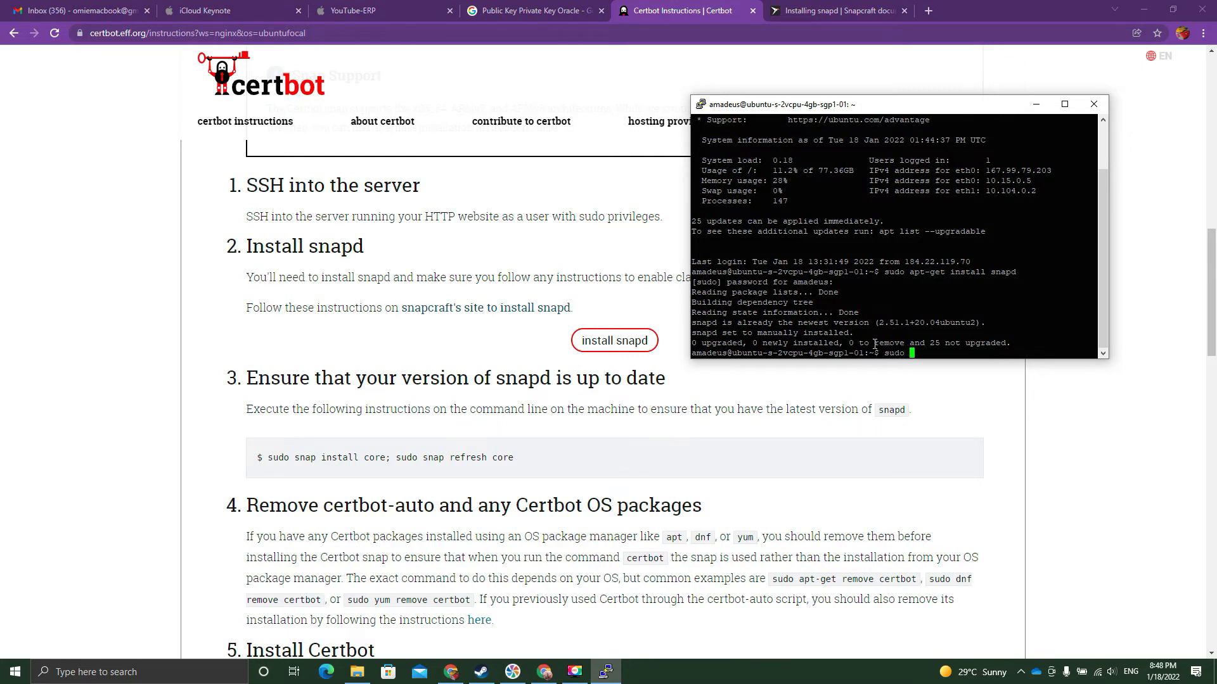
text(snap)
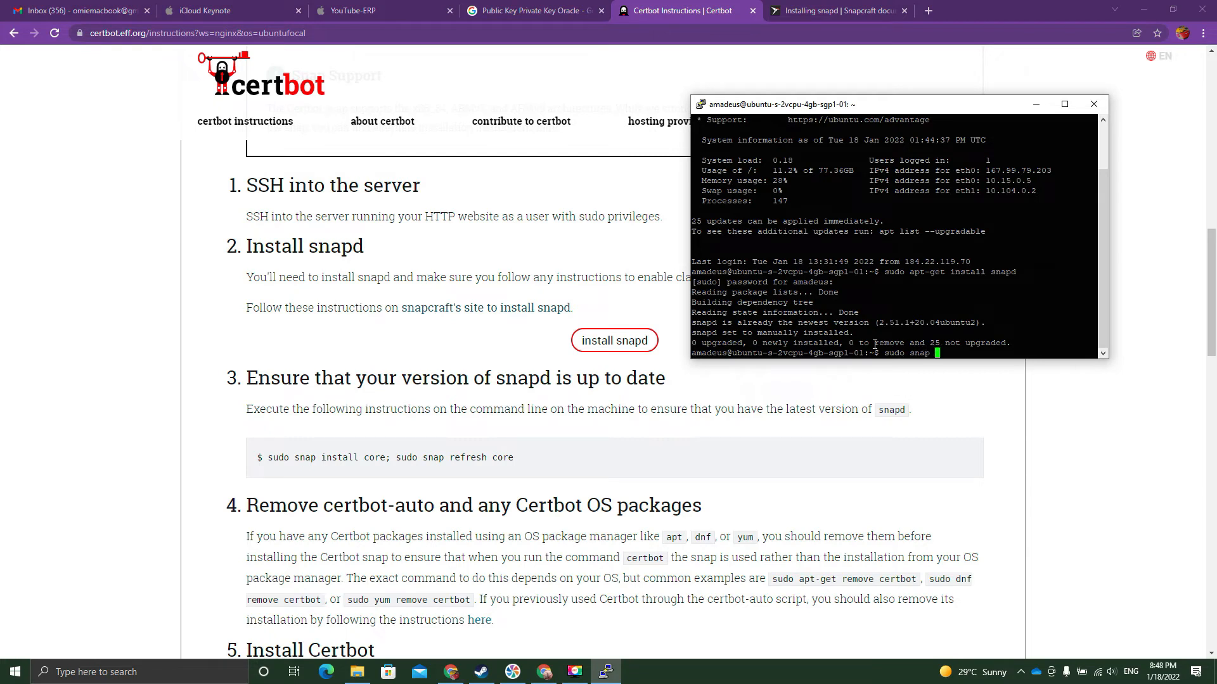
- Run 'sudo snap install core; sudo snap refresh core'; core is installed with no updates
text(install)
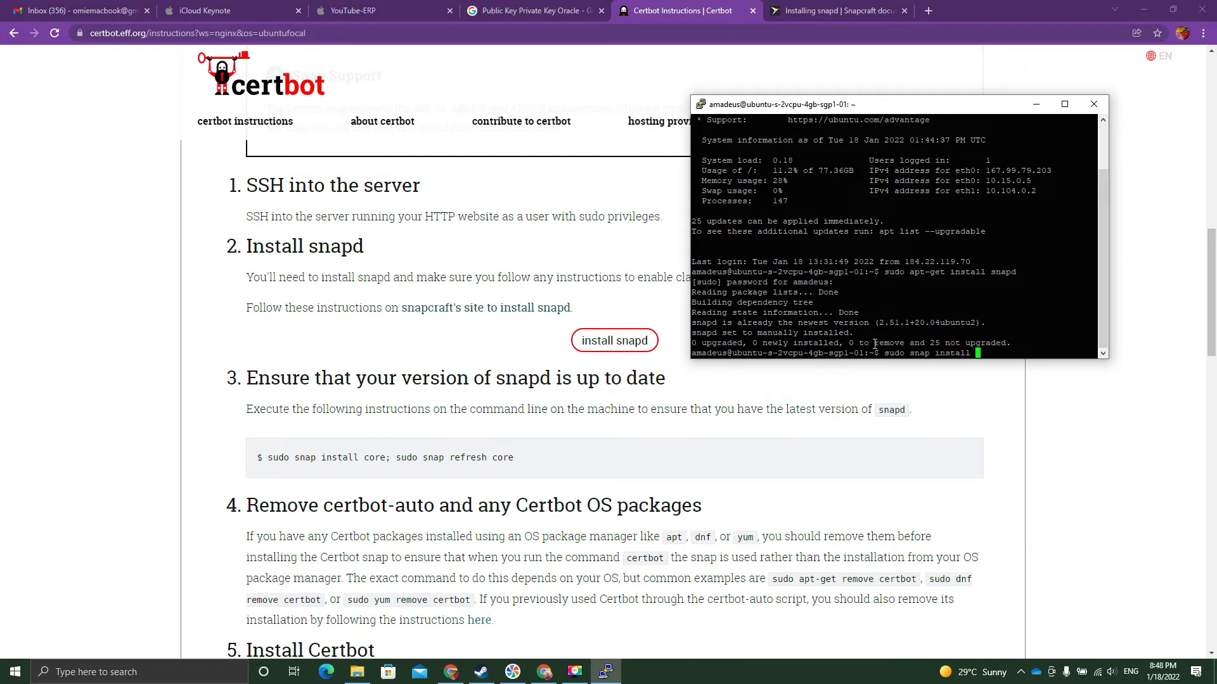
text(core;sud)
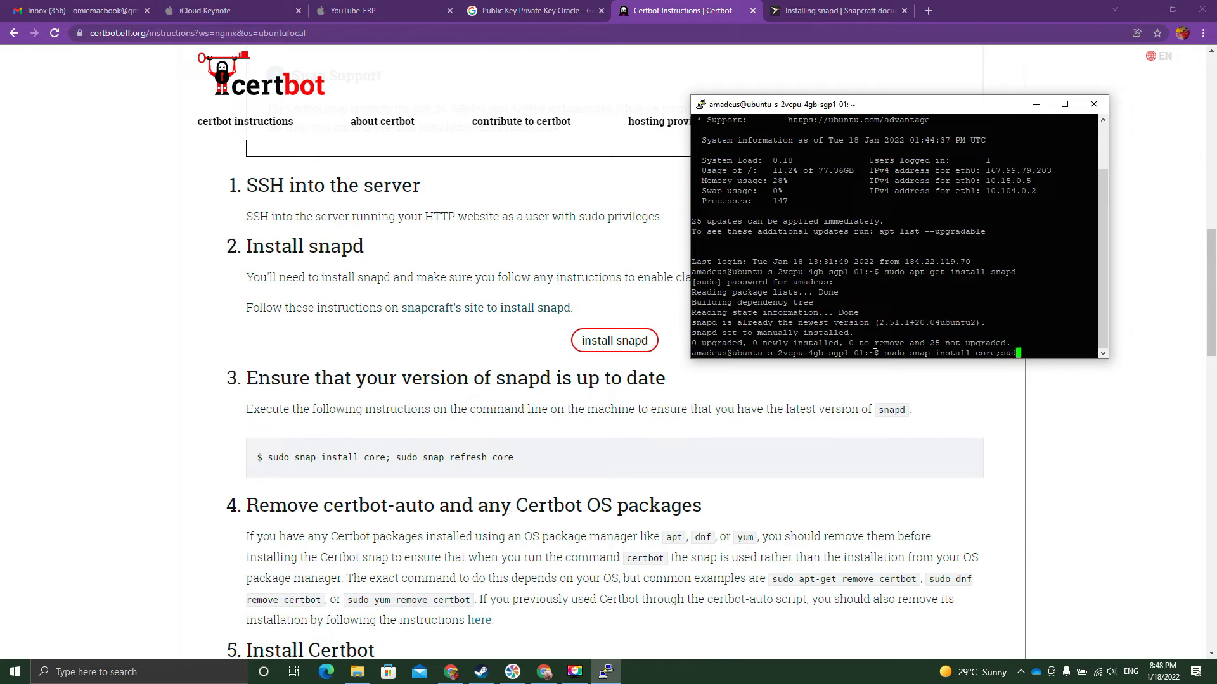
text(snap refresh core)
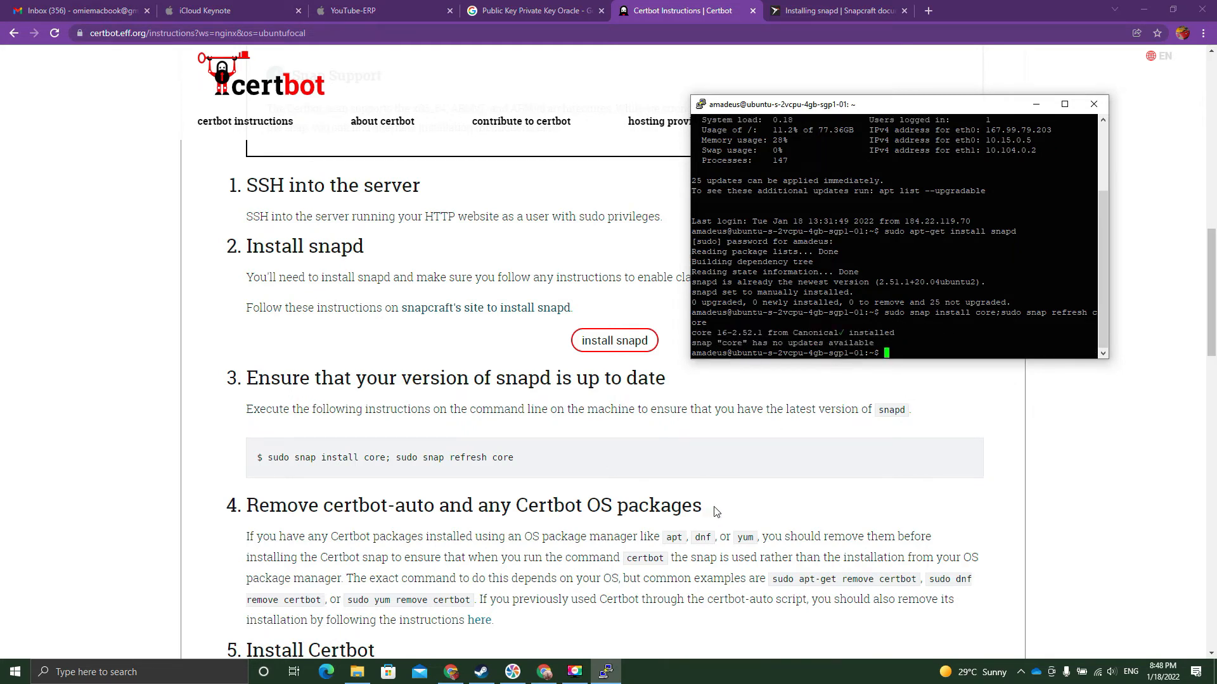
mouse_move(776, 502)
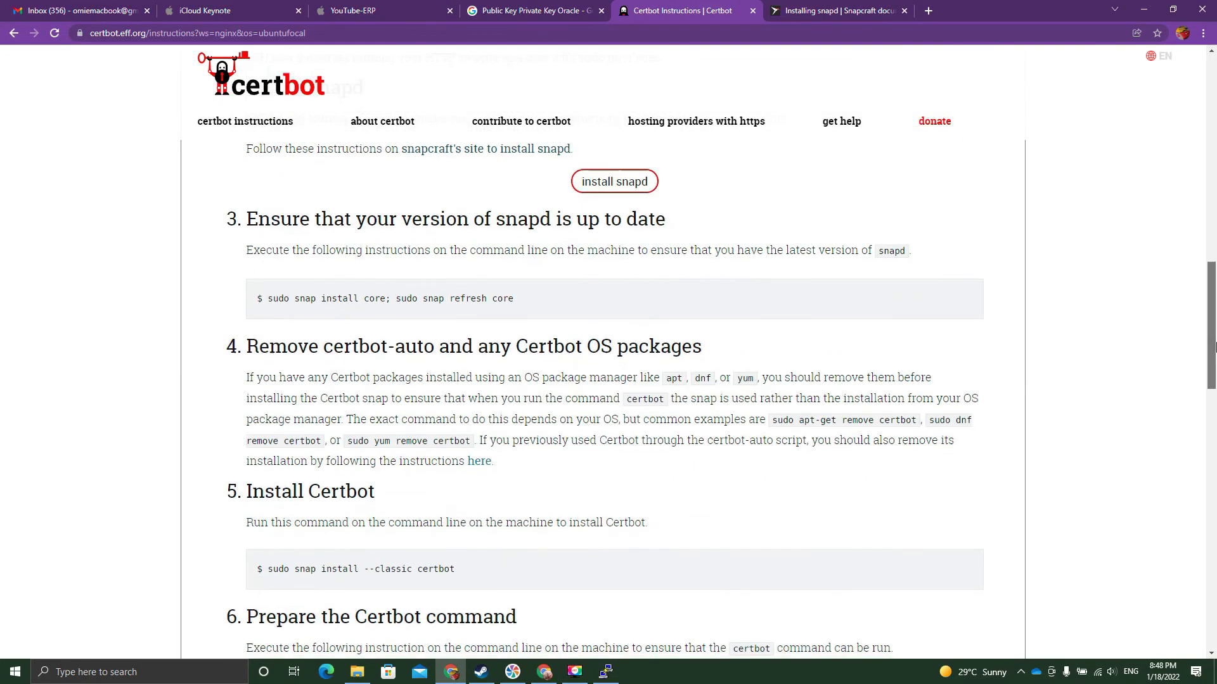
- Scroll the Certbot guide to the Install Certbot steps and return to PuTTY
scroll(down, 3)
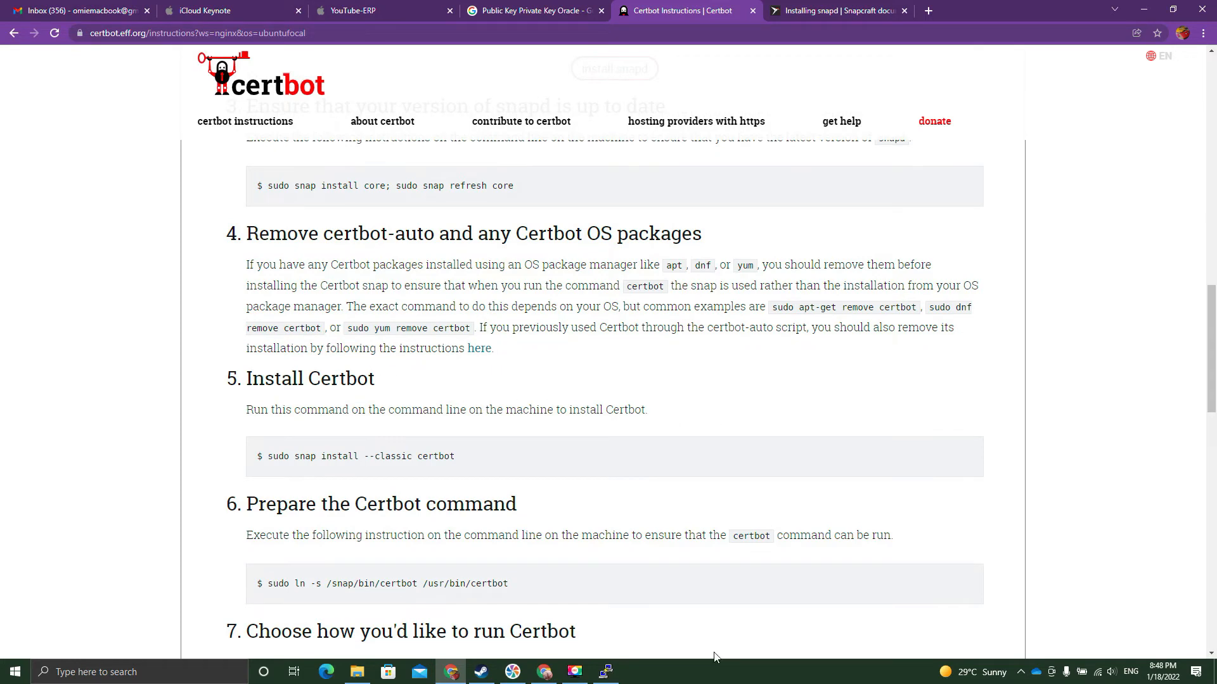
mouse_move(605, 671)
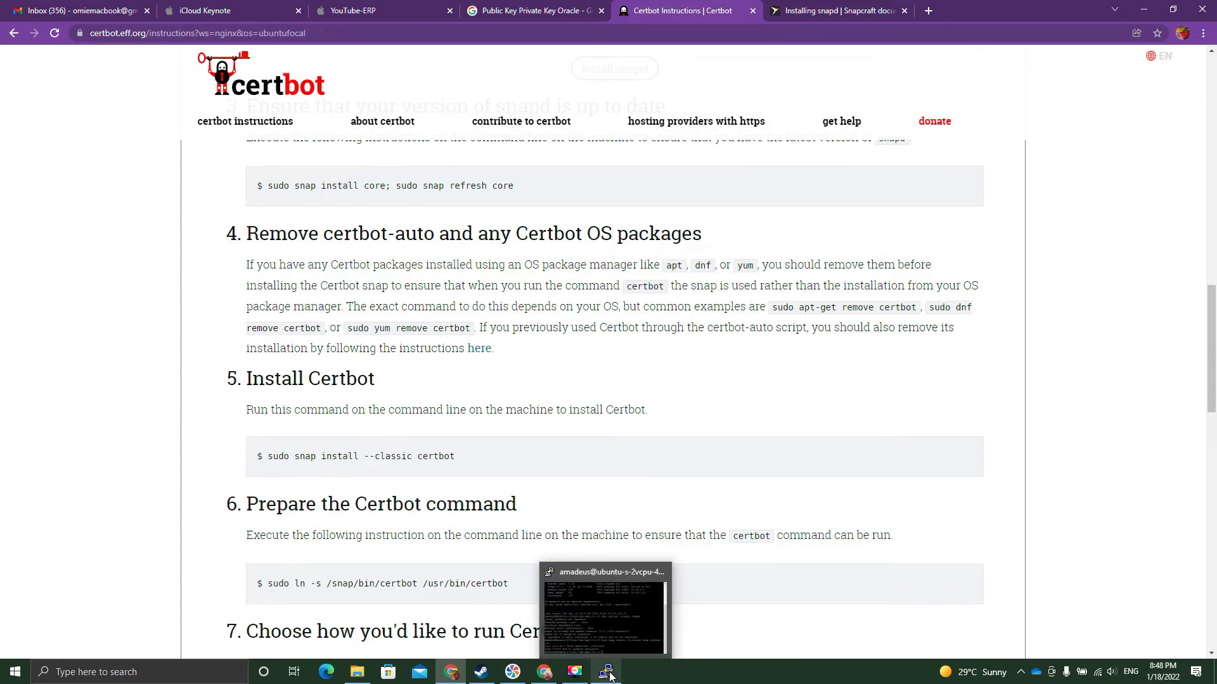
click(607, 671)
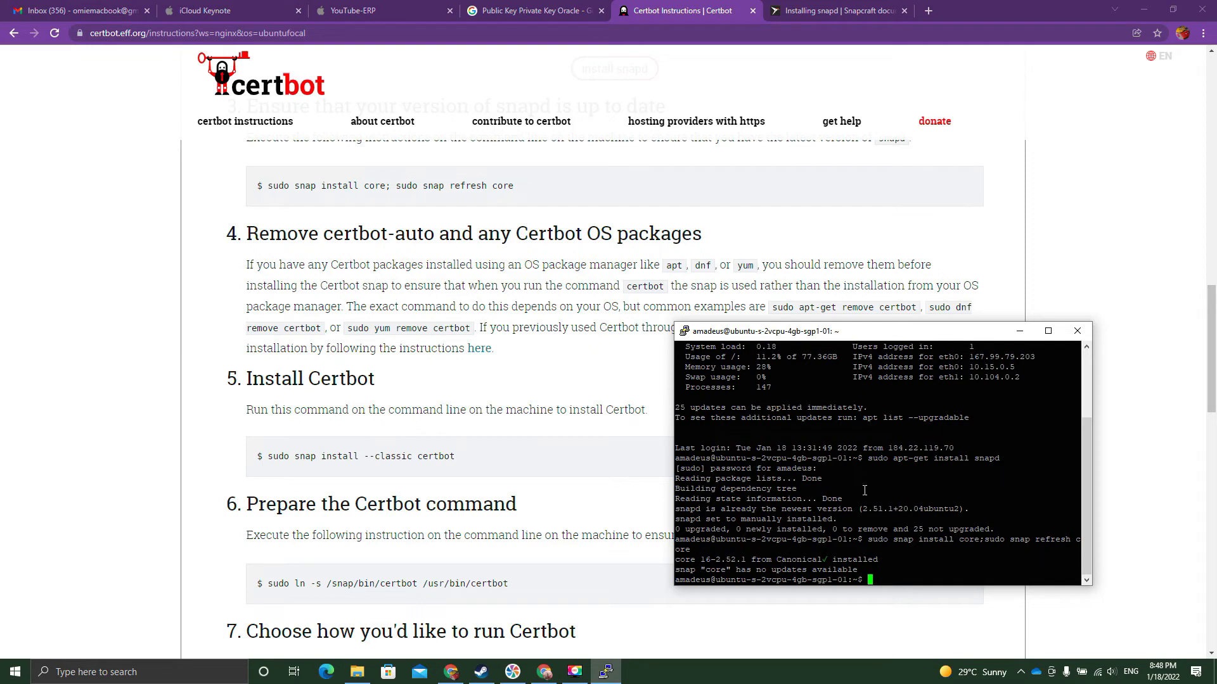
- Run 'sudo apt-get remove certbot'; the server reports certbot is not installed
text(sudo)
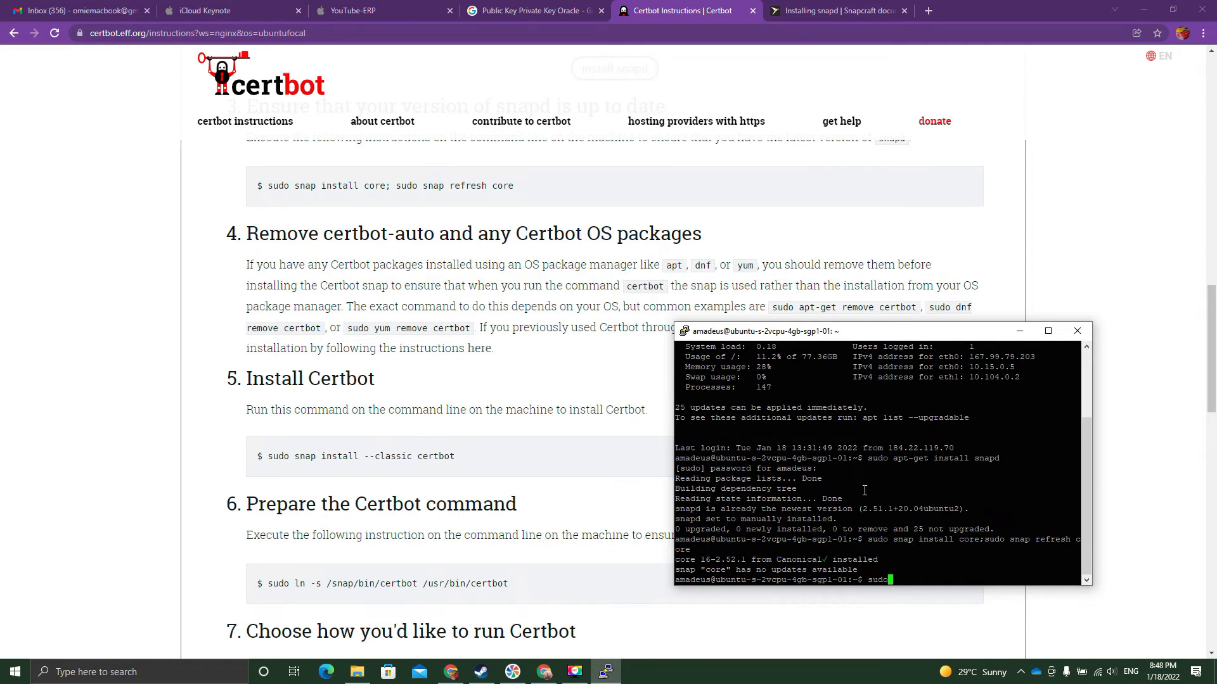
text(a)
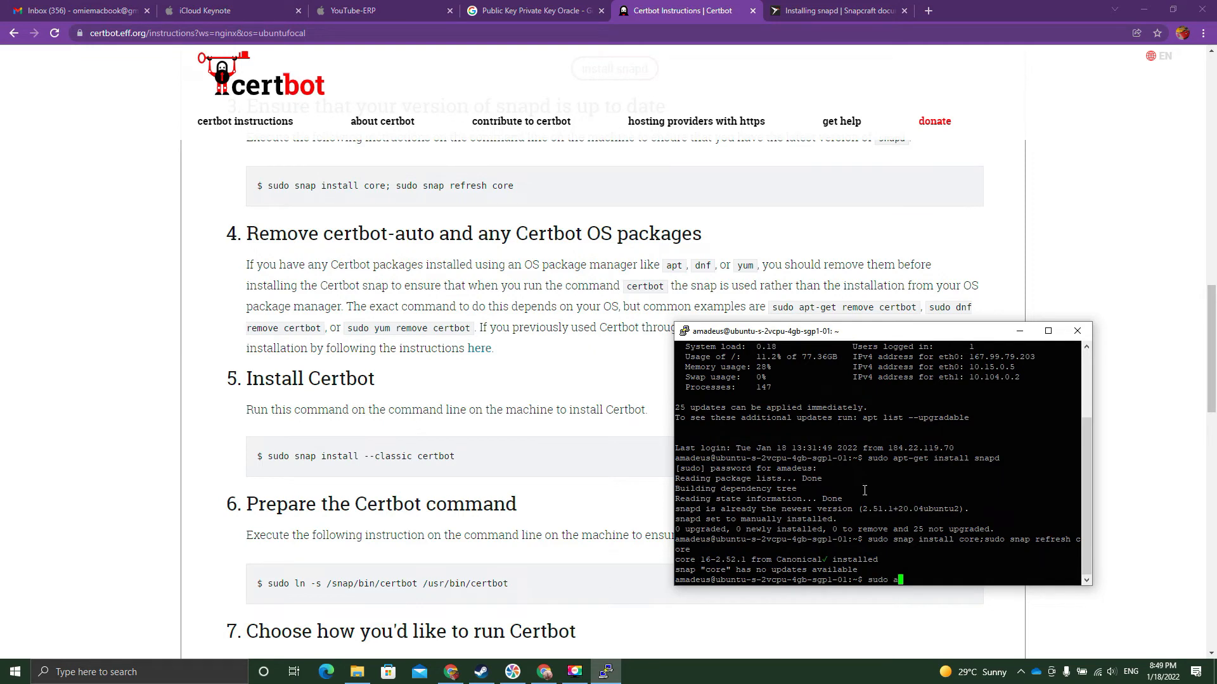
text(pt-get)
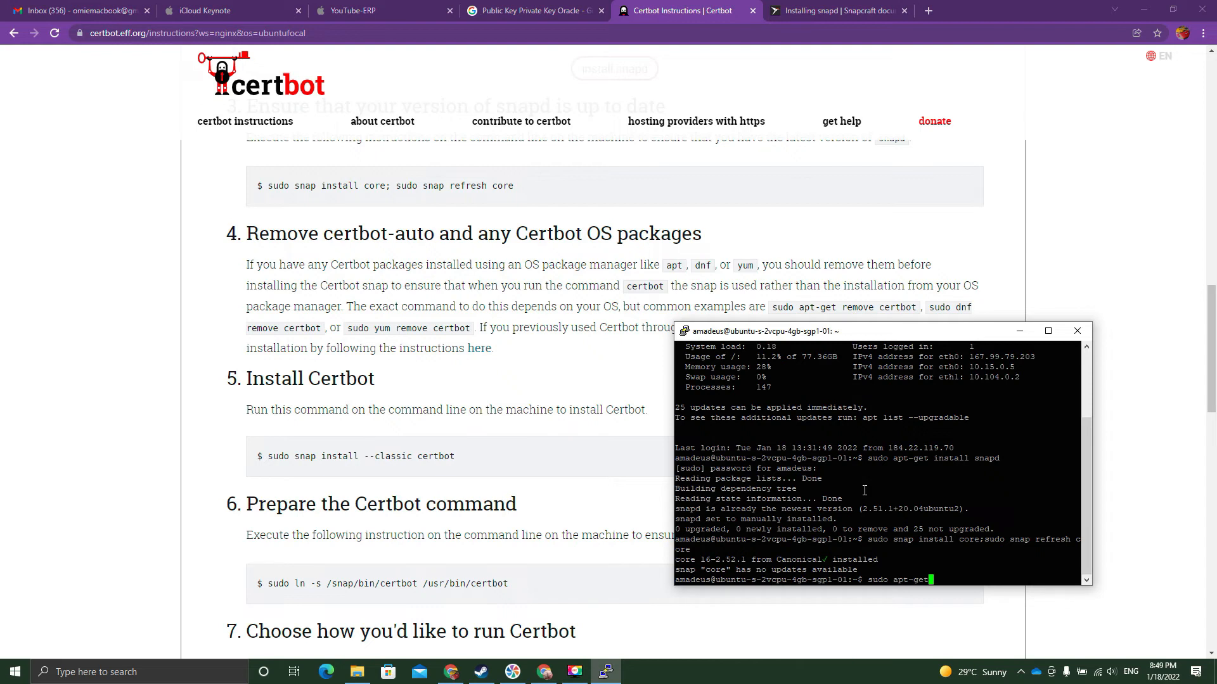
text(re)
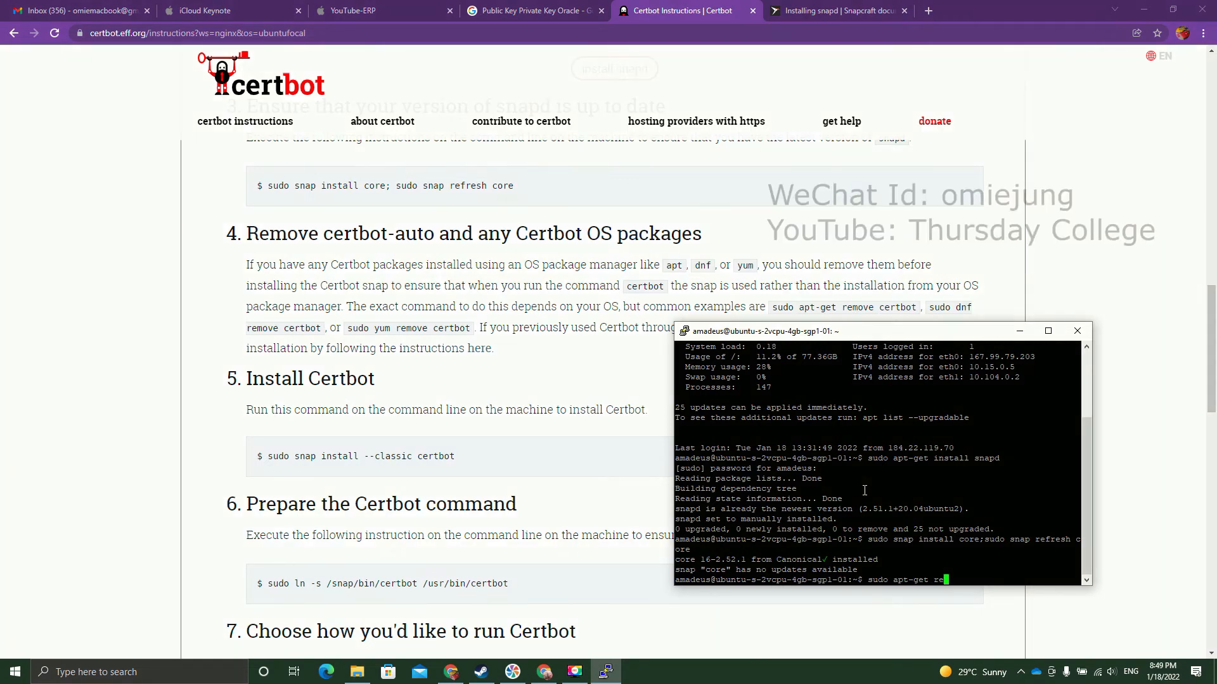
text(move)
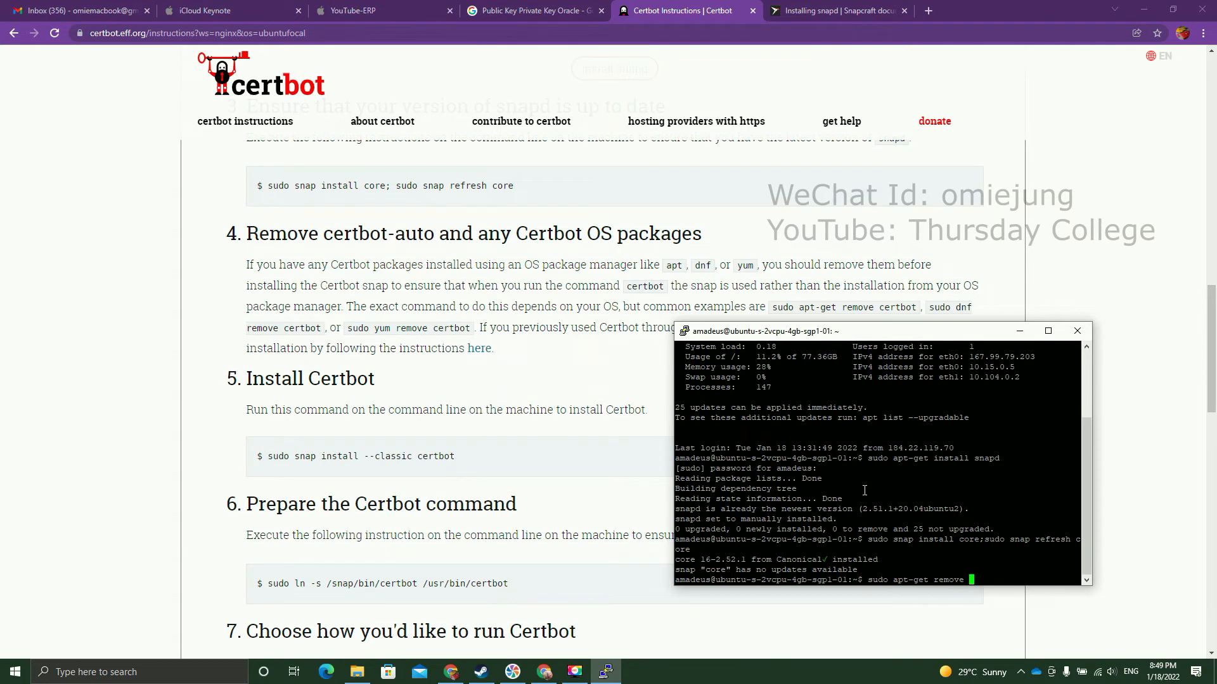
text(certbot)
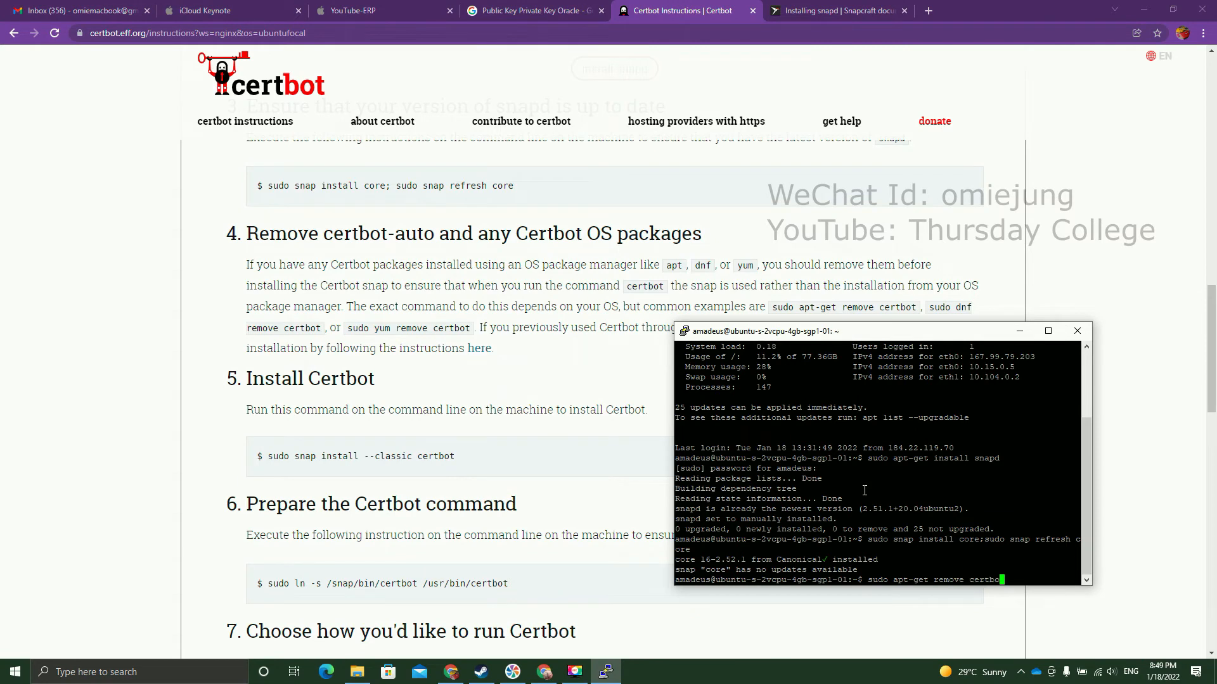
key(Return)
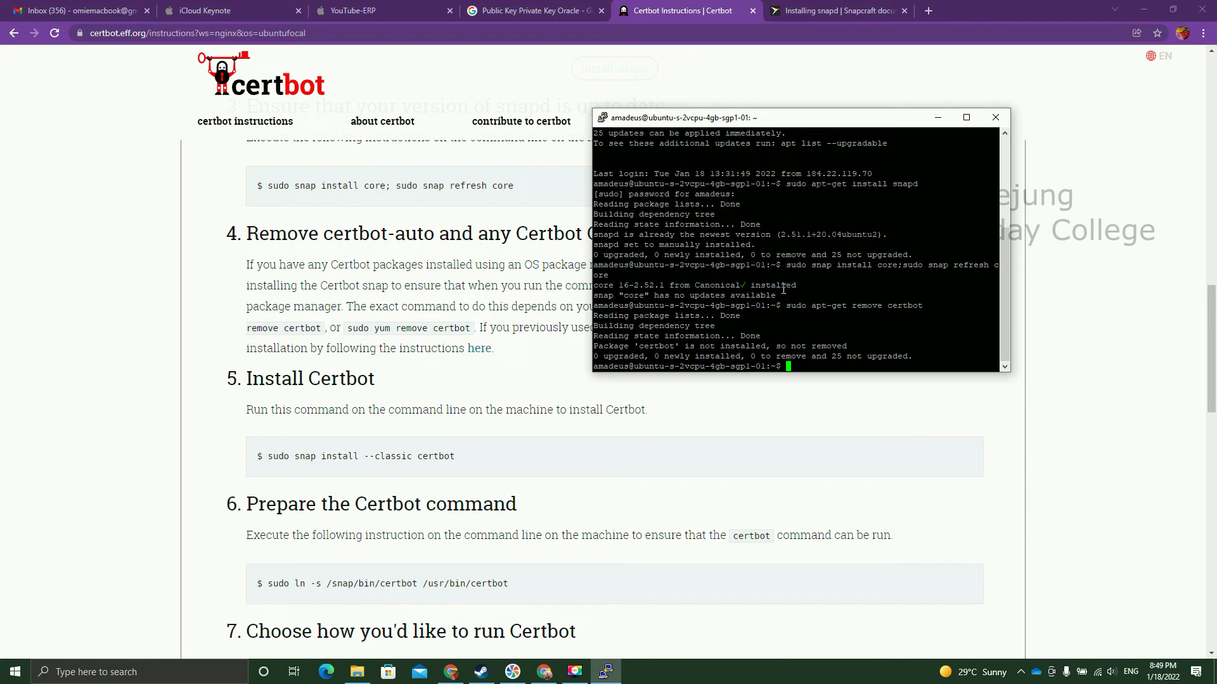
text(sudo snap install)
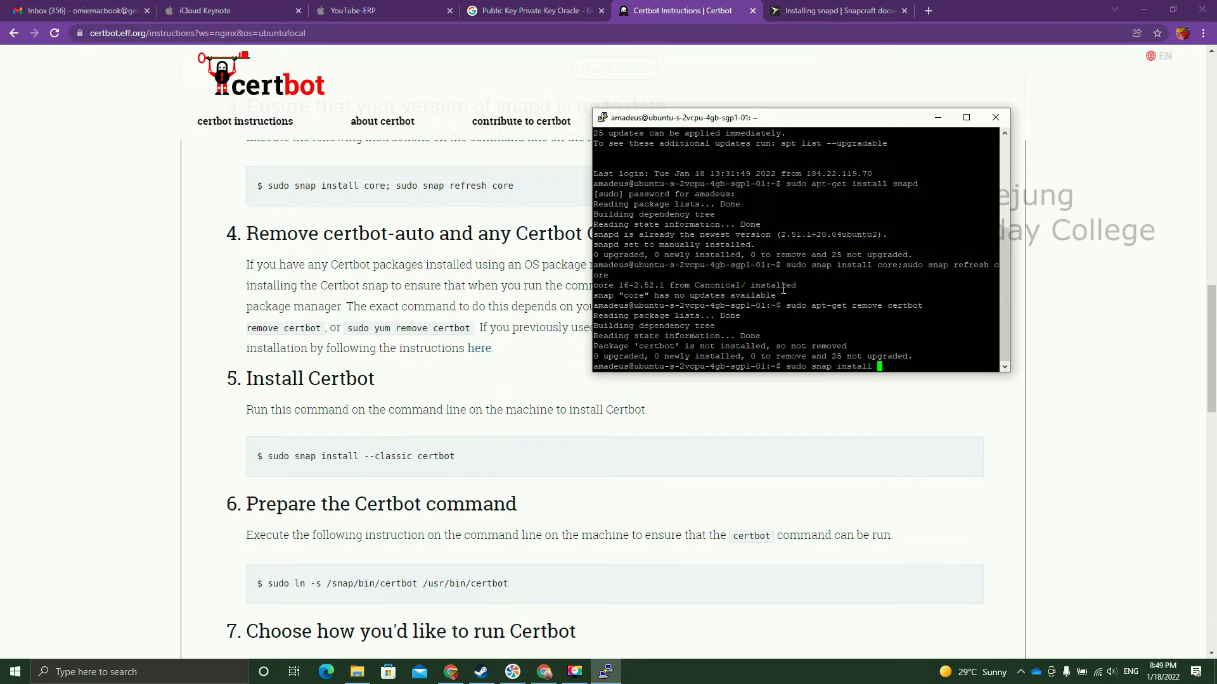
- Run 'sudo snap install --classic certbot' to install Certbot as a classic snap
text(--classic cert)
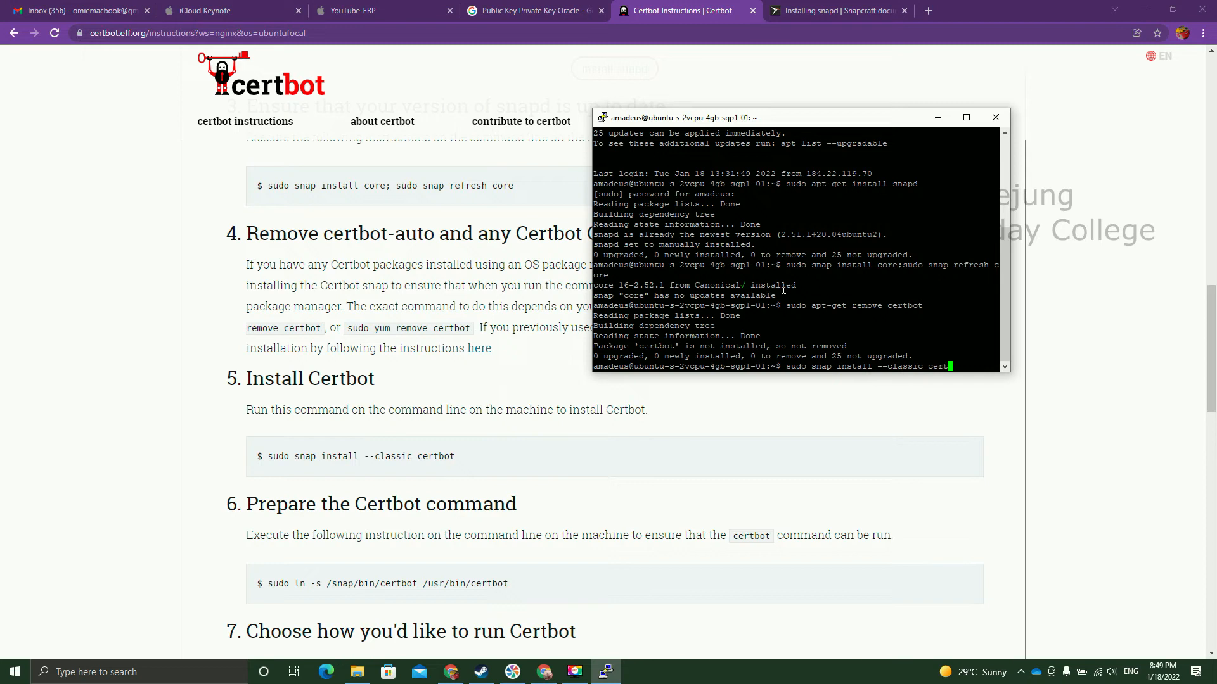
key(Return)
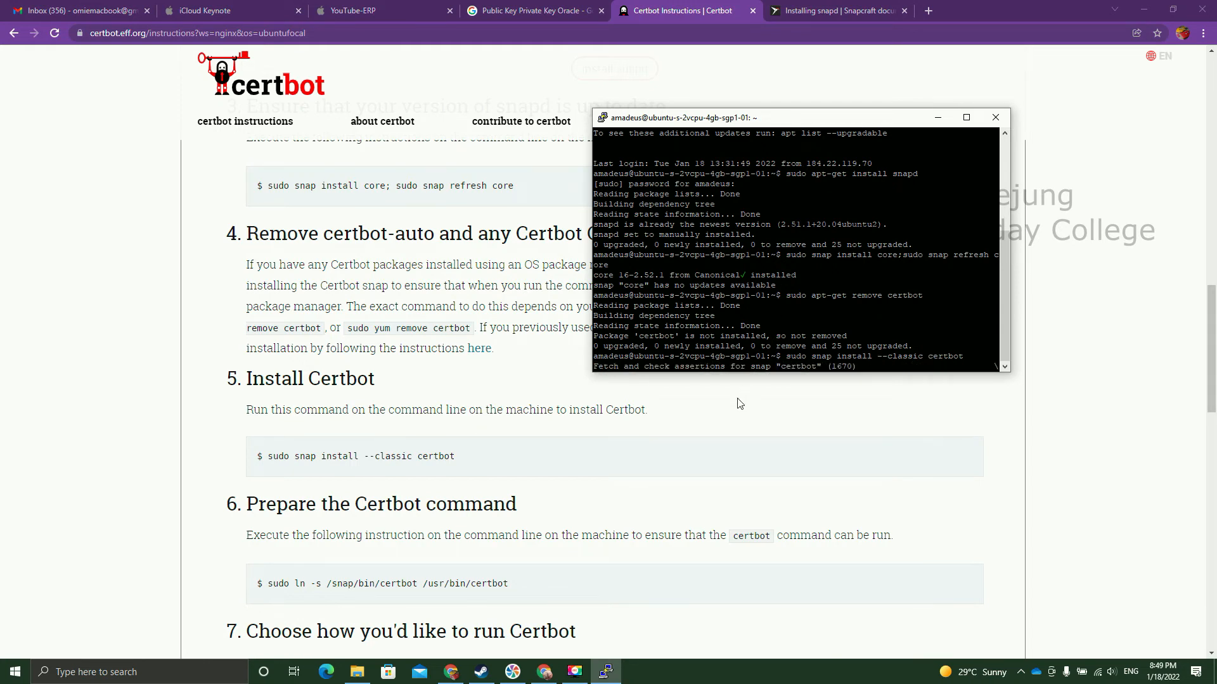
mouse_move(604, 501)
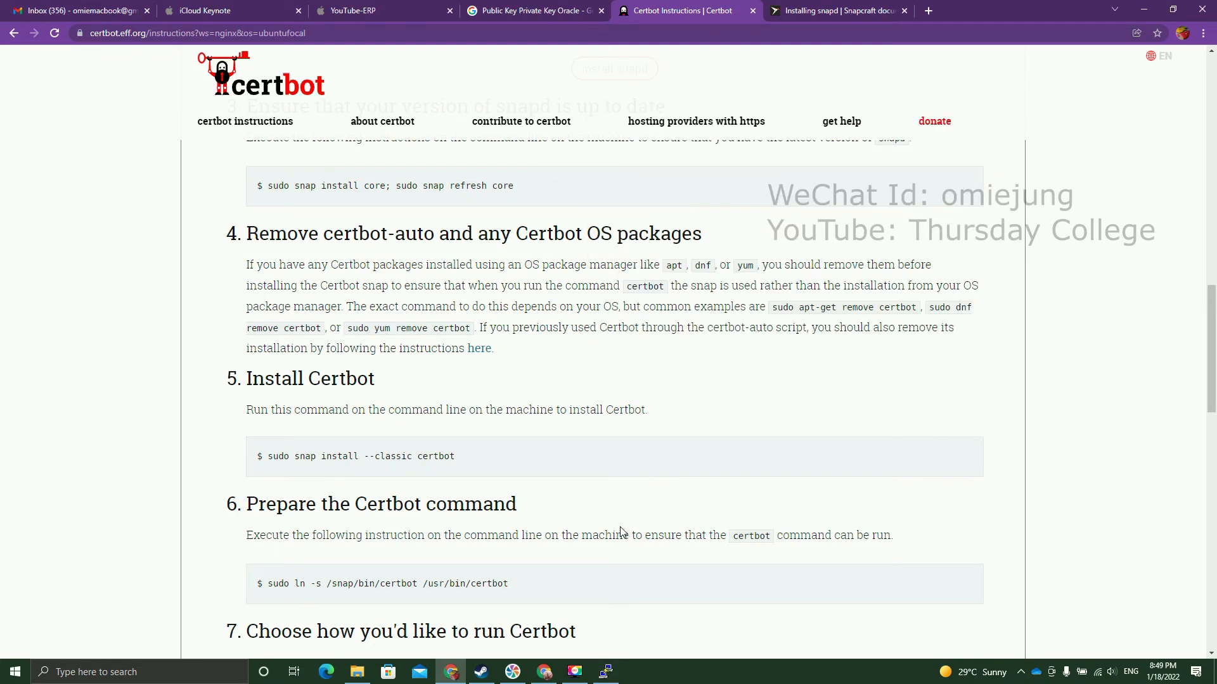
- Scroll the Certbot guide down to step 7 and switch back to the terminal
scroll(down, 3)
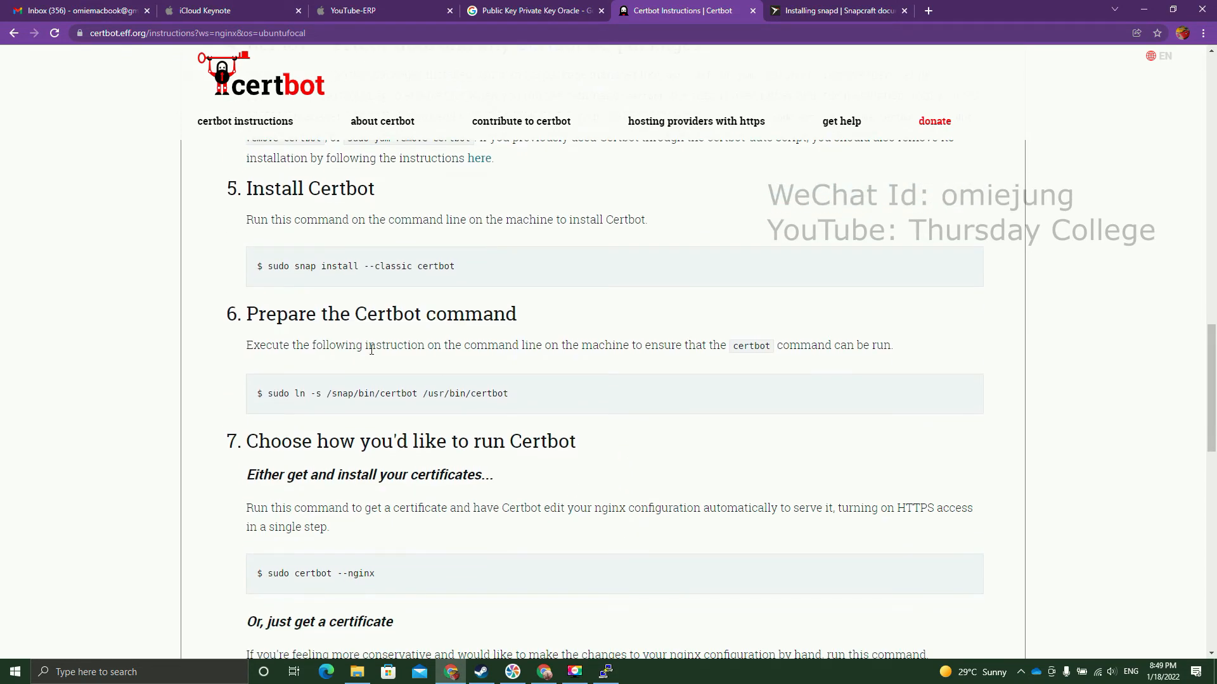
scroll(down, 3)
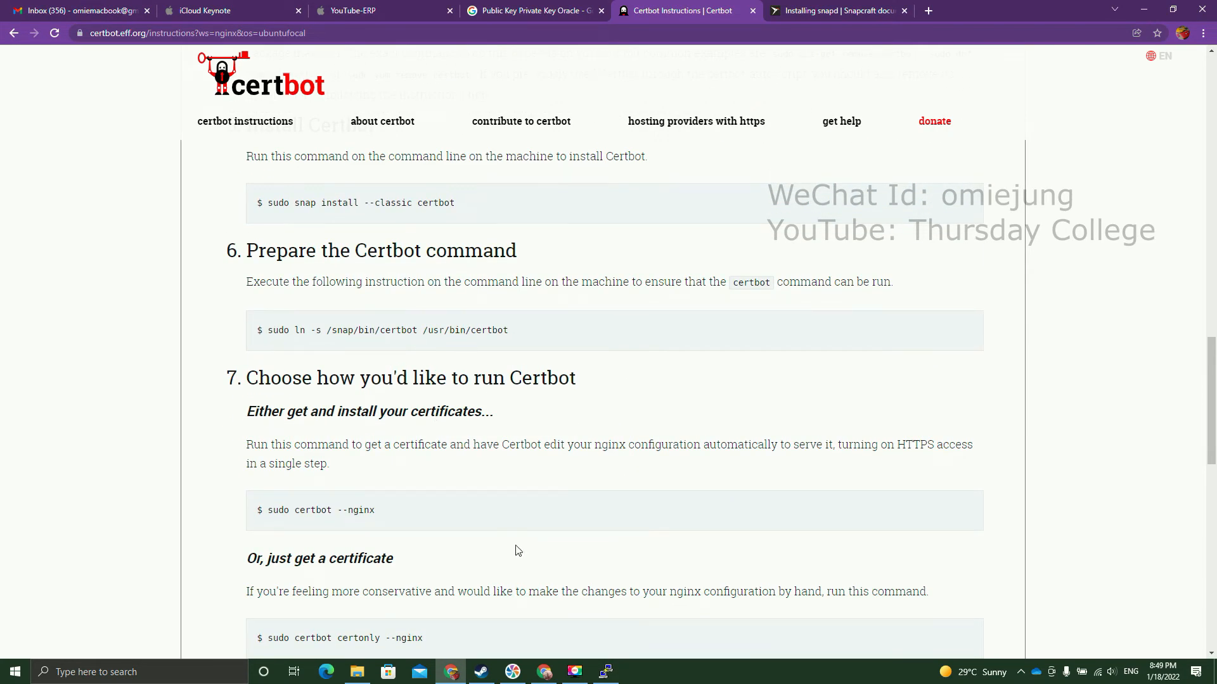
click(604, 672)
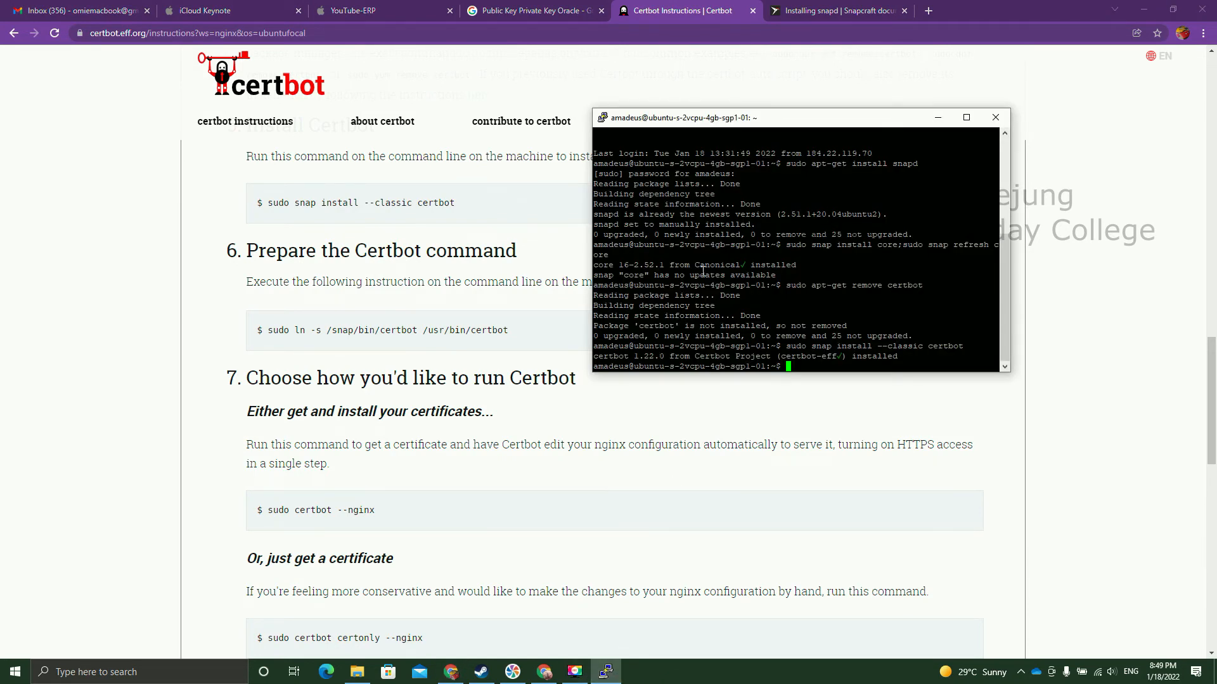
- Symlink /snap/bin/certbot to /usr/bin/certbot with 'sudo ln -s'
text(sudo l)
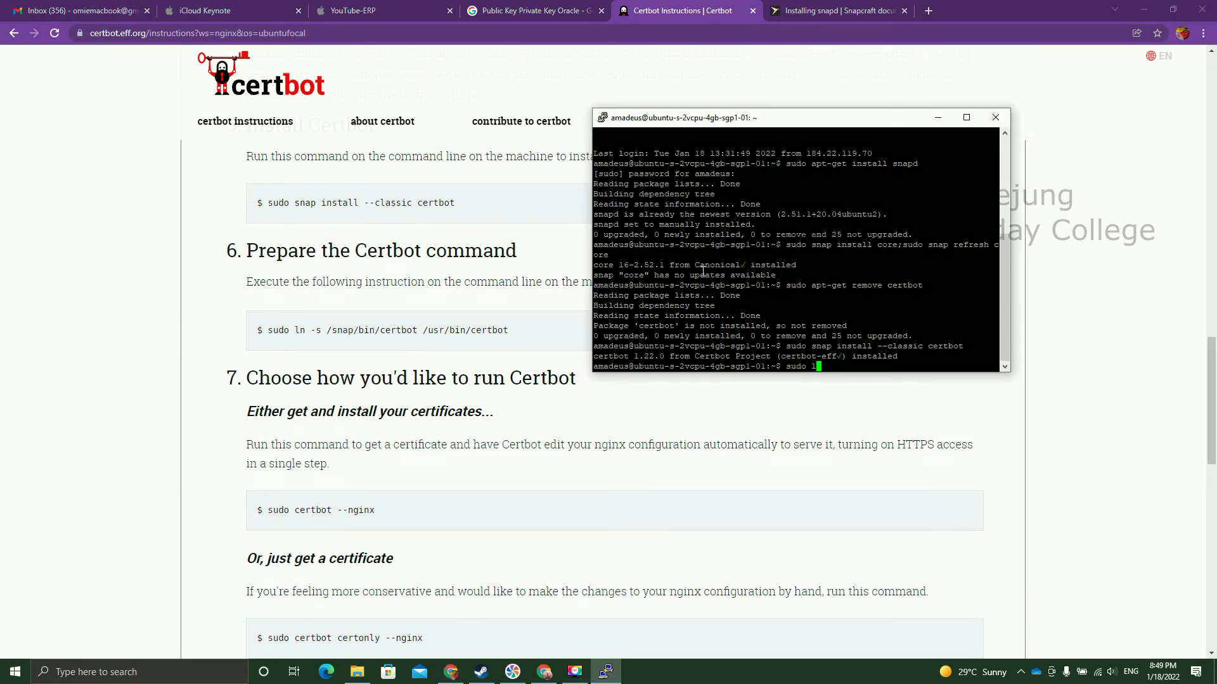
text(n -)
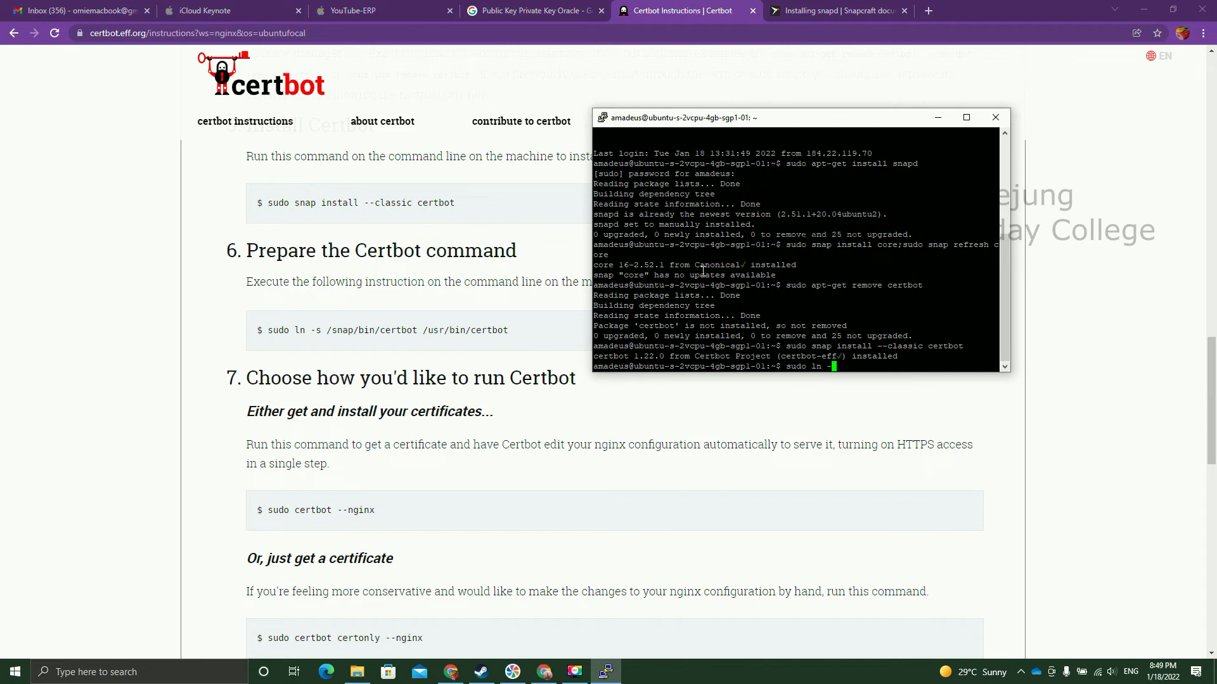
text(-s /)
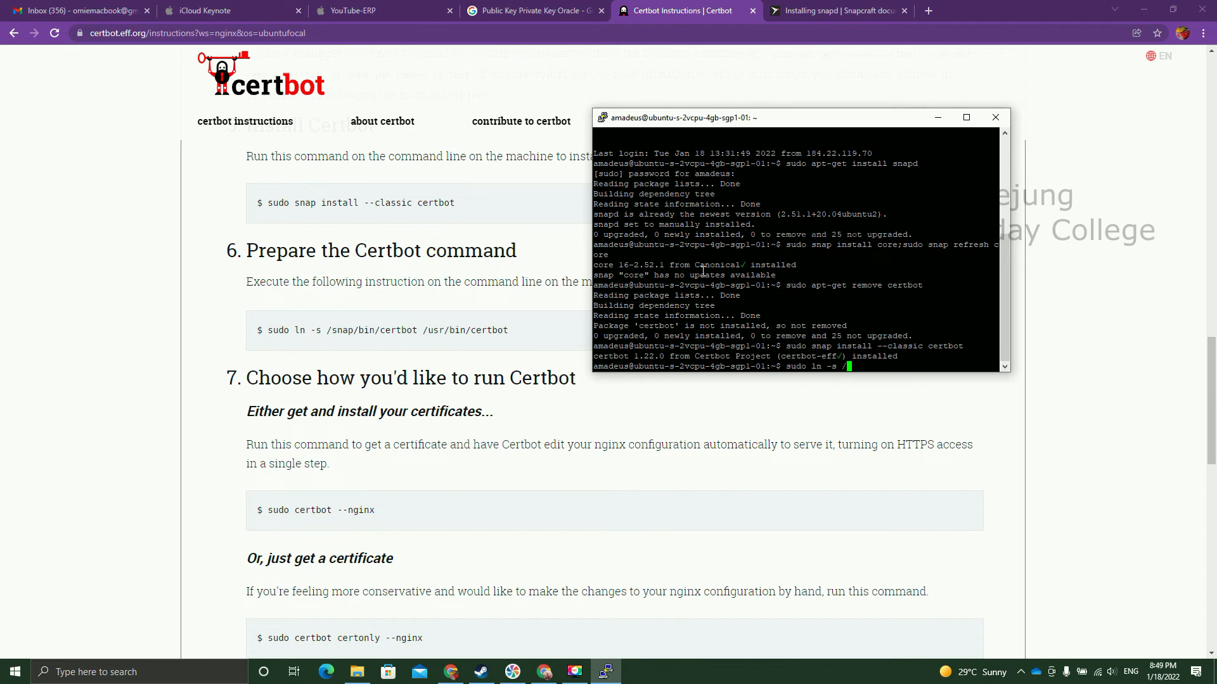
text(snap)
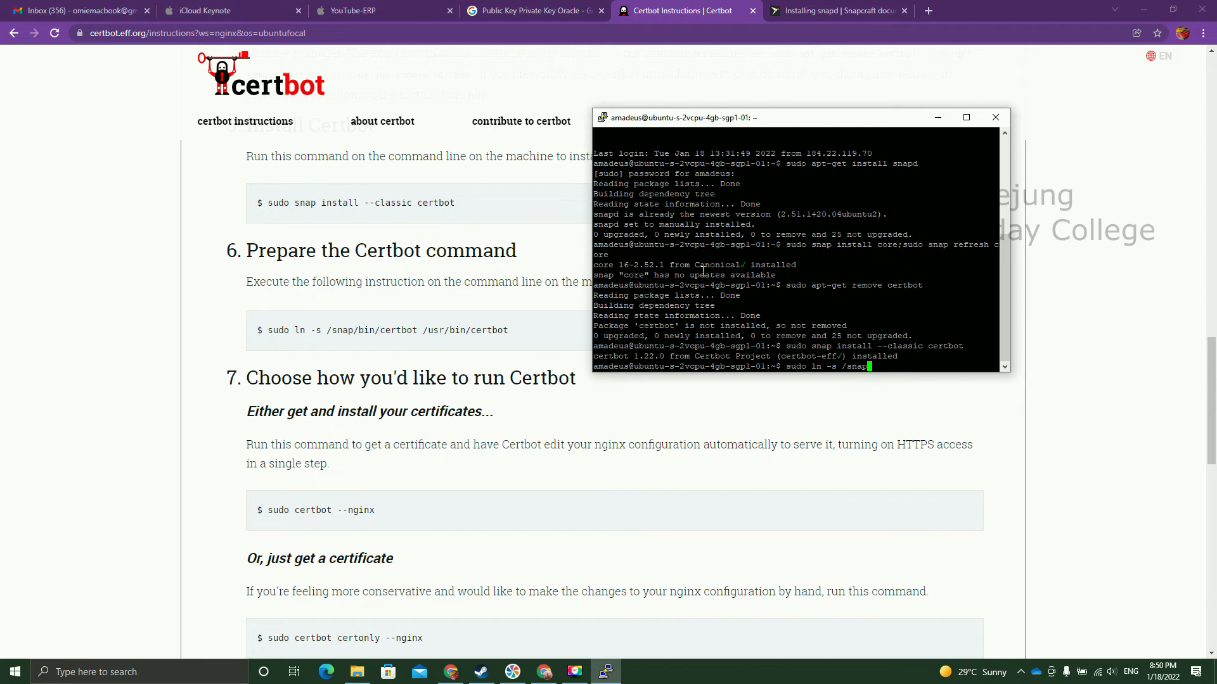
text(/bin/certbot)
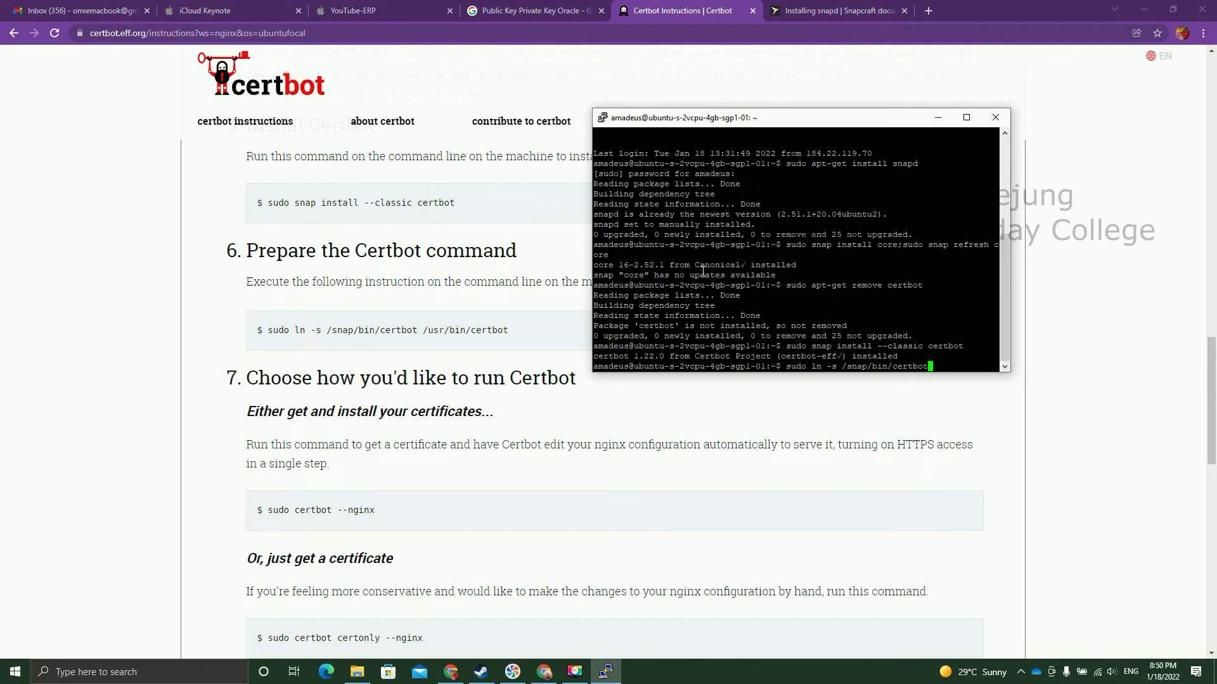
text(/usr)
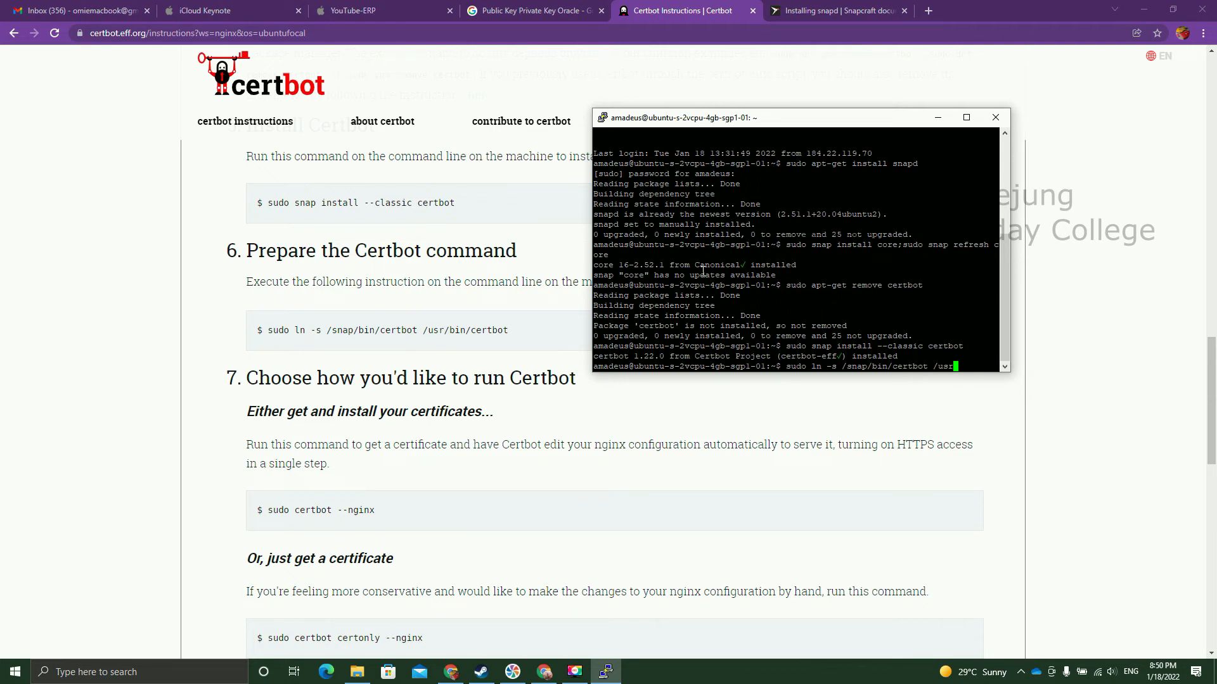
text(bin)
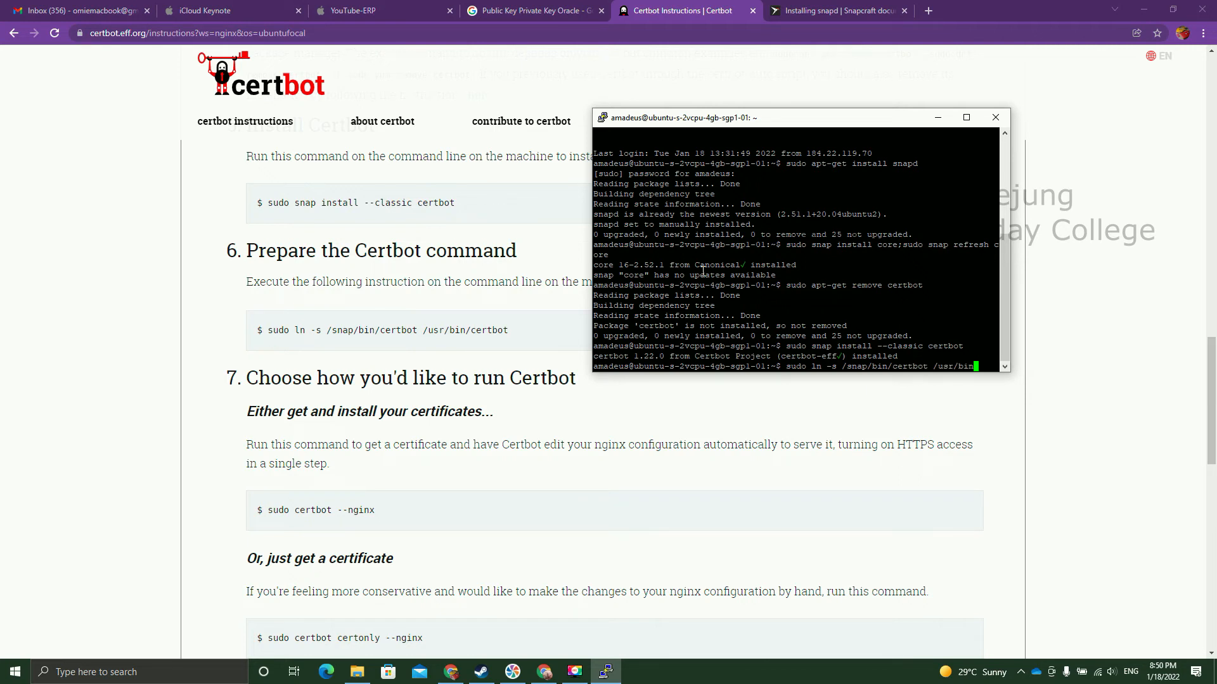
key(Return)
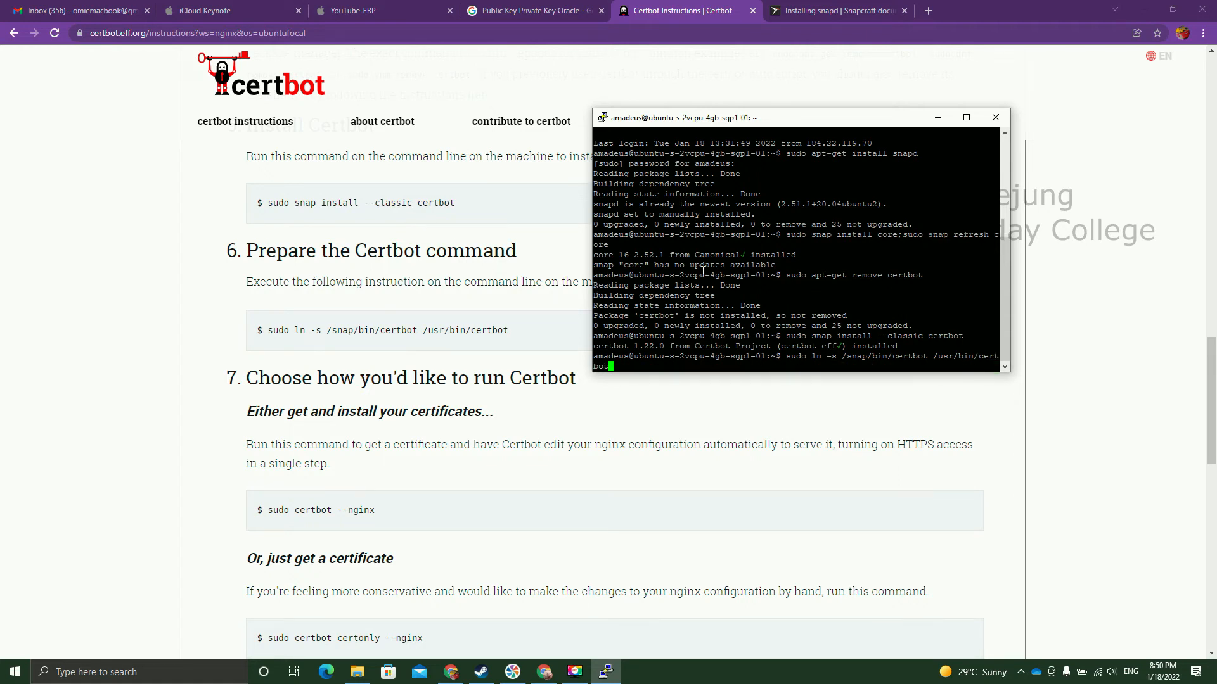
key(Return)
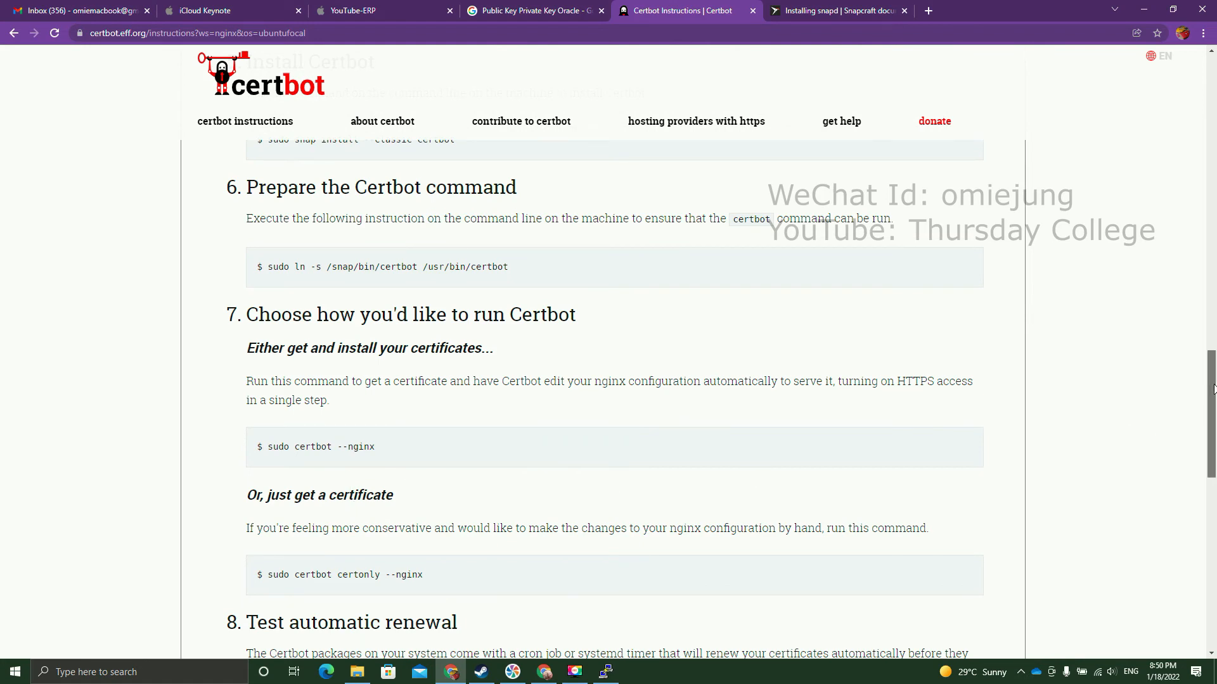
- Scroll the Certbot guide to the step on running Certbot, then return to PuTTY
scroll(down, 3)
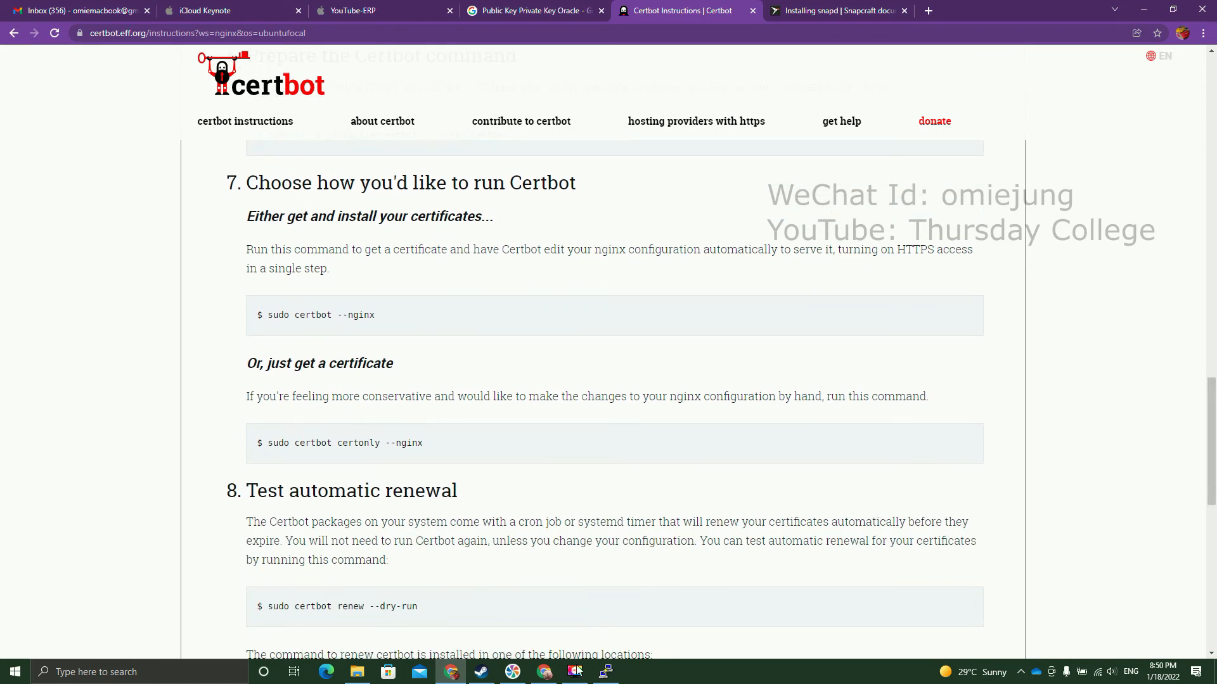
click(604, 671)
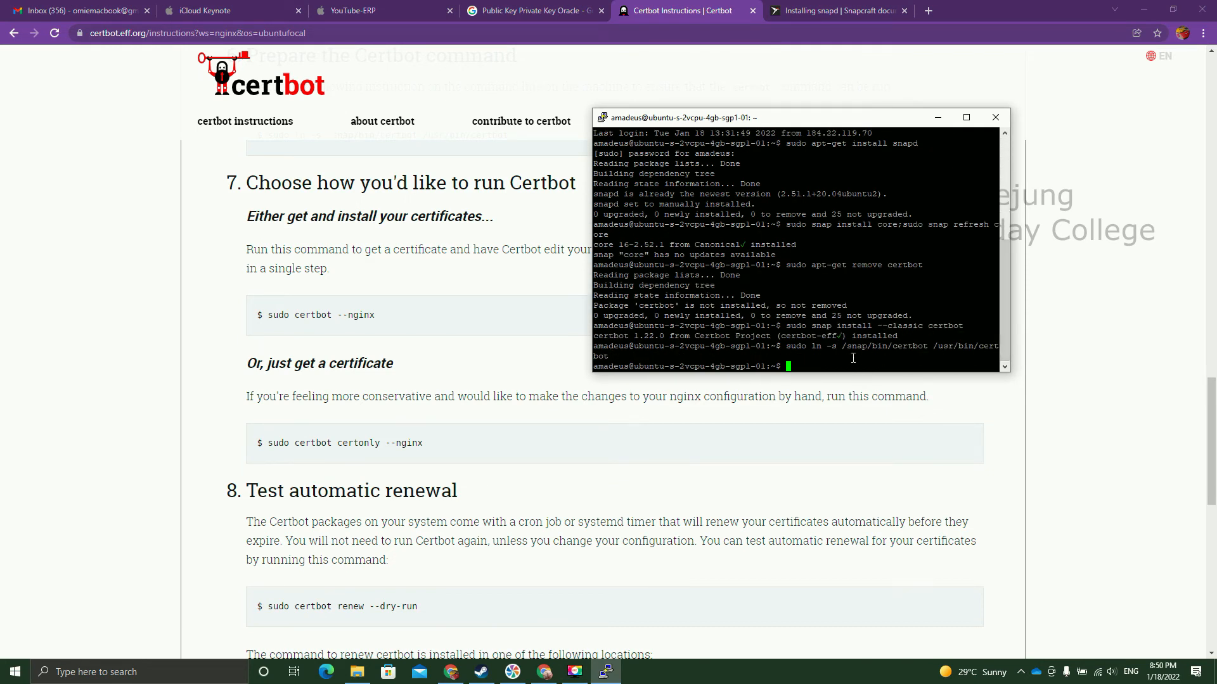
- Launch Certbot with the nginx plugin using 'sudo certbot --nginx'
text(sudo)
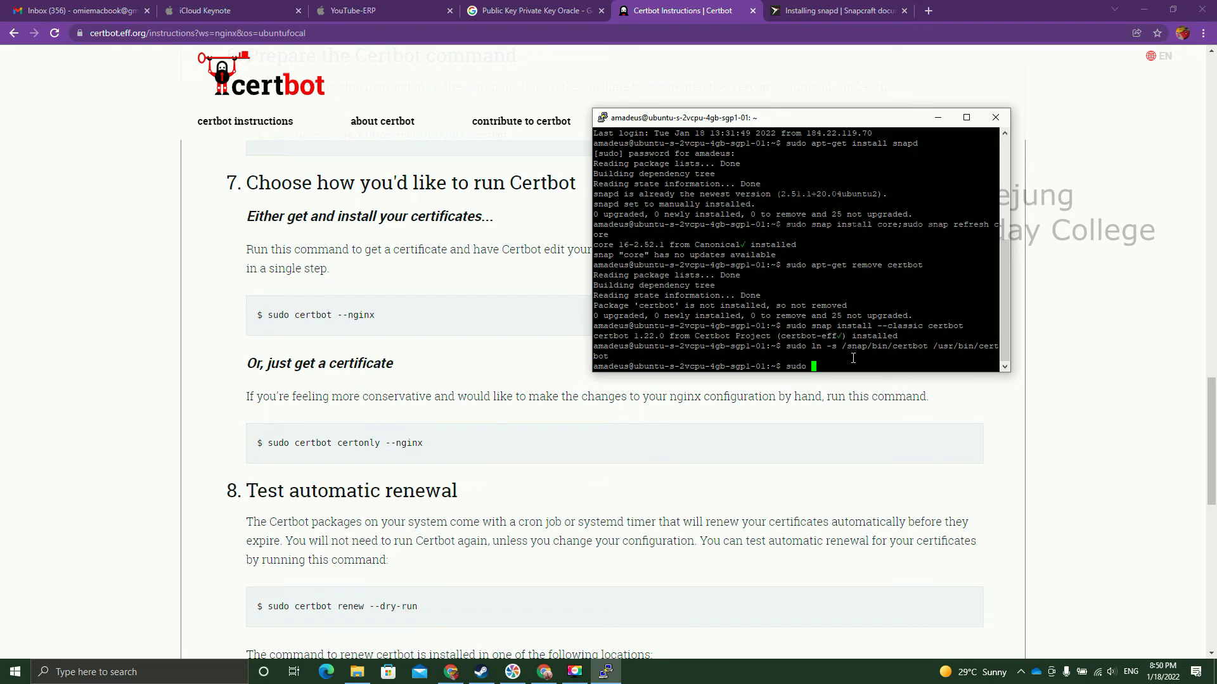
text(certbot)
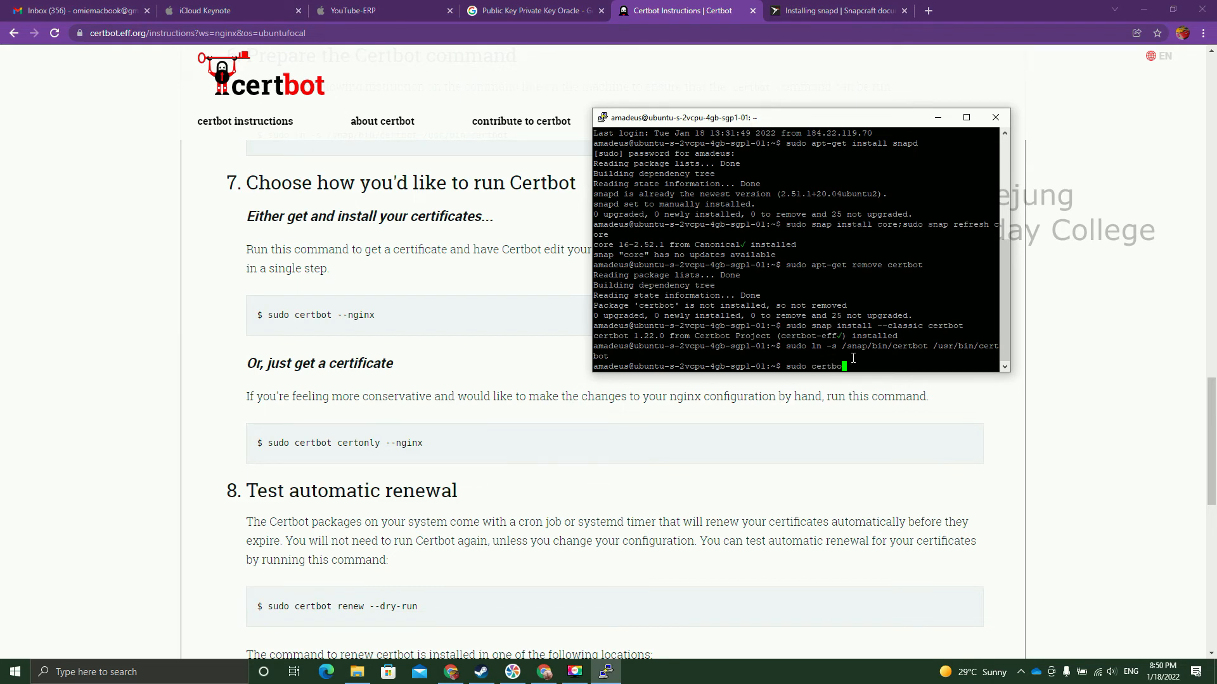
text(--nginx)
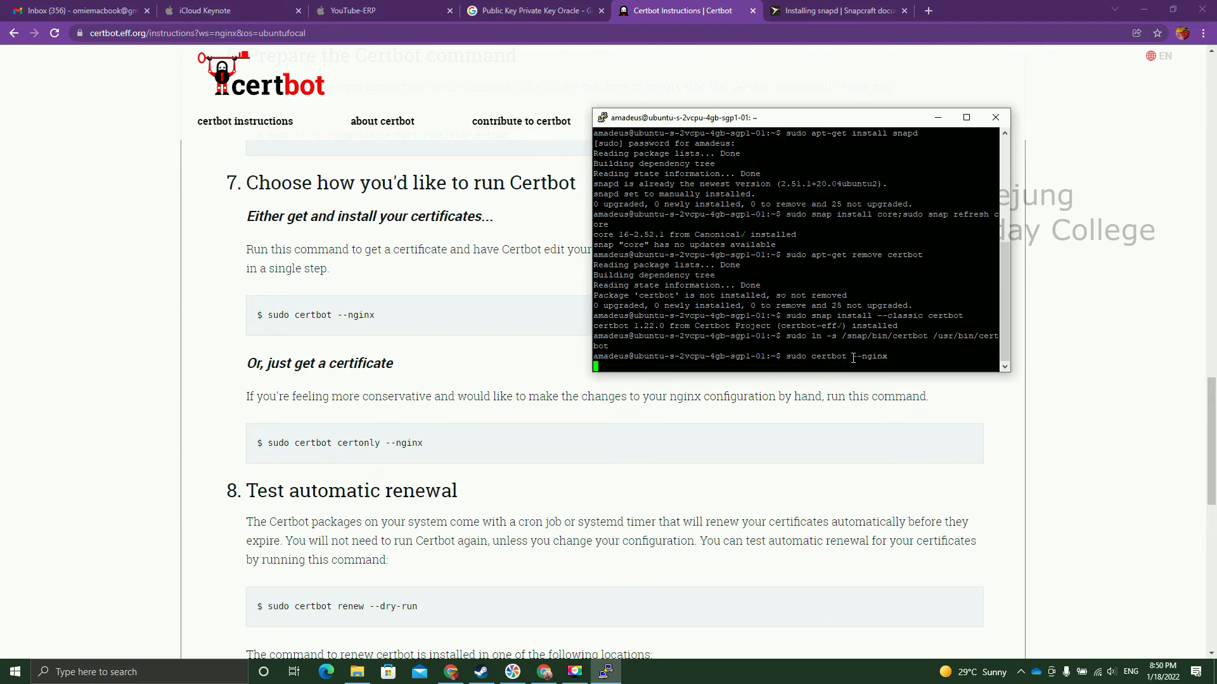
key(Return)
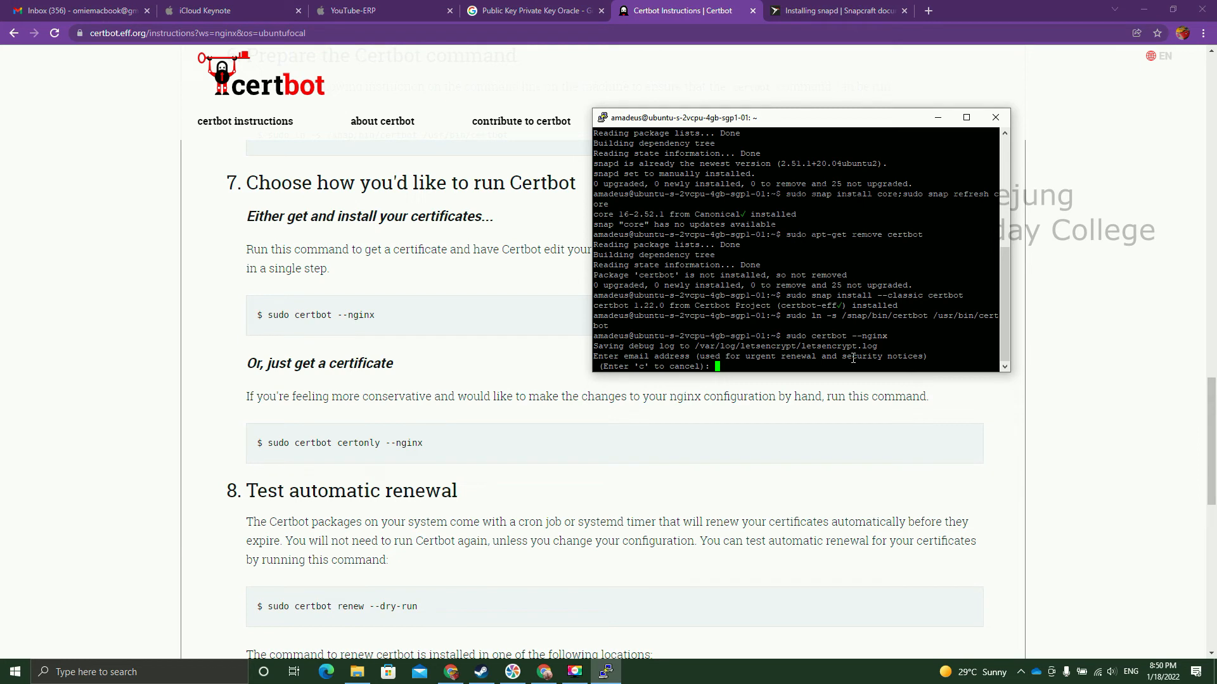
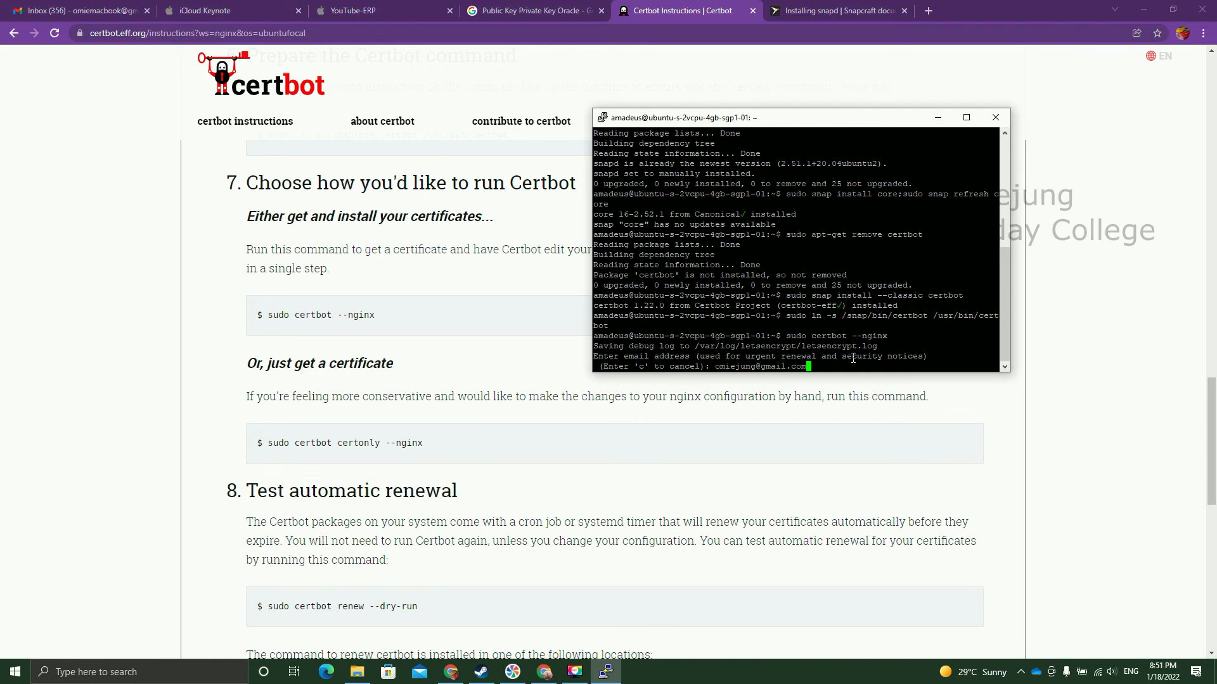
- Enter the renewal-notice email, then answer Y to the terms and to EFF sharing
key(Return)
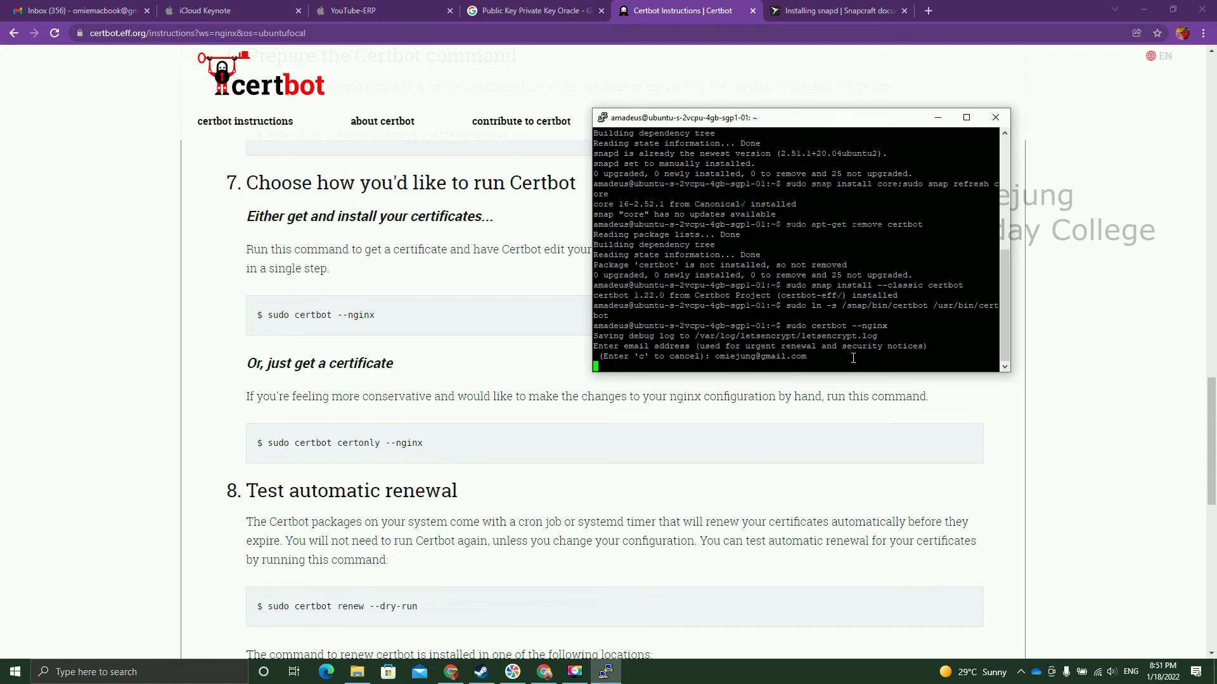
key(Return)
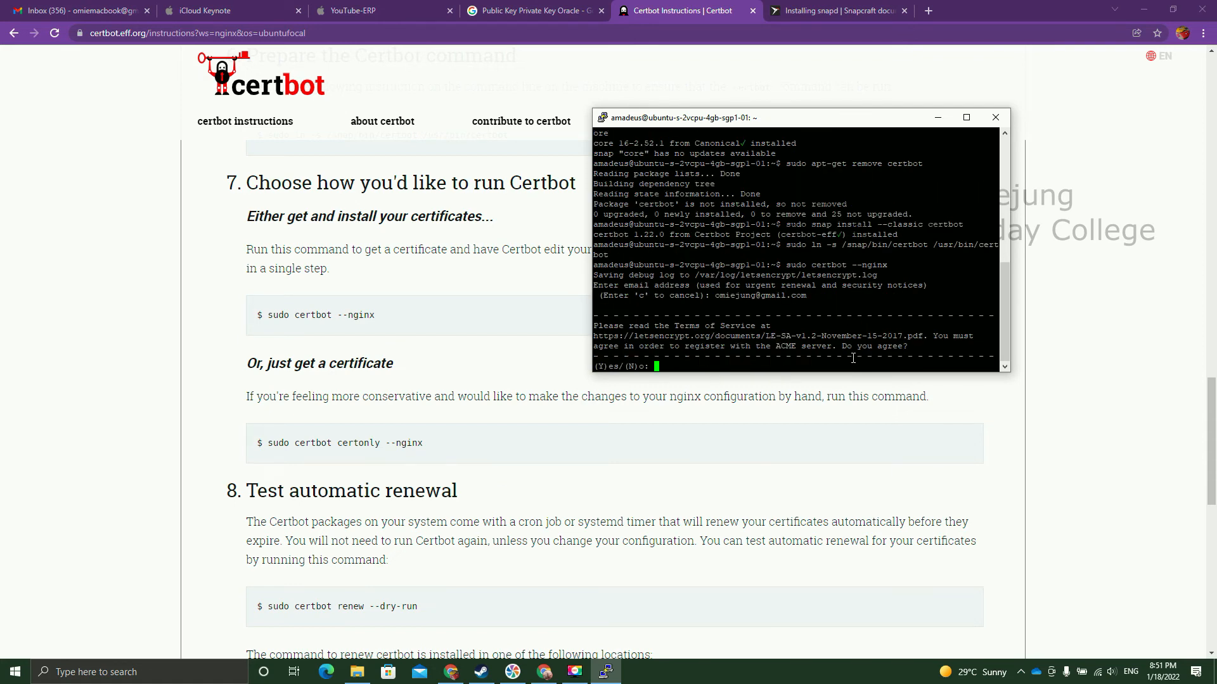
text(Y)
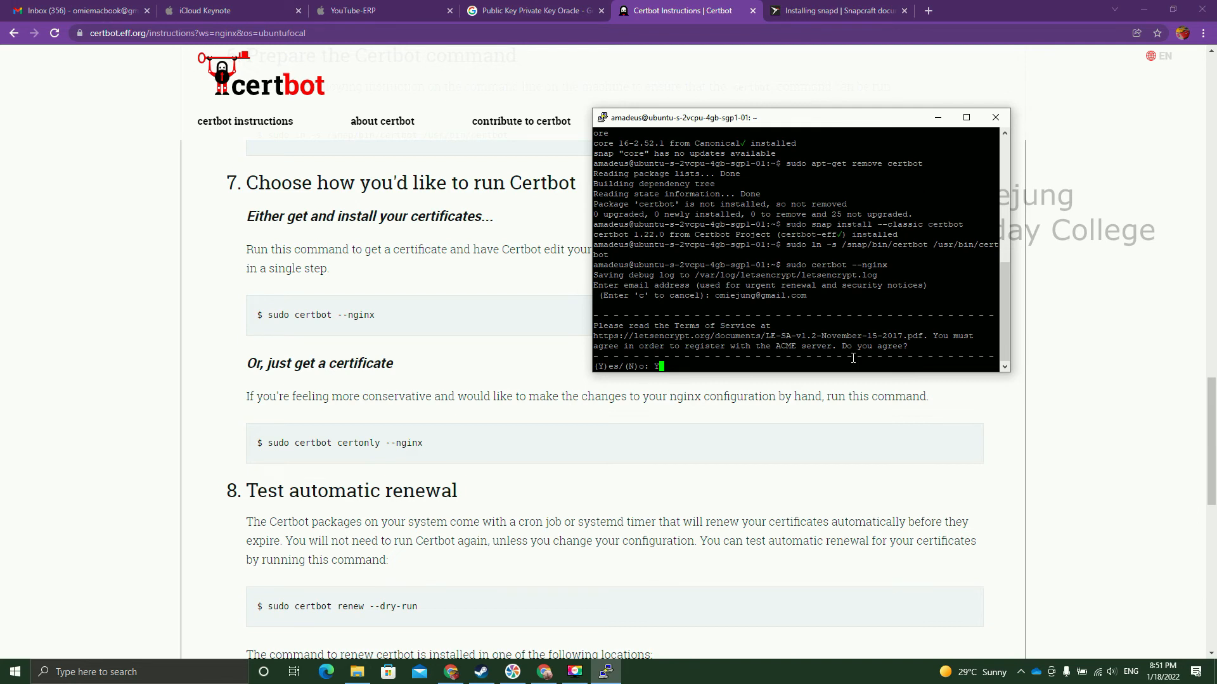
key(Return)
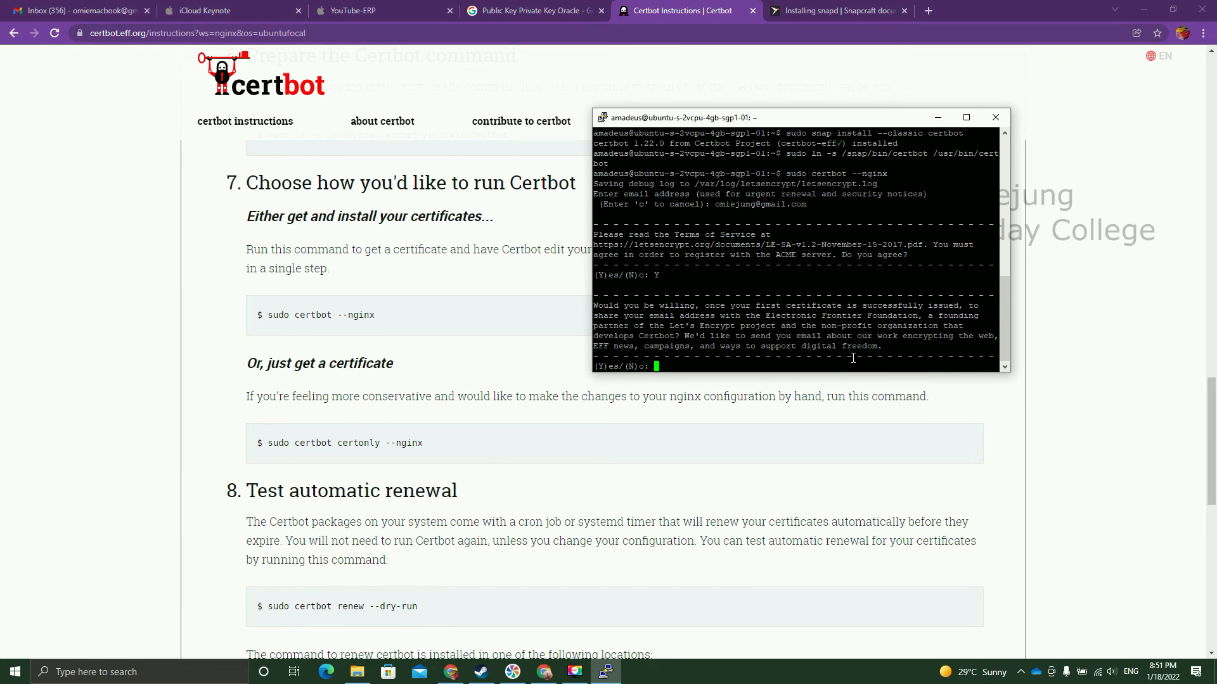
text(Y)
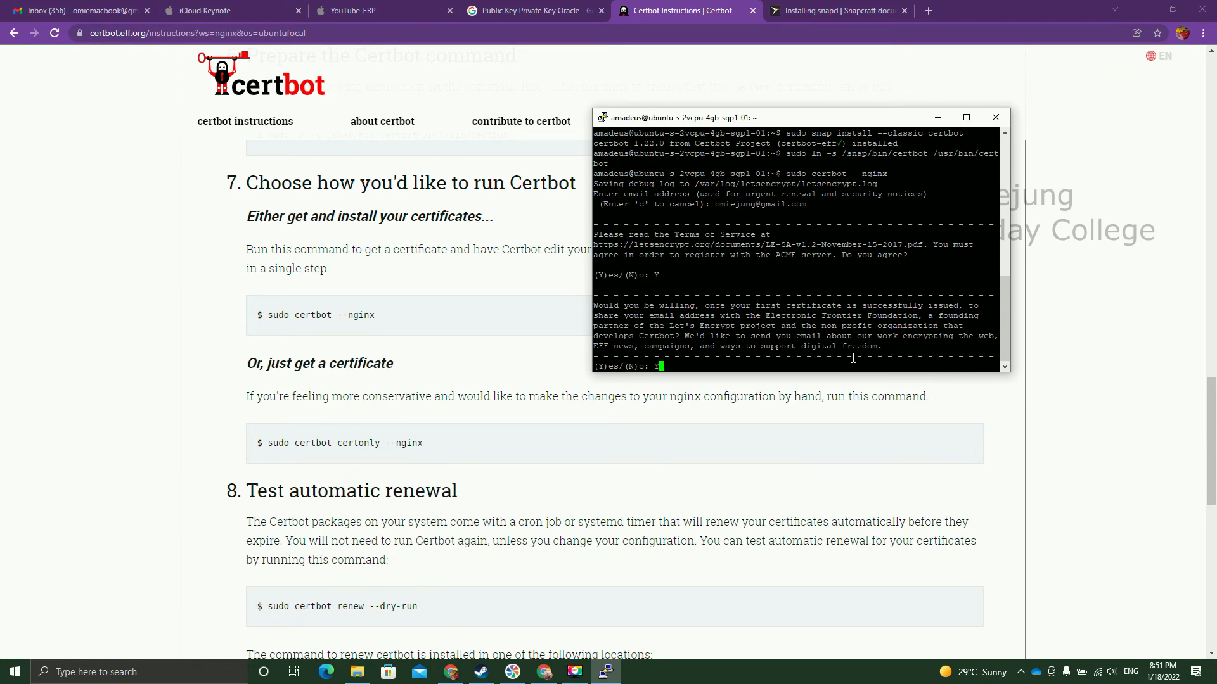
key(Return)
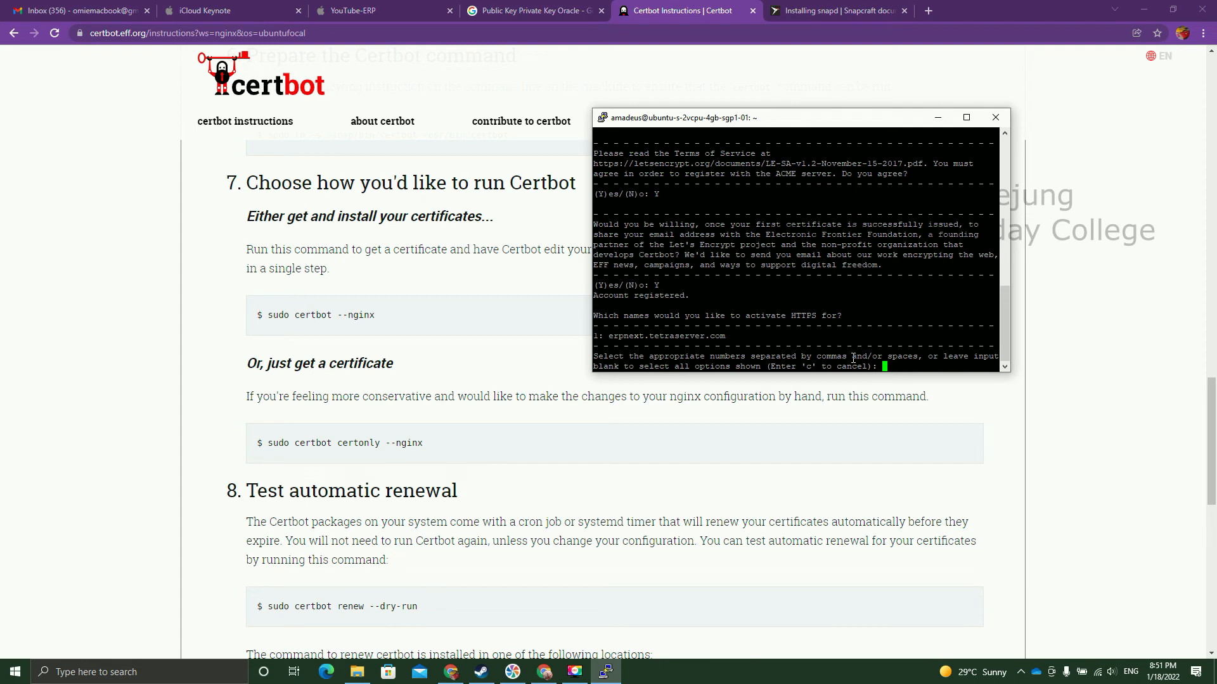
mouse_move(831, 336)
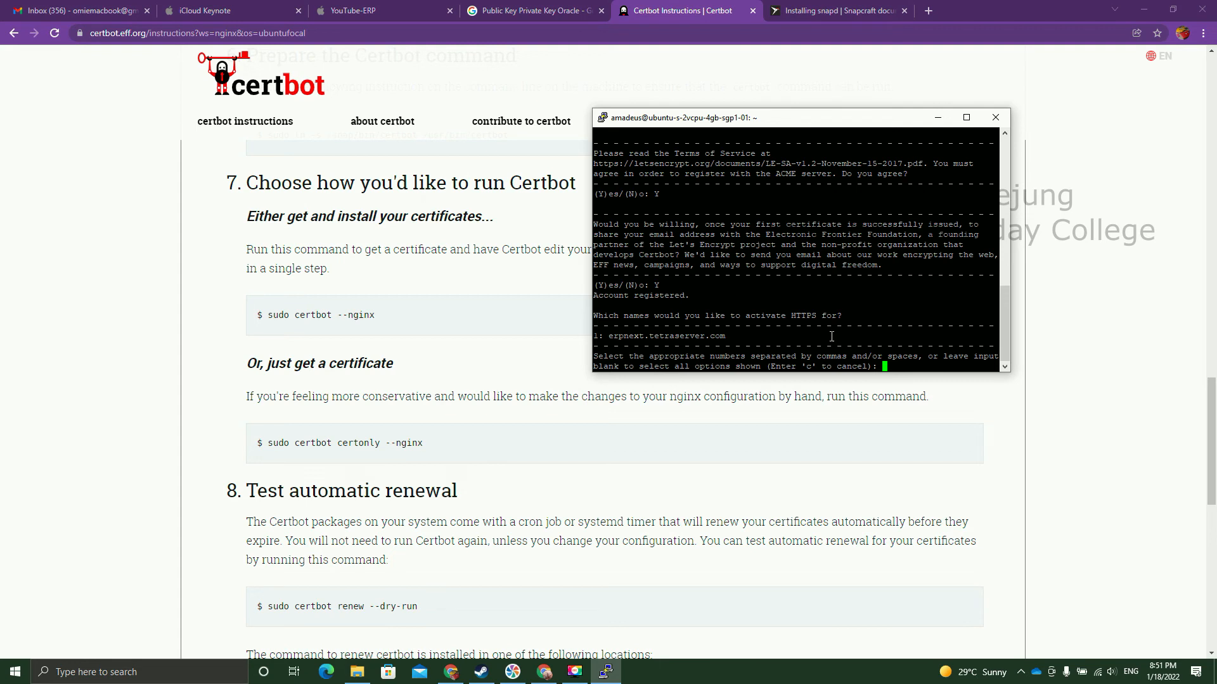
mouse_move(666, 253)
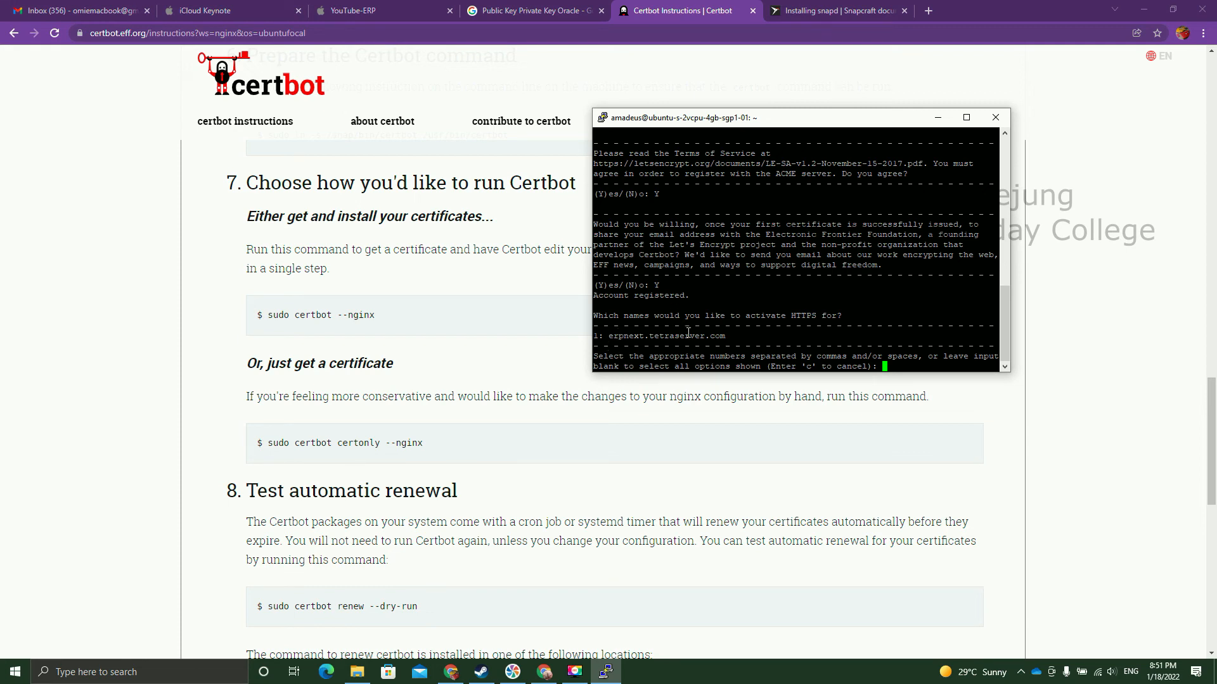
mouse_move(743, 327)
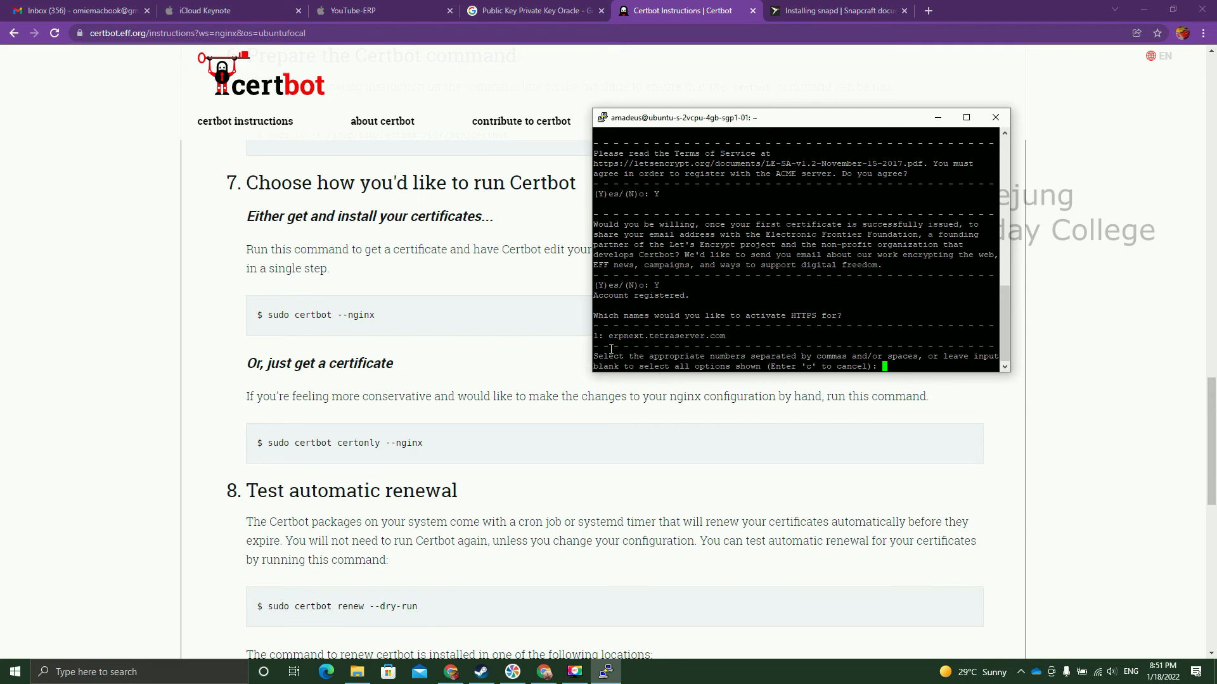
mouse_move(725, 307)
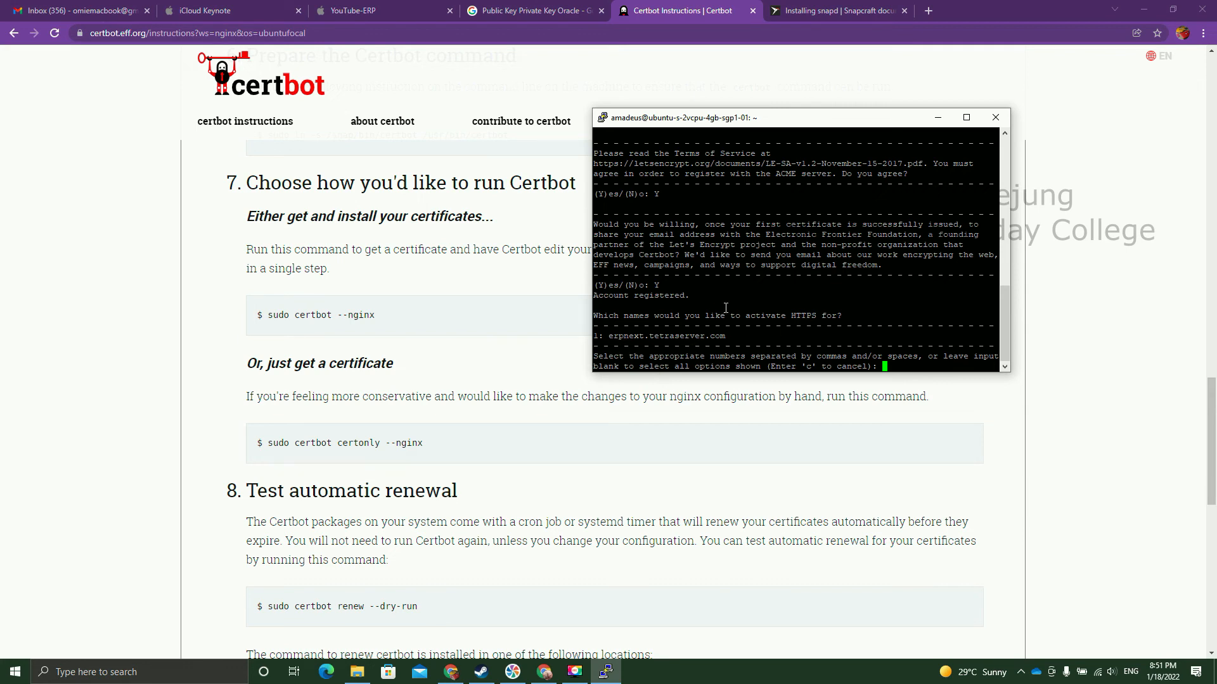
mouse_move(766, 298)
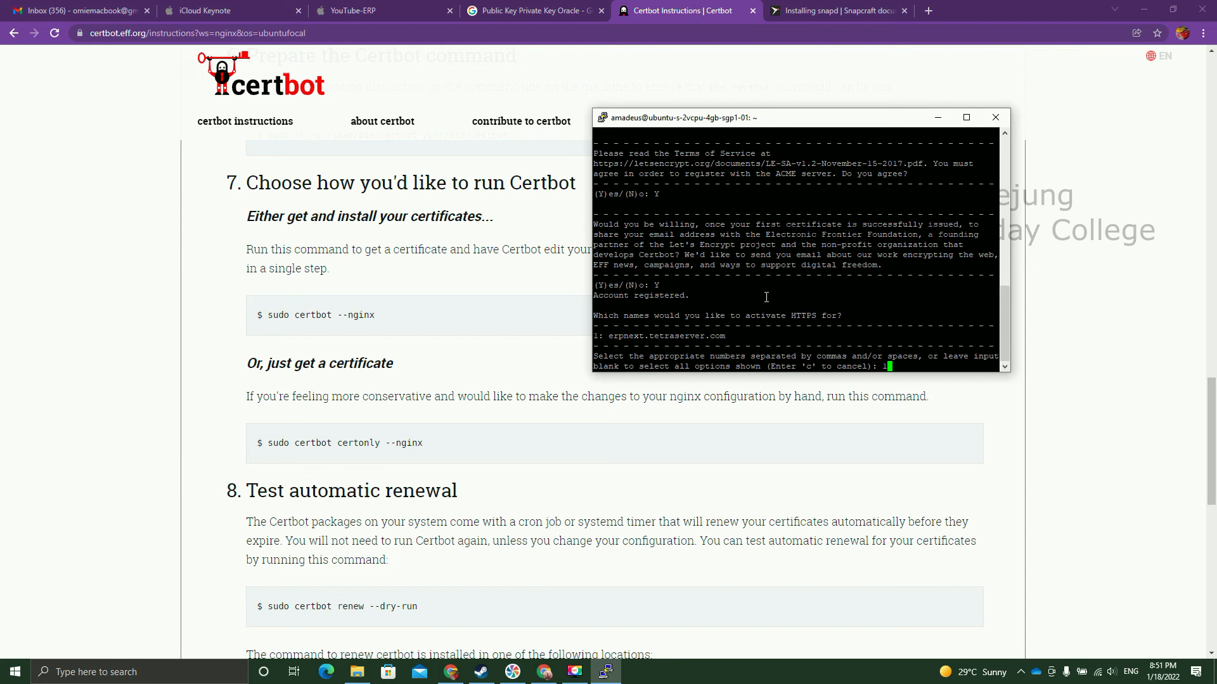
- Select domain 1, erpnext.tetraserver.com, so Certbot deploys its HTTPS certificate
key(Return)
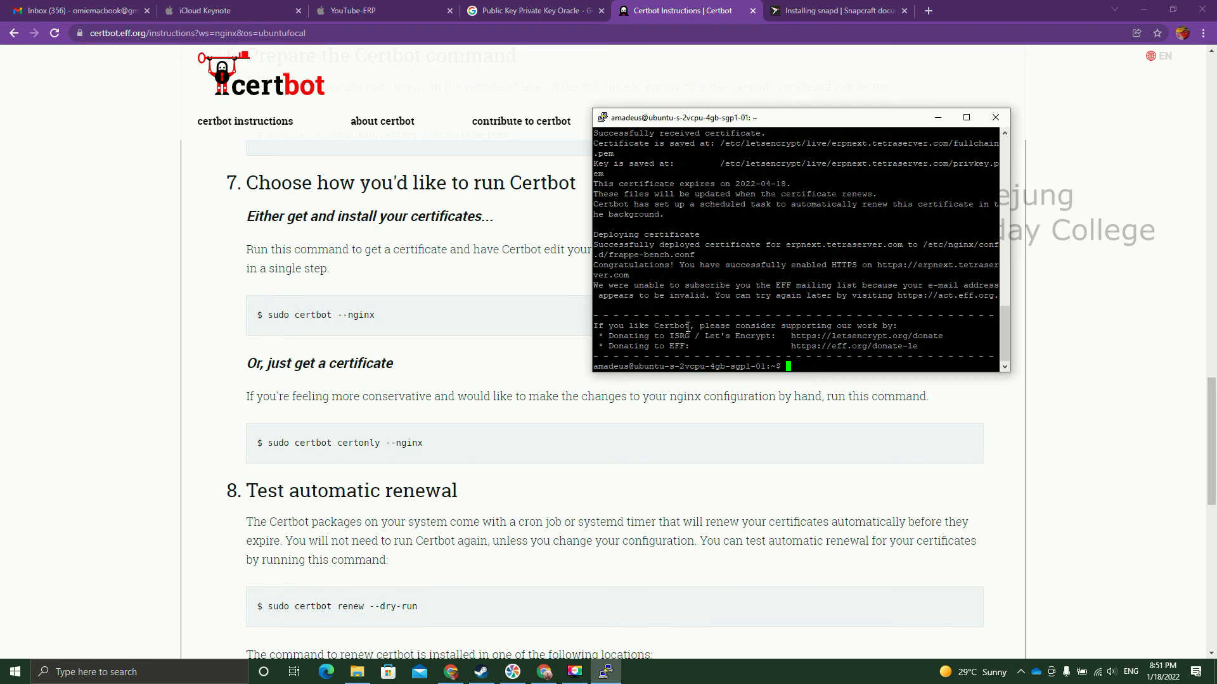
- Return to the Certbot page and scroll to step 8, Test automatic renewal
click(995, 117)
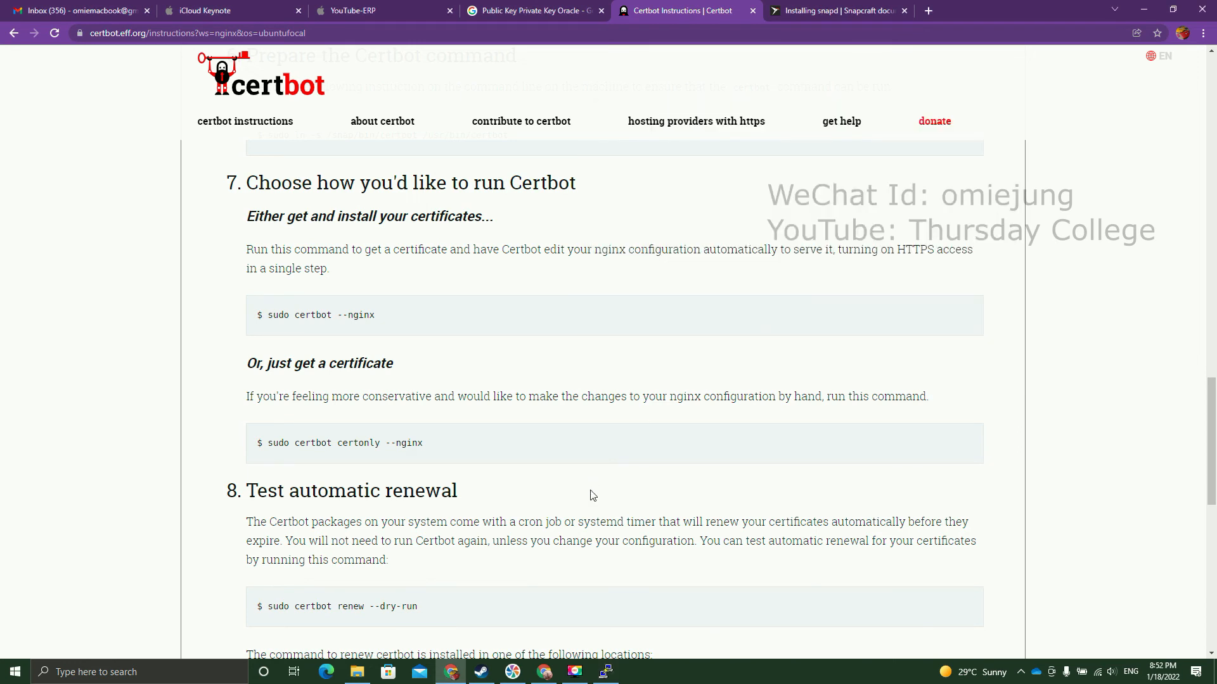
scroll(down, 3)
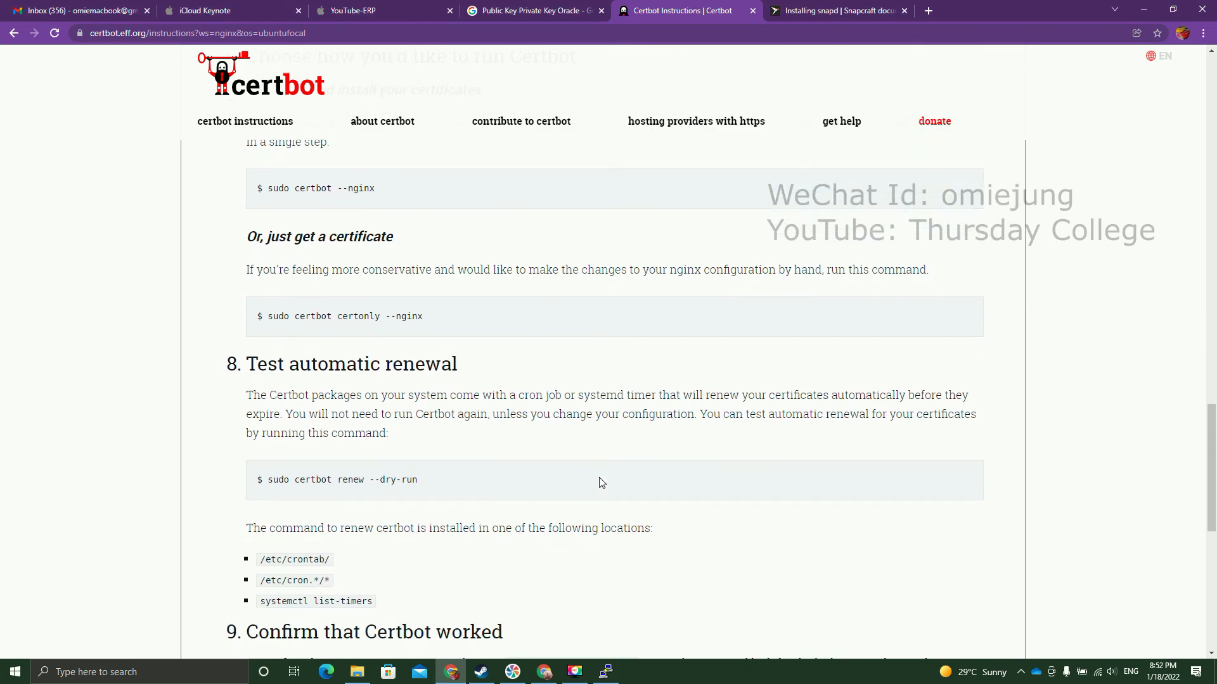
scroll(down, 3)
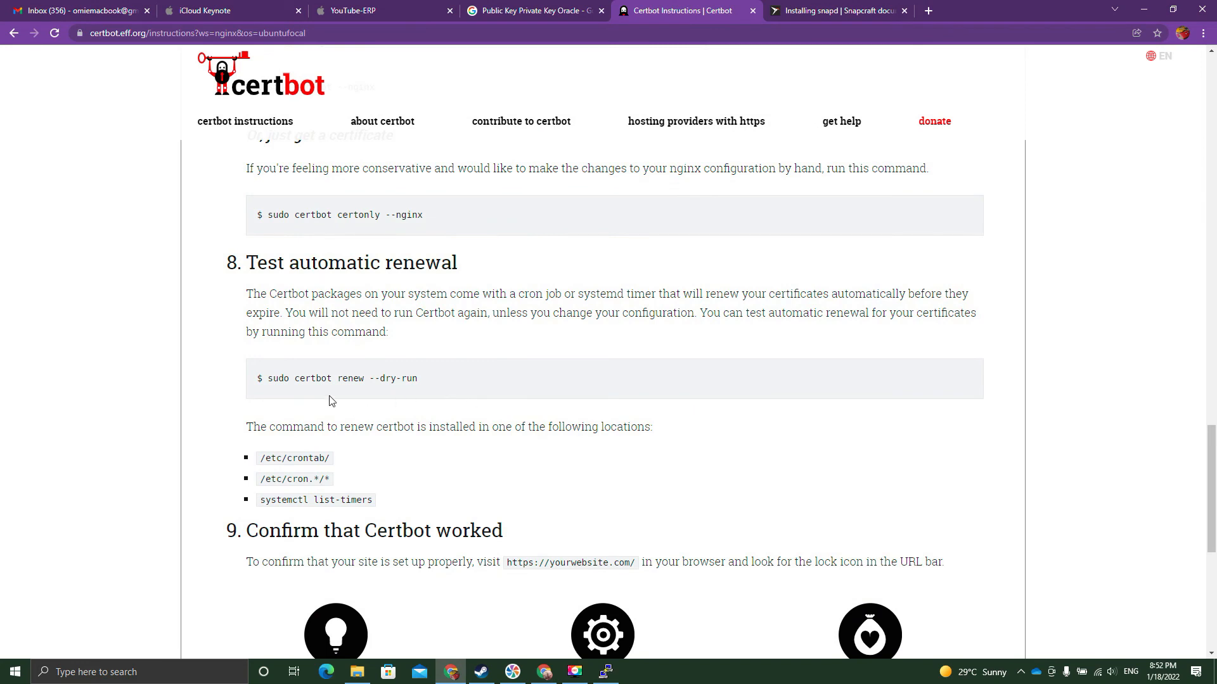
scroll(up, 3)
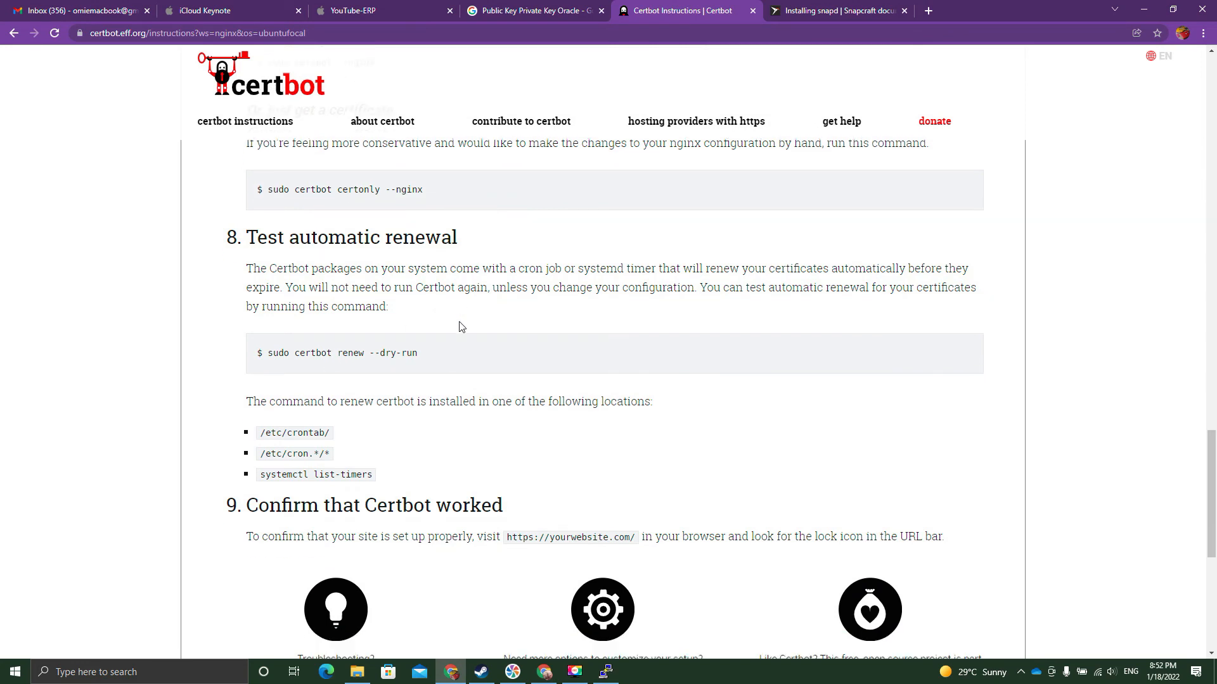
scroll(up, 3)
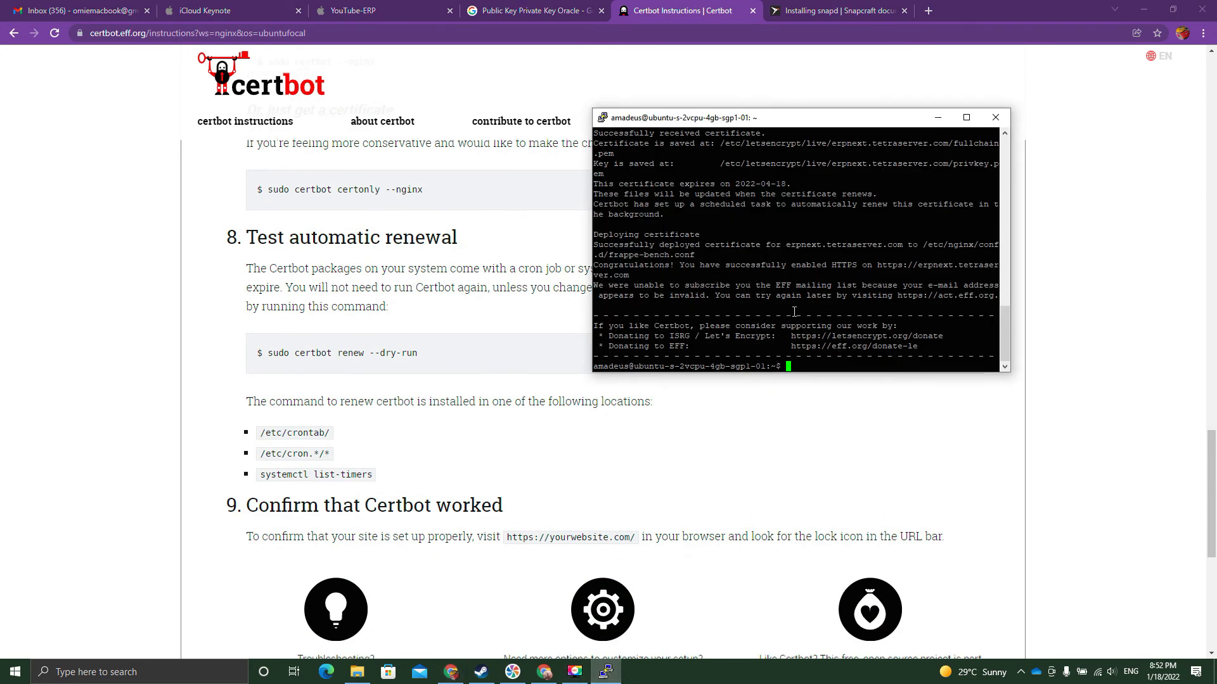
mouse_move(564, 321)
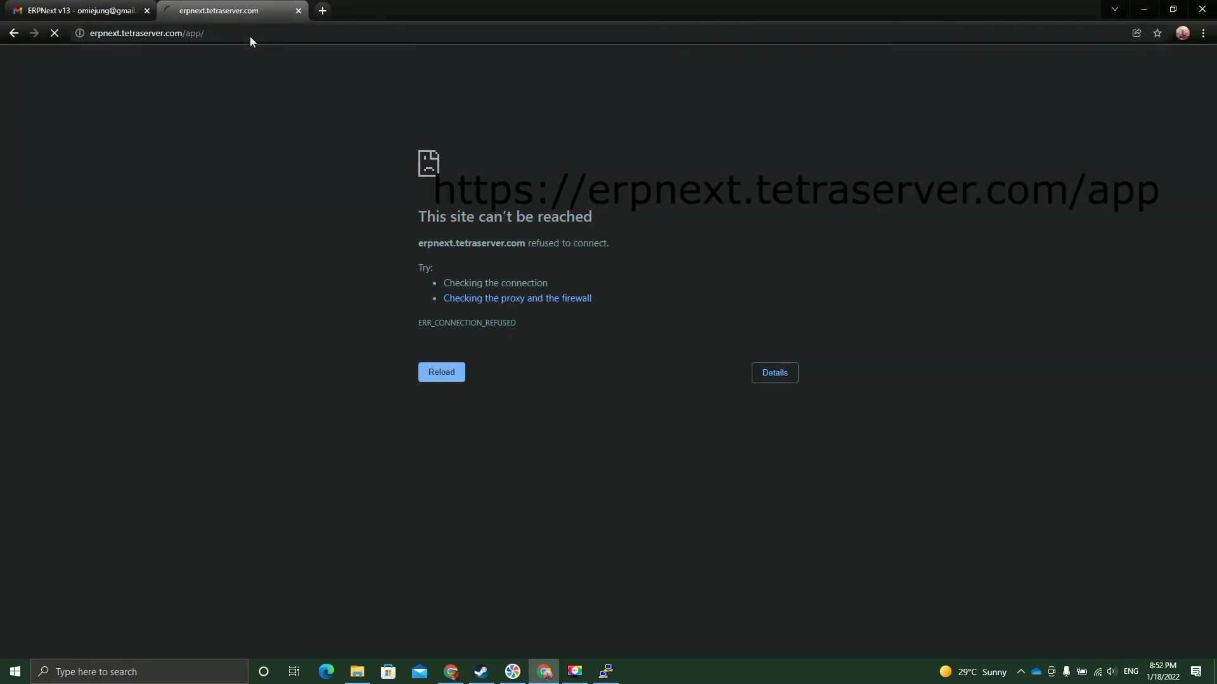
- Reload erpnext.tetraserver.com/app and confirm the lock shows 'Connection is secure'
click(441, 372)
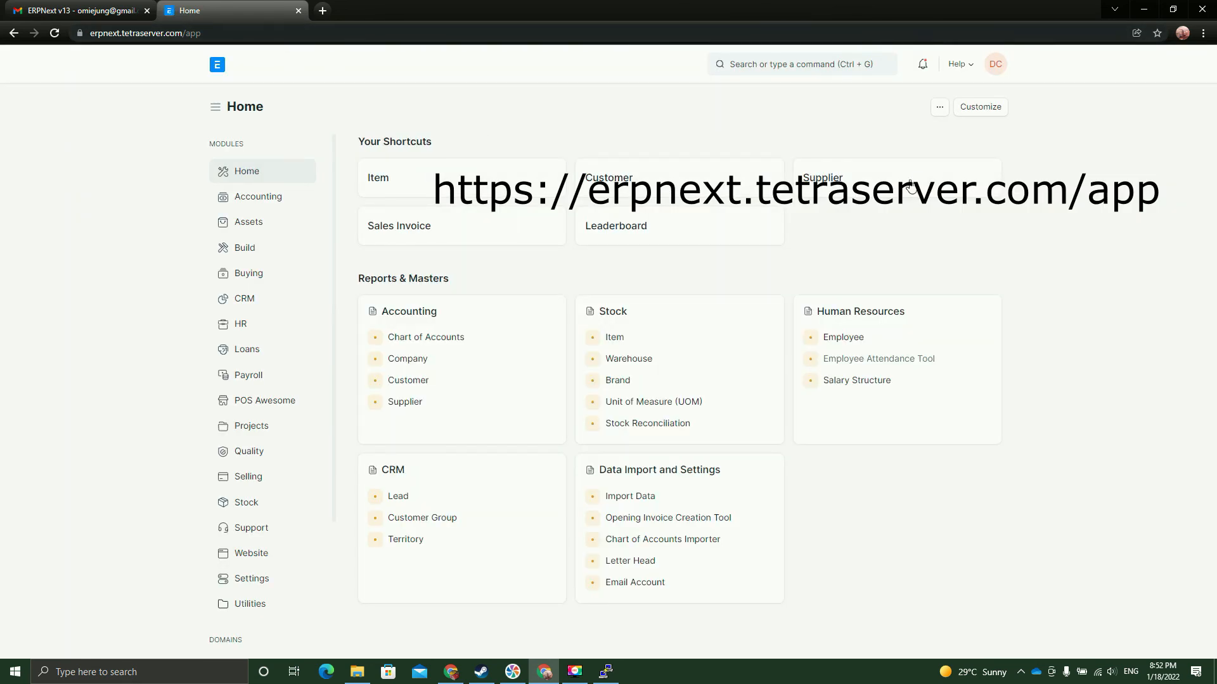
mouse_move(753, 144)
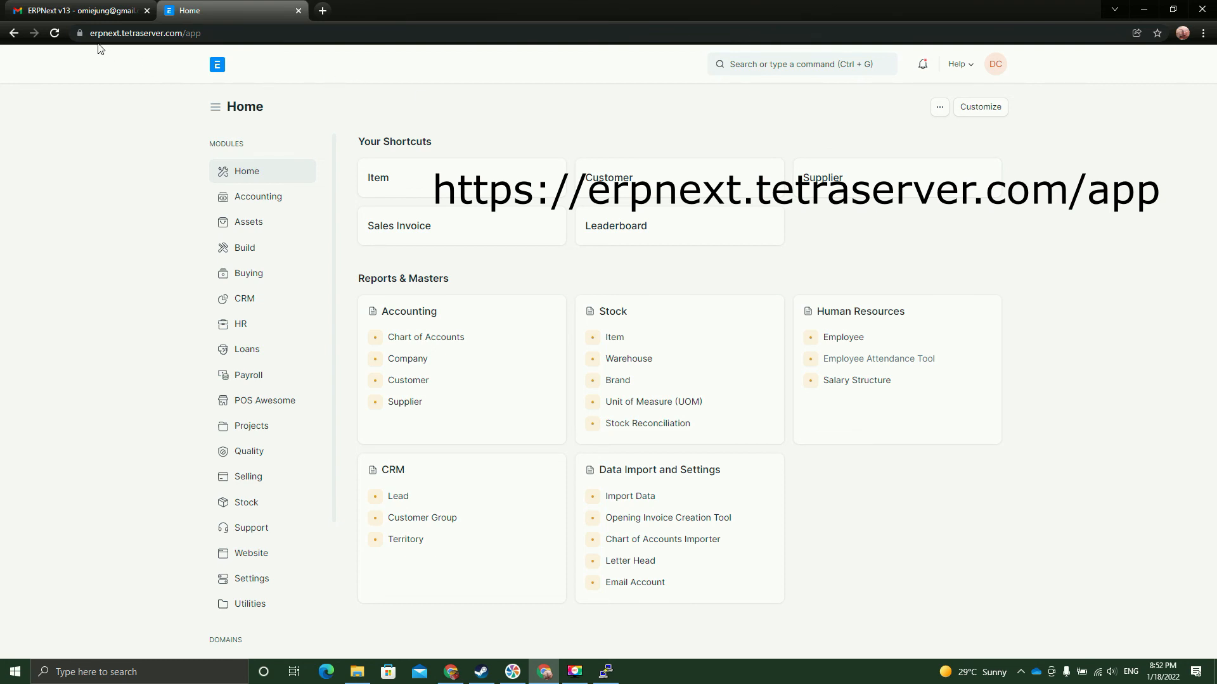
click(78, 32)
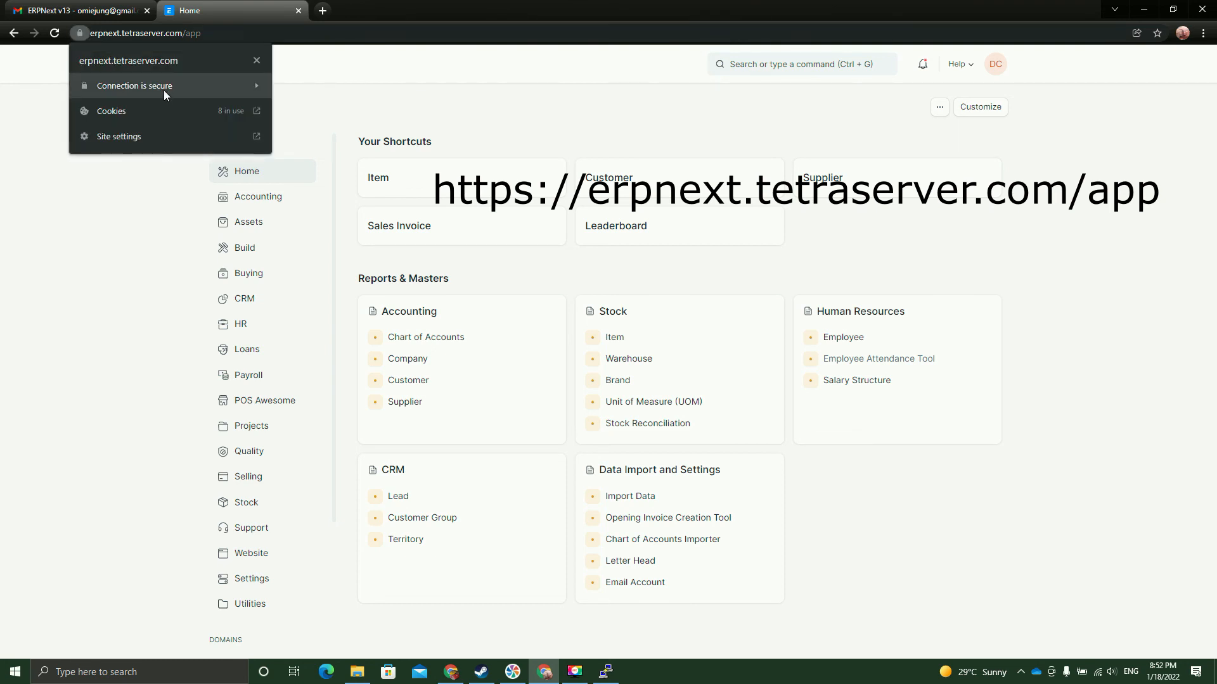
click(134, 85)
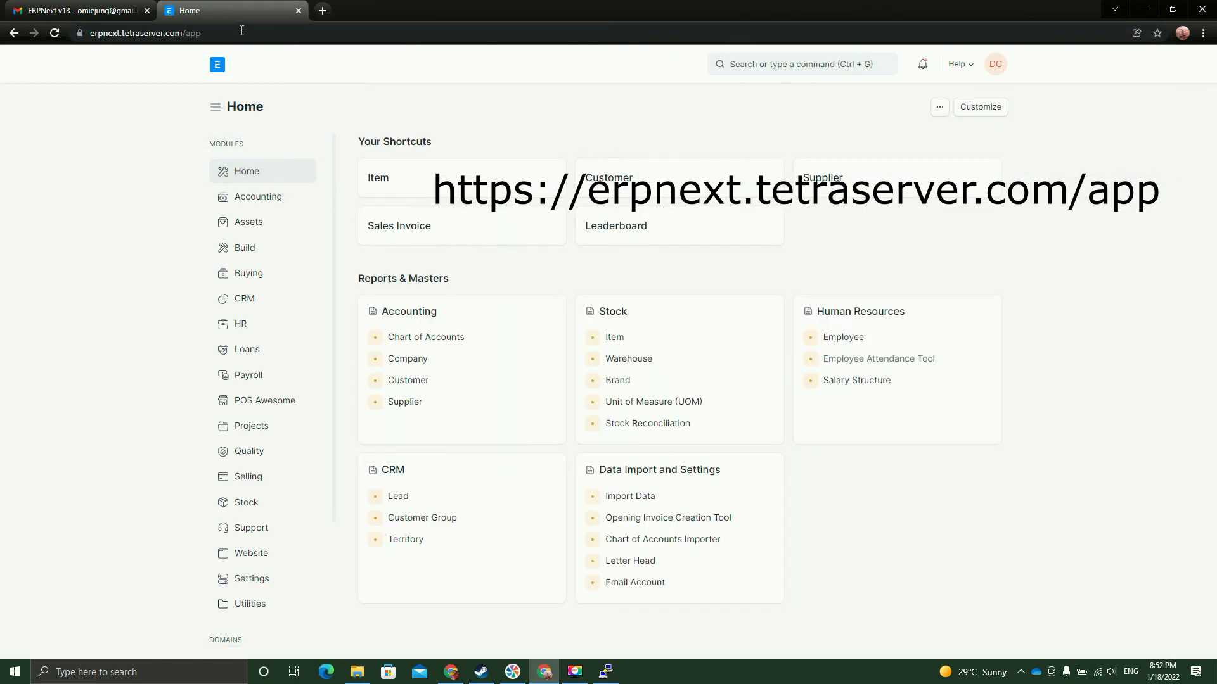
click(155, 32)
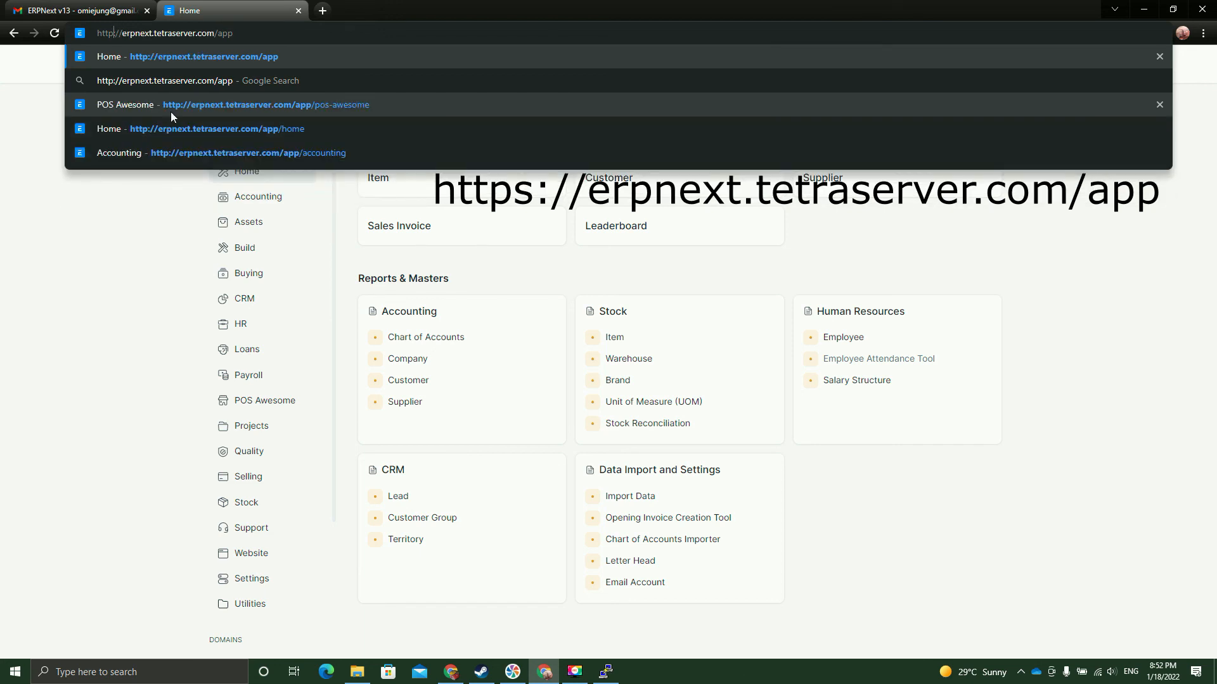
click(203, 55)
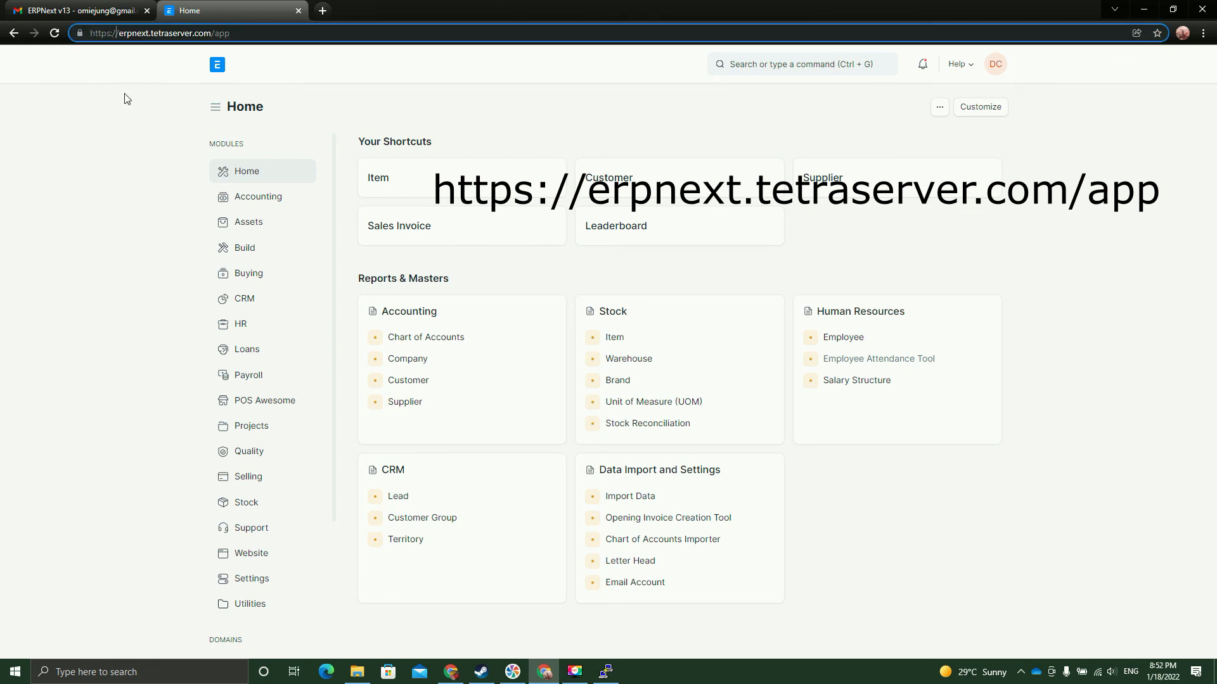
mouse_move(545, 618)
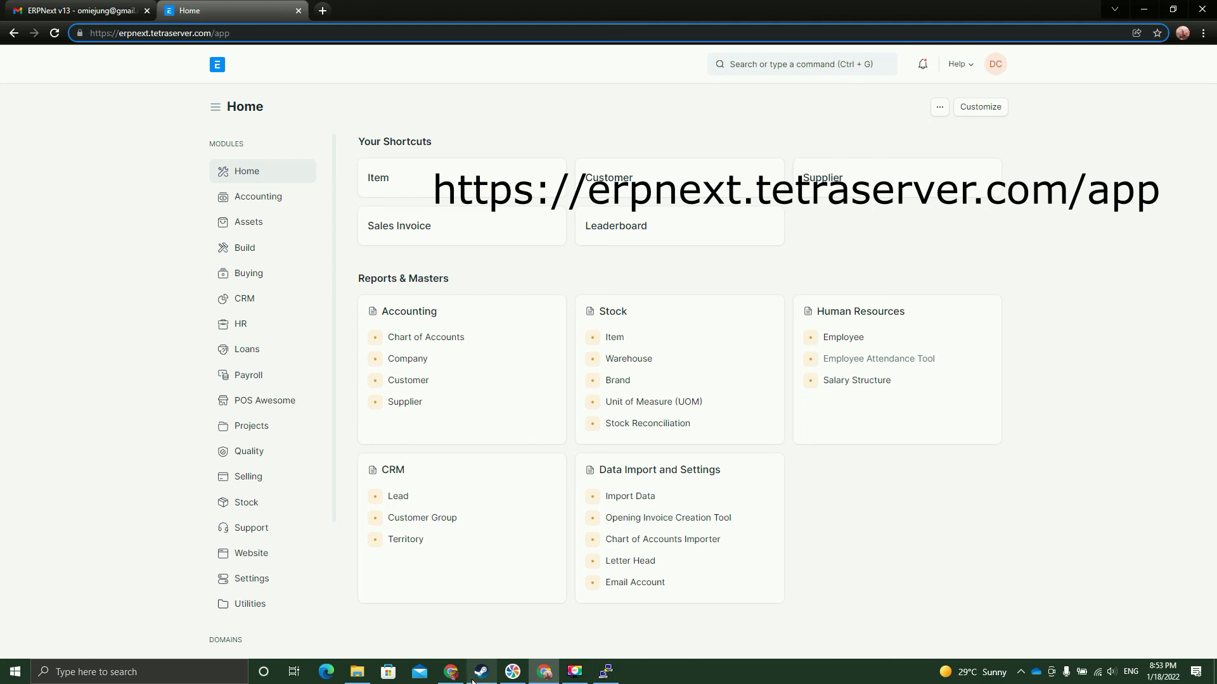
click(686, 10)
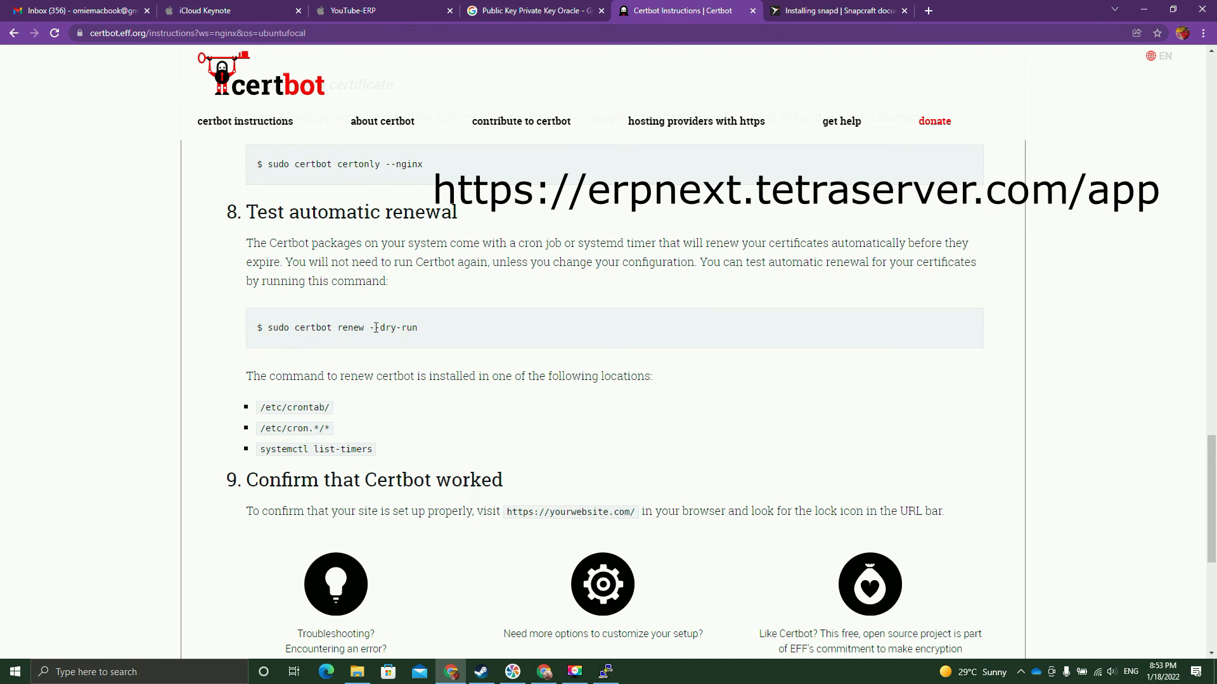
mouse_move(321, 347)
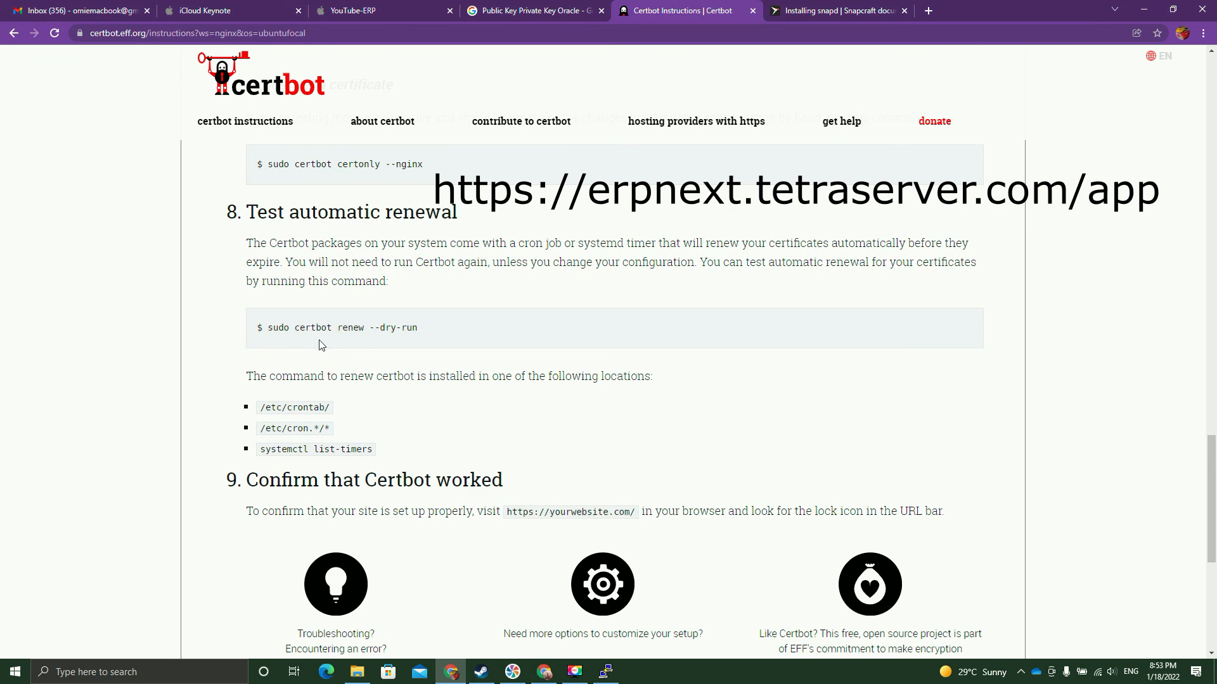
mouse_move(366, 355)
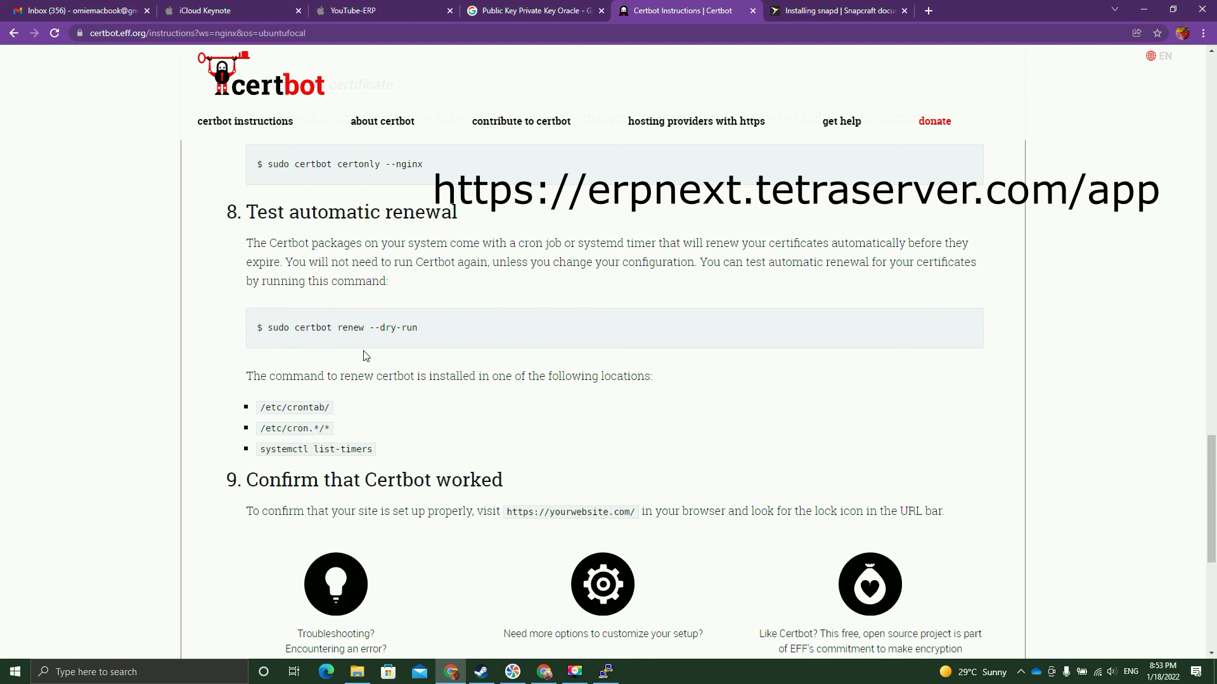
mouse_move(384, 356)
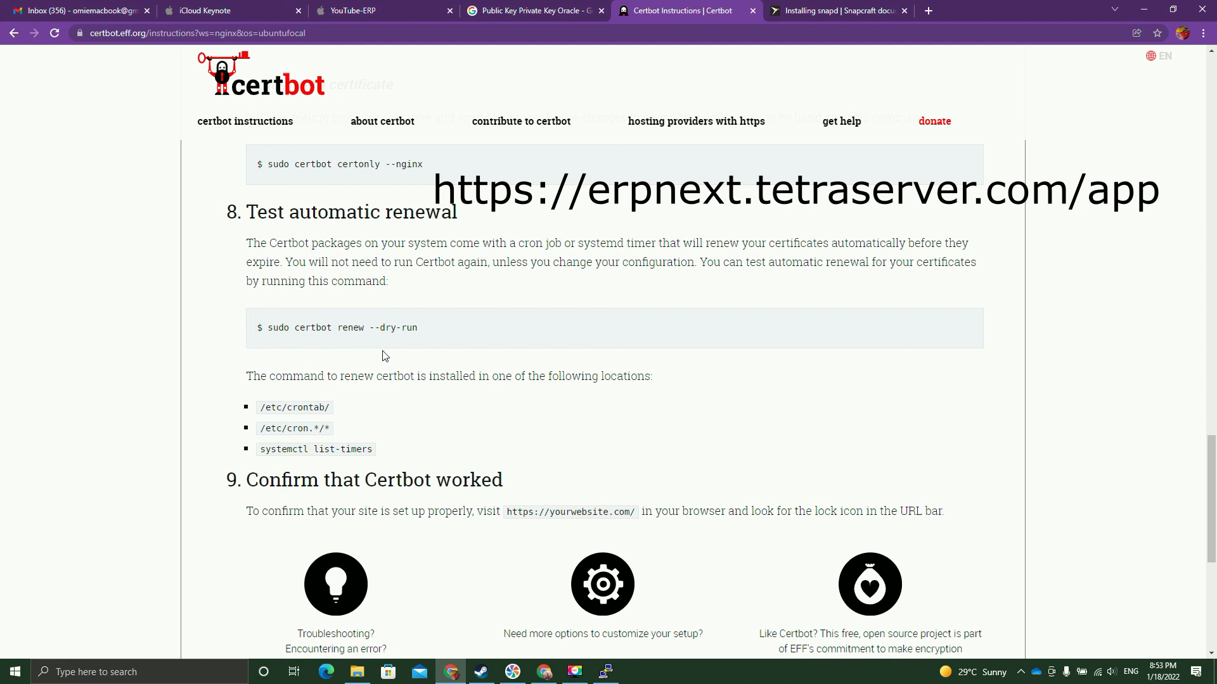
mouse_move(372, 459)
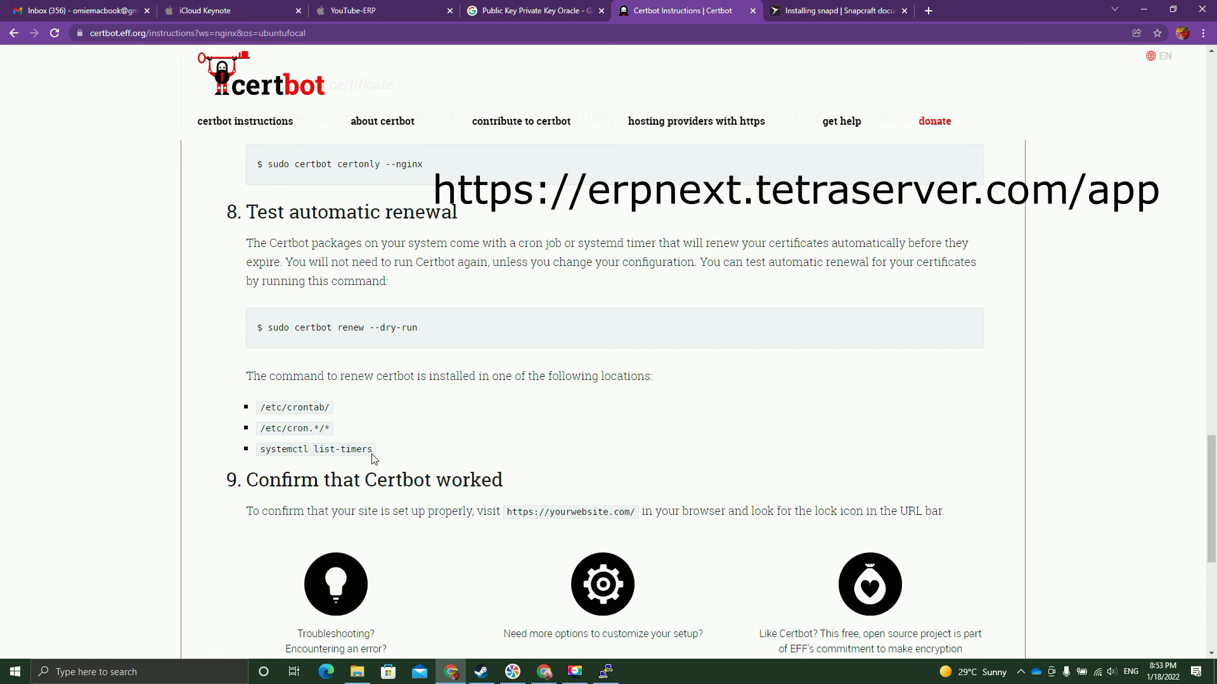
mouse_move(360, 504)
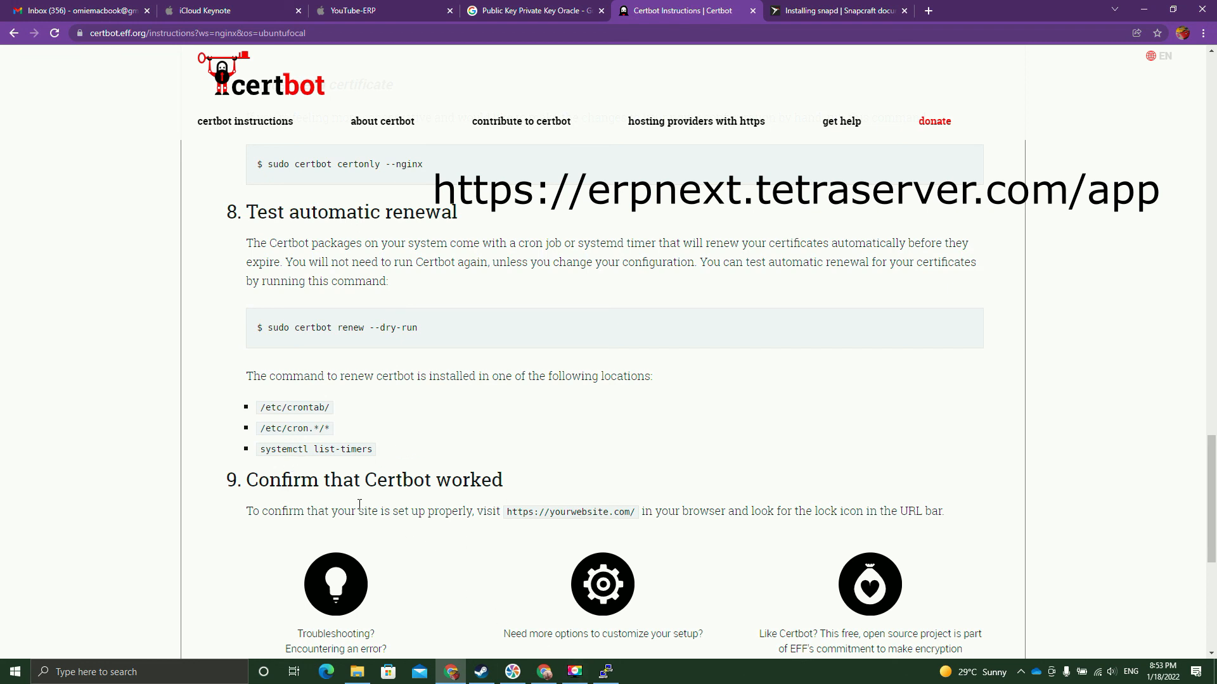
- Bring the PuTTY terminal with the successful deployment output to the front
click(605, 671)
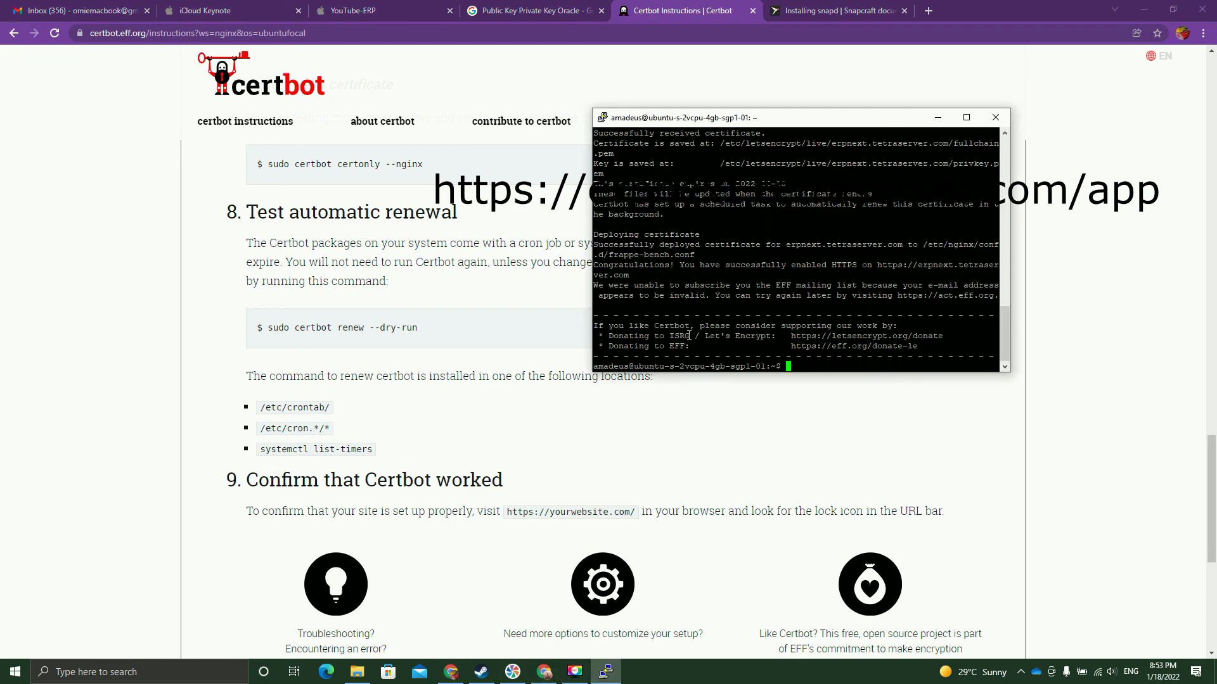
- Run systemctl list-timers to list the server's scheduled timers
text(systemctl list-tim)
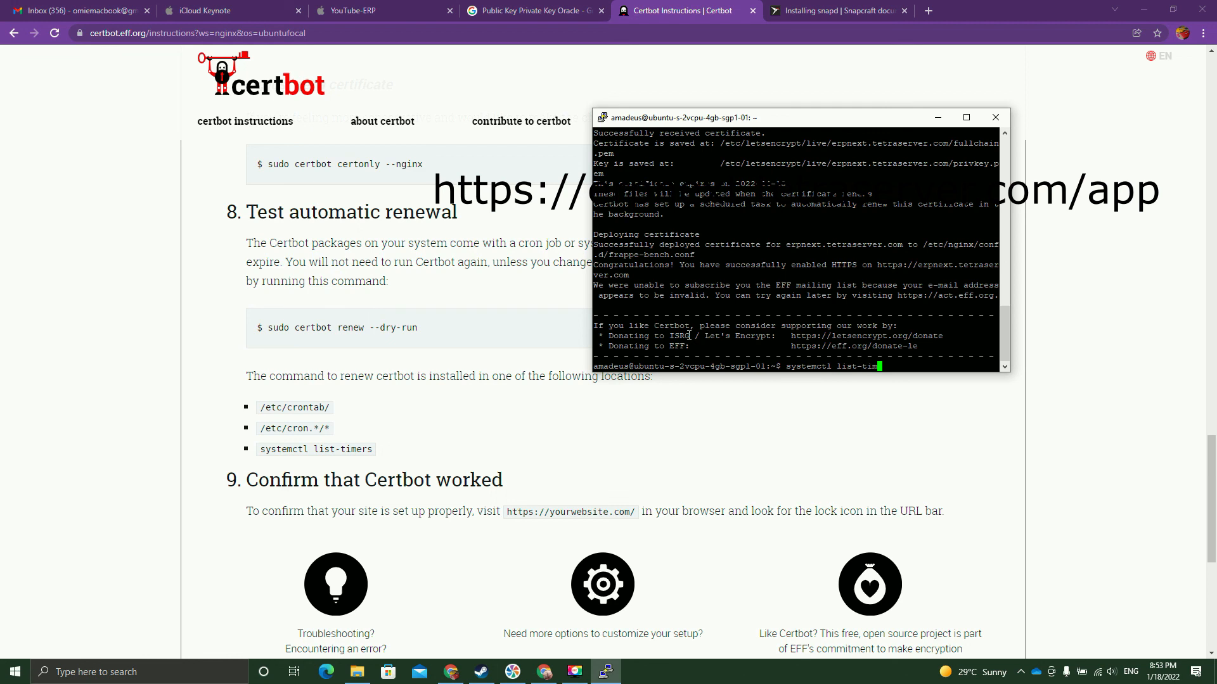
key(Return)
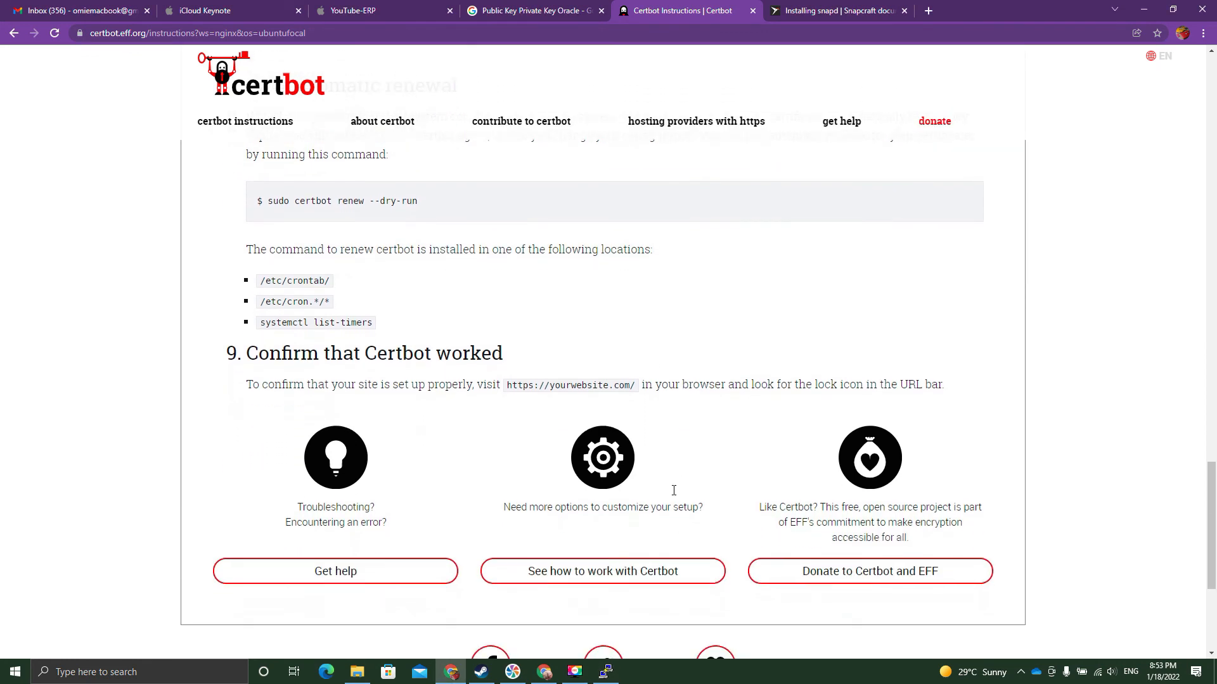
- Scroll to step 9, Confirm that Certbot worked, and the Get help links
scroll(down, 3)
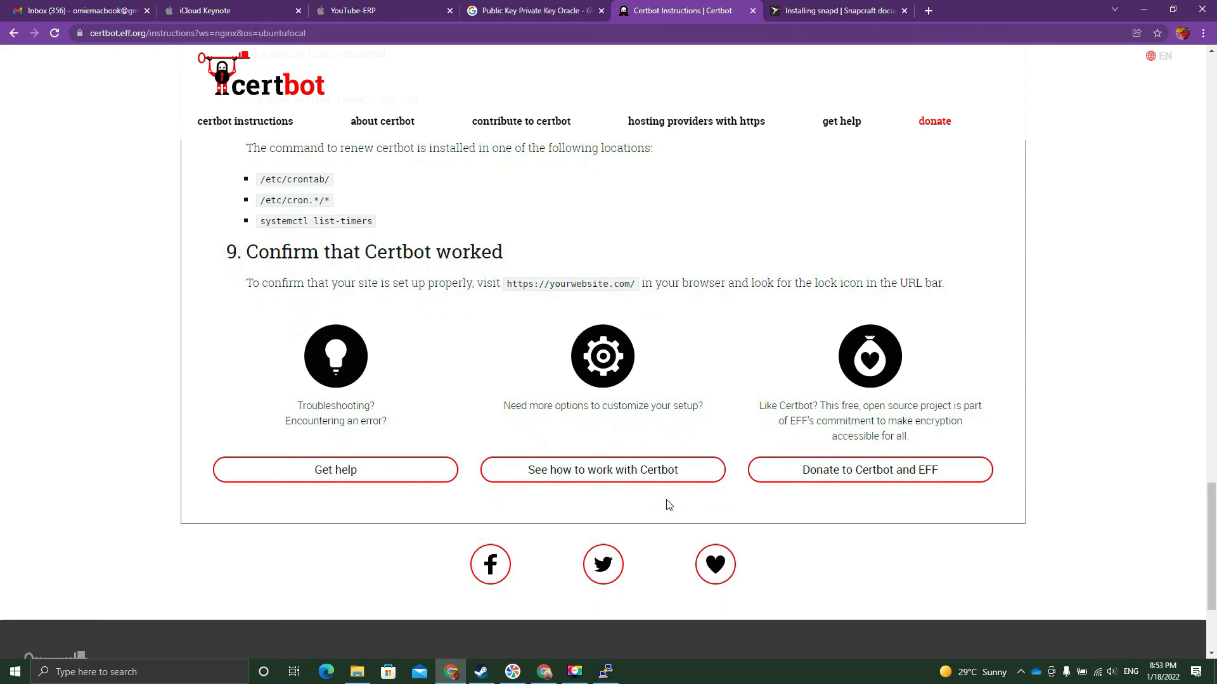
mouse_move(670, 387)
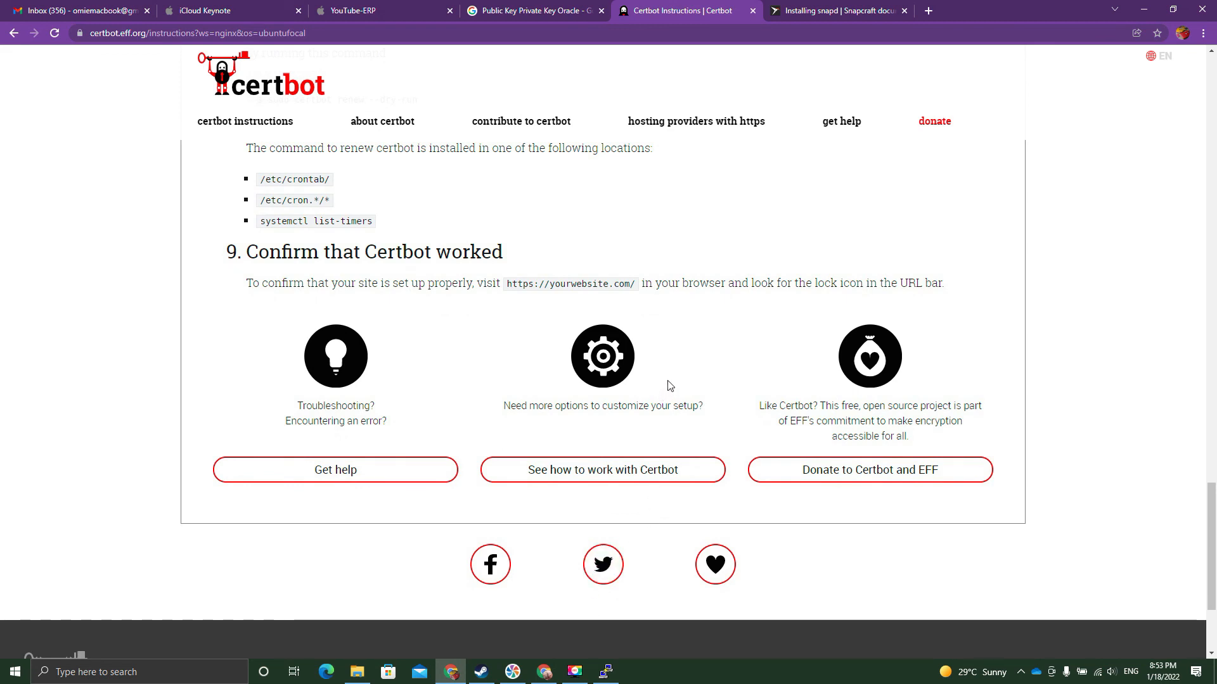